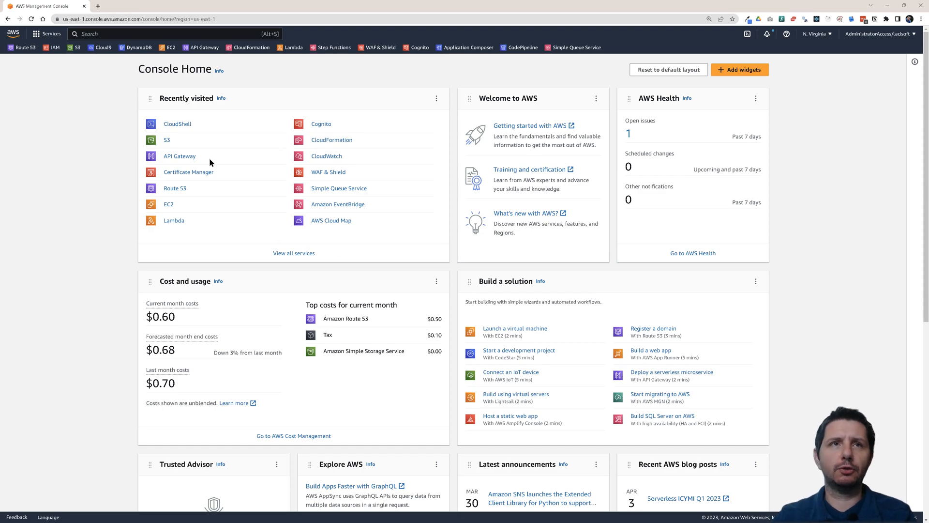
{"action": "mouse_move", "coordinate": [68, 59]}
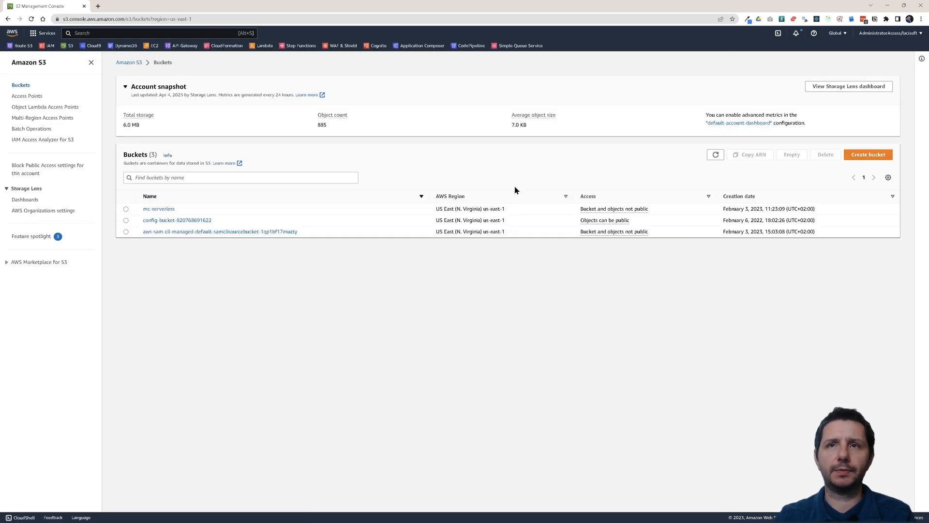
Start a new bucket and name it majestic-versioning
{"action": "left_click", "coordinate": [868, 154]}
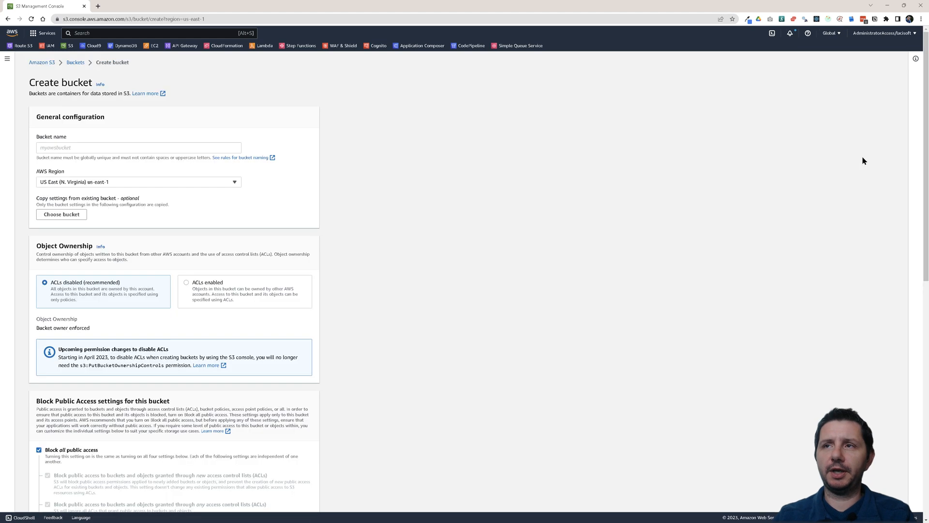
{"action": "left_click", "coordinate": [139, 147]}
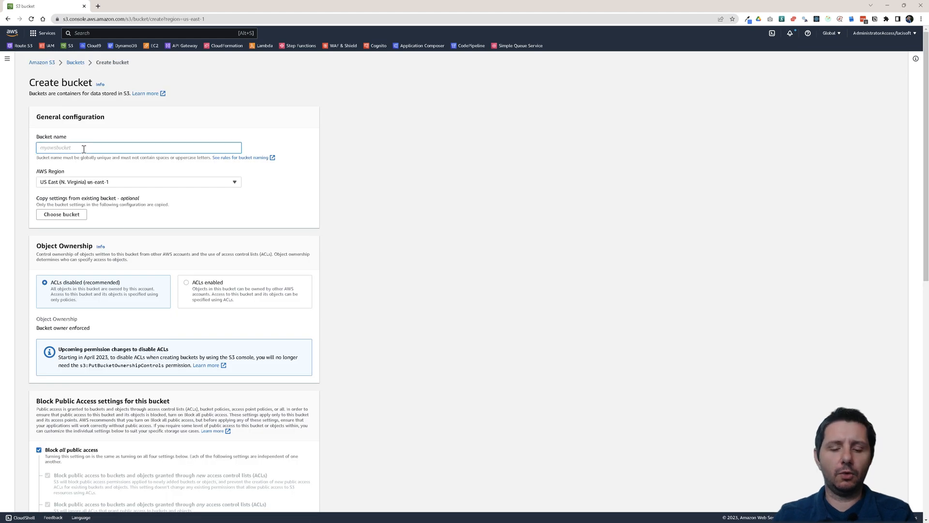
{"action": "type", "text": "majestic-versioning"}
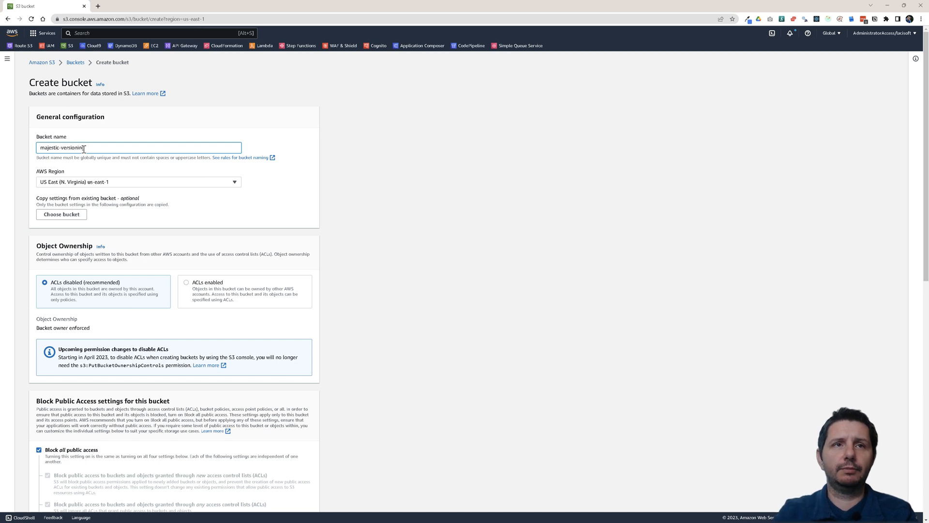
Leave Bucket Versioning disabled and other defaults, then submit the bucket creation
{"action": "scroll", "scroll_direction": "down", "scroll_amount": 3}
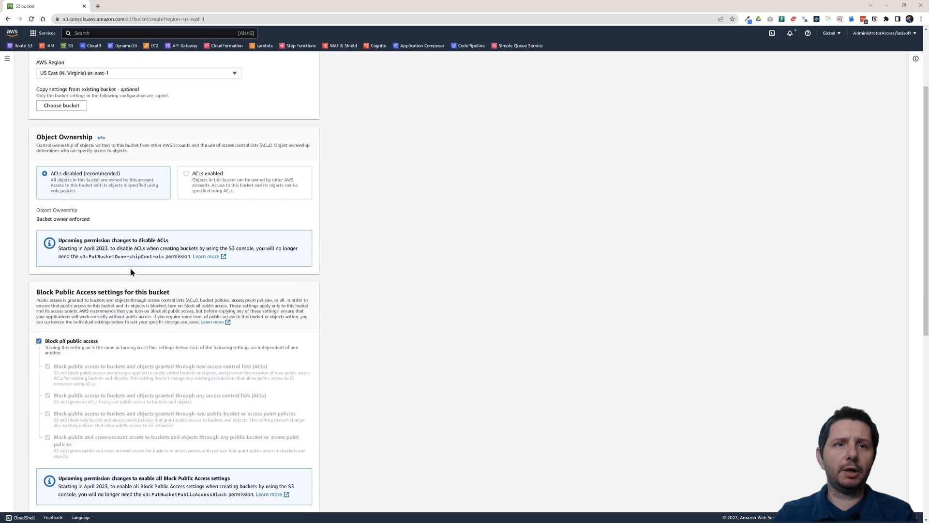
{"action": "scroll", "scroll_direction": "down", "scroll_amount": 3}
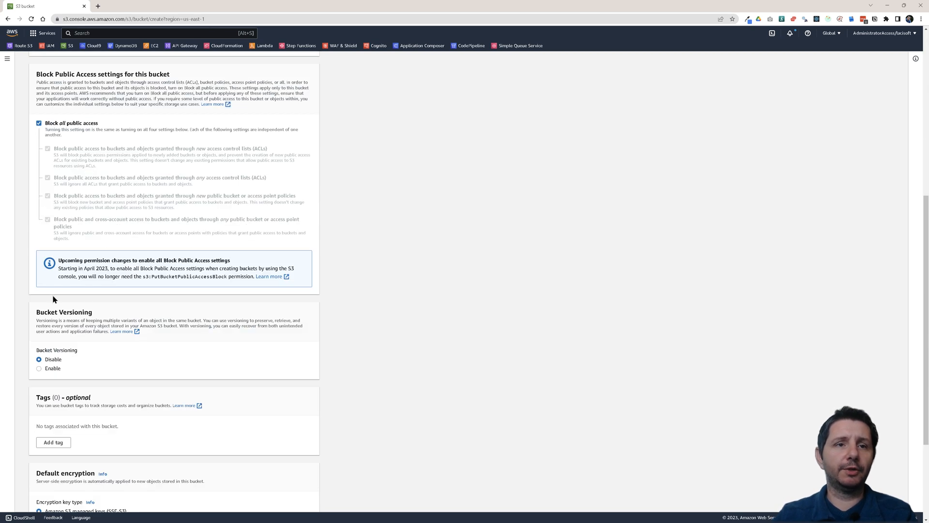
{"action": "mouse_move", "coordinate": [44, 372]}
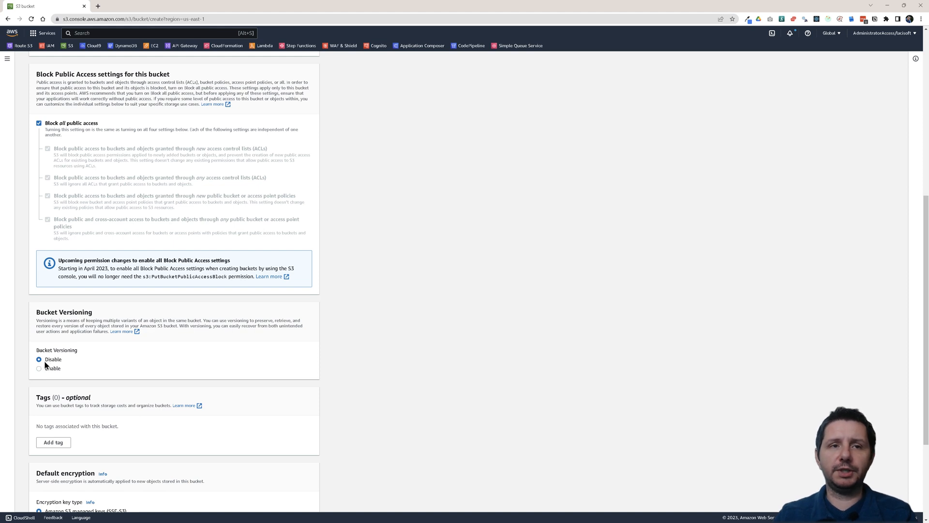
{"action": "mouse_move", "coordinate": [39, 372]}
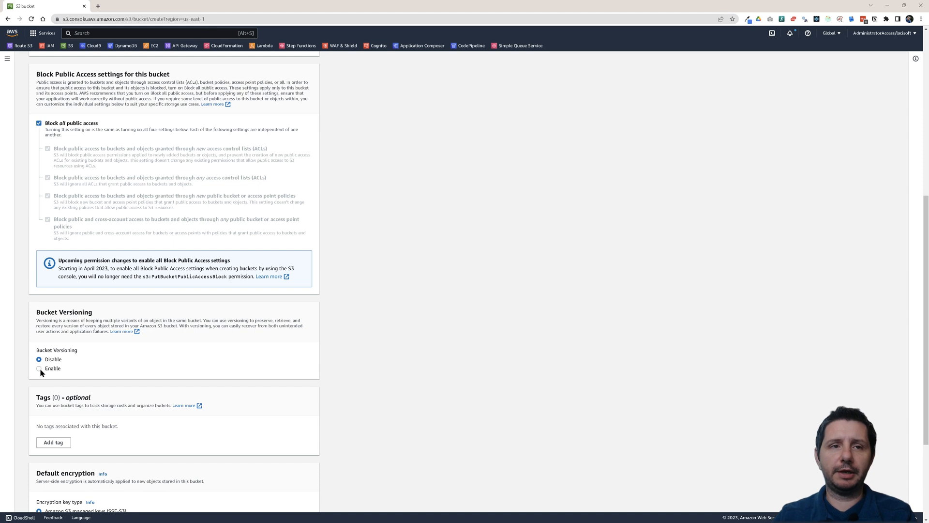
{"action": "mouse_move", "coordinate": [45, 370]}
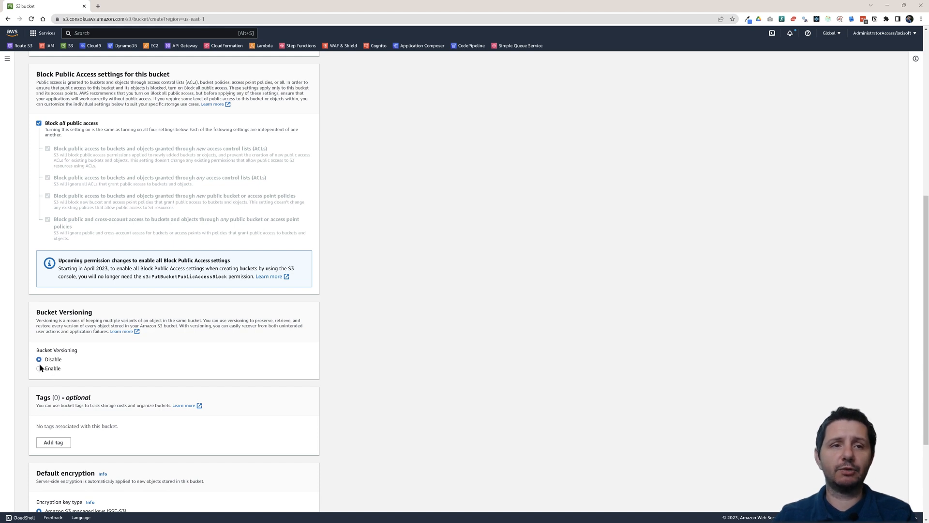
{"action": "scroll", "scroll_direction": "down", "scroll_amount": 3}
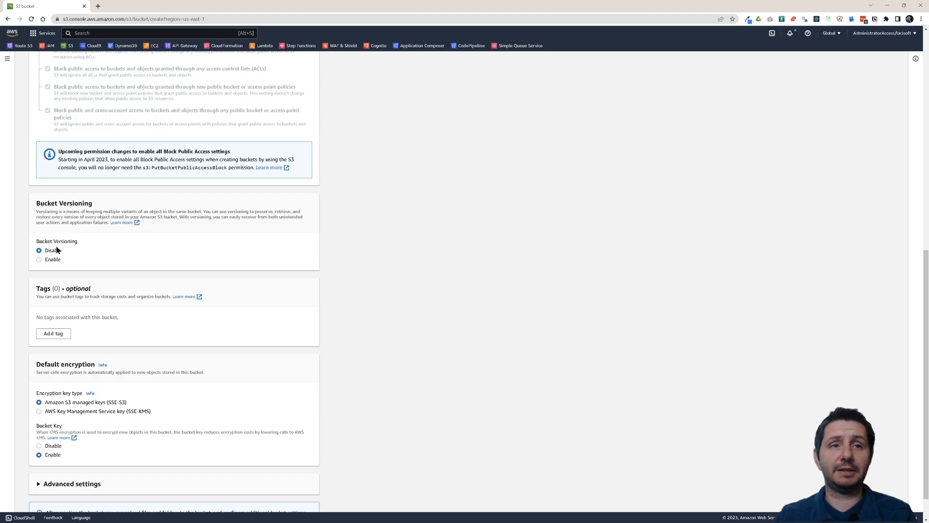
{"action": "scroll", "scroll_direction": "down", "scroll_amount": 3}
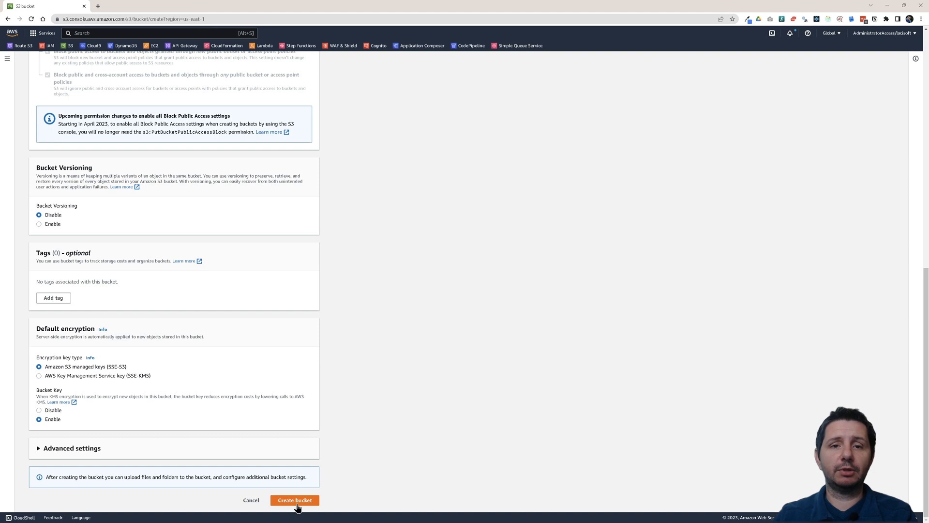
{"action": "left_click", "coordinate": [295, 500]}
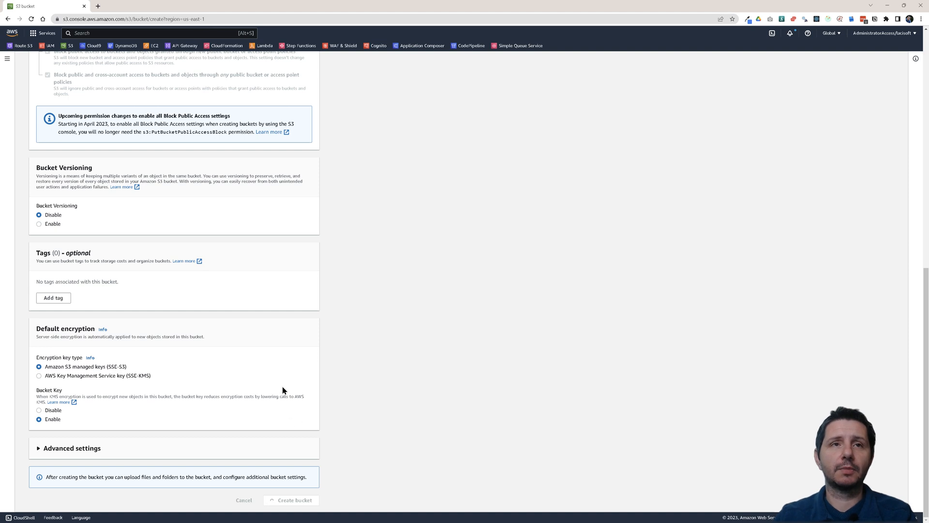
Open majestic-versioning from the Buckets list and view its Properties showing versioning disabled
{"action": "left_click", "coordinate": [294, 499]}
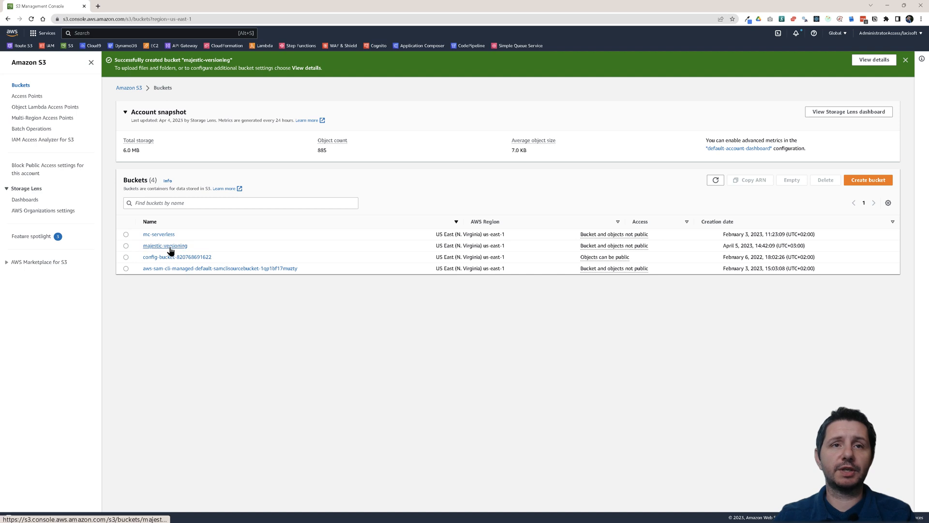
{"action": "left_click", "coordinate": [165, 246]}
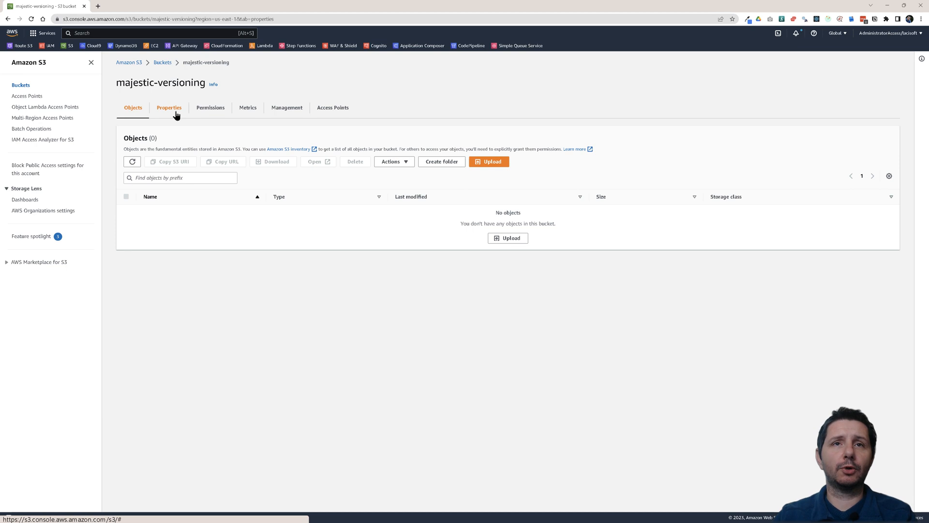
{"action": "left_click", "coordinate": [168, 108]}
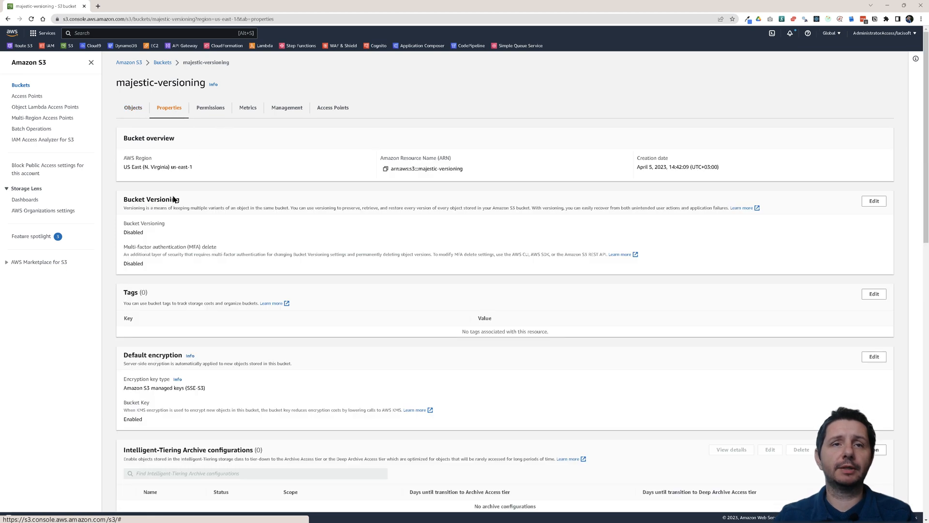
{"action": "double_click", "coordinate": [143, 199]}
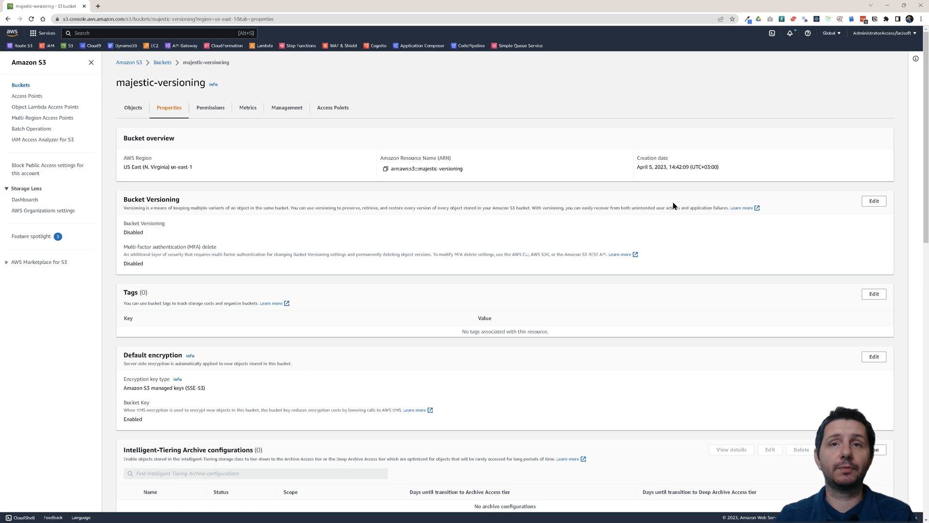
Edit Bucket Versioning to Enable and save the change
{"action": "left_click", "coordinate": [874, 202]}
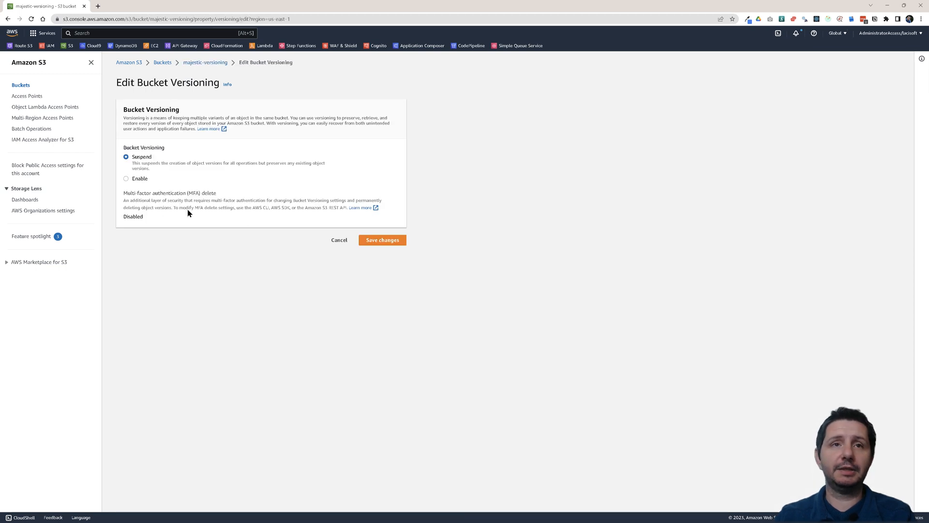
{"action": "left_click", "coordinate": [127, 178]}
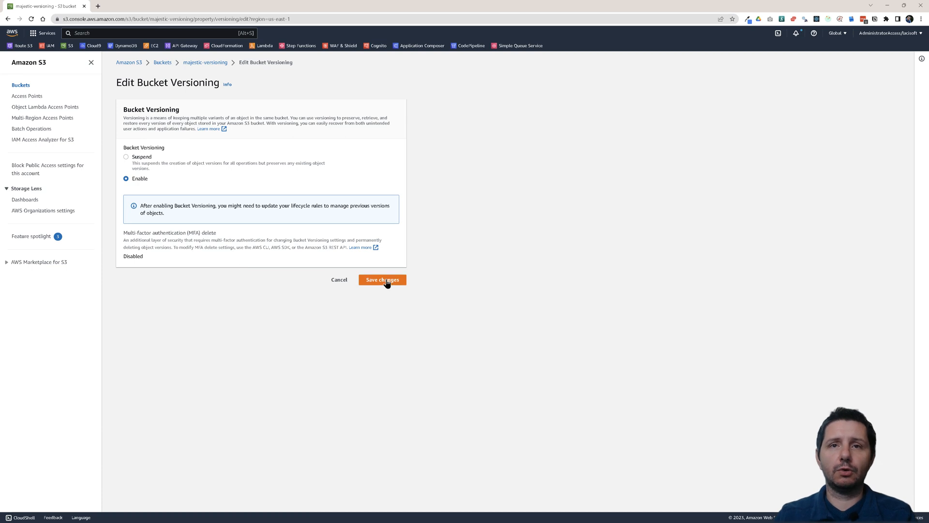
{"action": "left_click", "coordinate": [383, 279]}
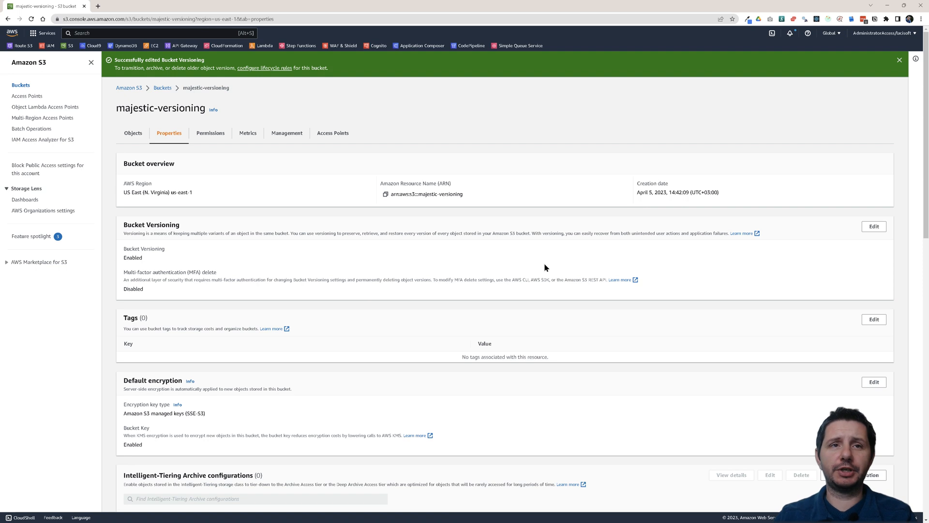
{"action": "mouse_move", "coordinate": [875, 227]}
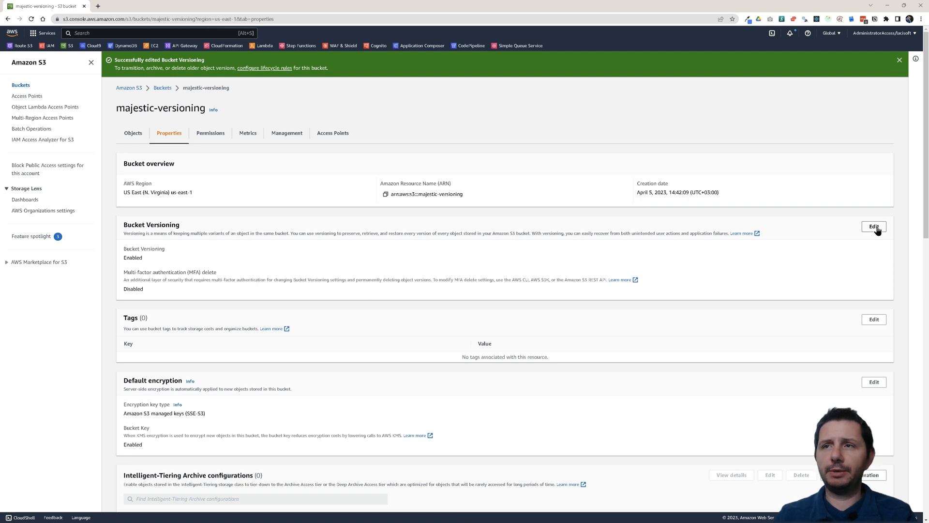
Reopen the versioning settings and review the Properties page confirming Enabled status
{"action": "left_click", "coordinate": [873, 227]}
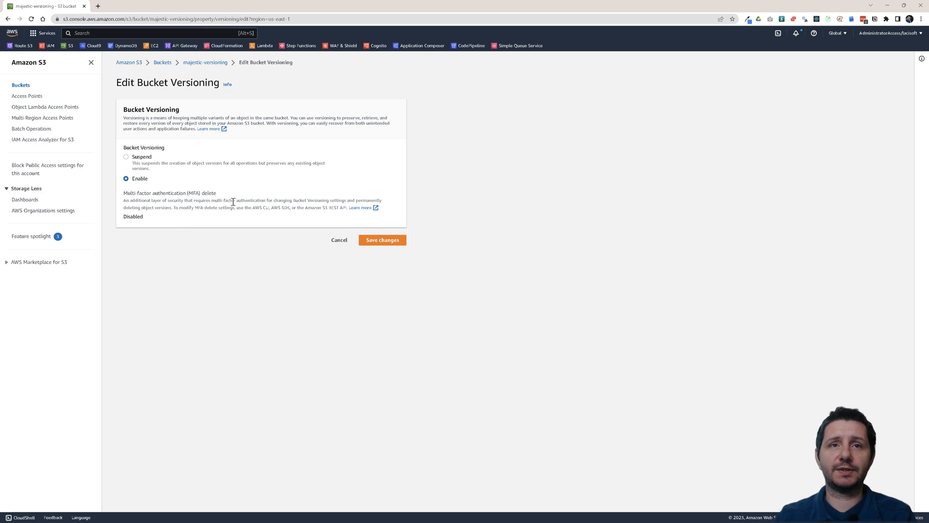
{"action": "mouse_move", "coordinate": [265, 199]}
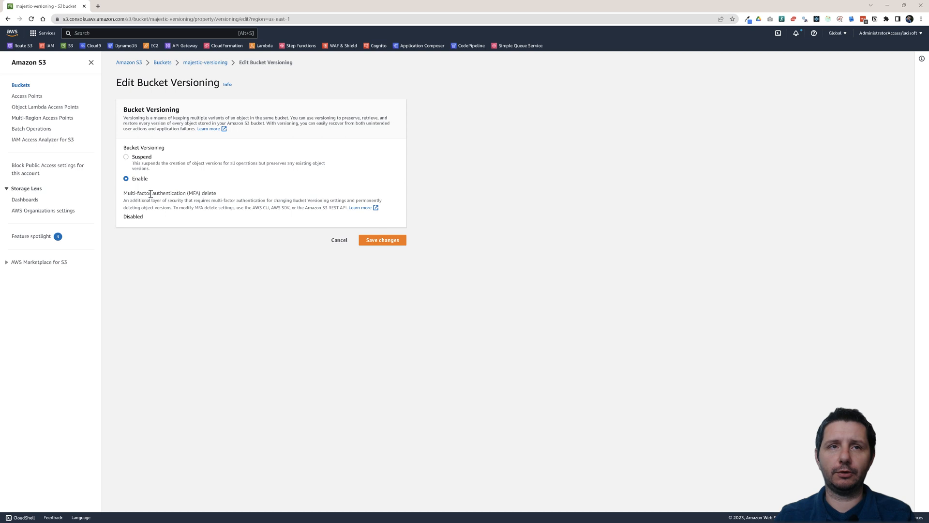
{"action": "mouse_move", "coordinate": [339, 240]}
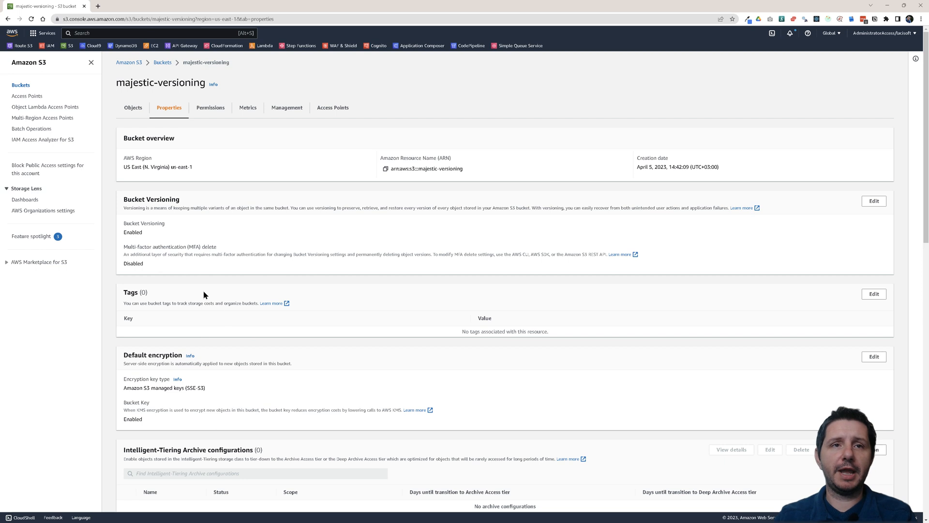
{"action": "scroll", "scroll_direction": "down", "scroll_amount": 3}
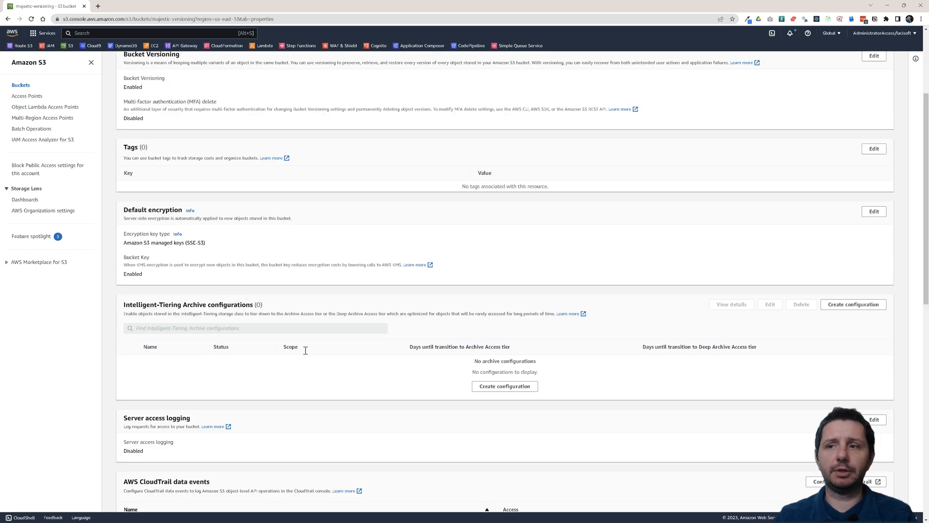
{"action": "scroll", "scroll_direction": "up", "scroll_amount": 3}
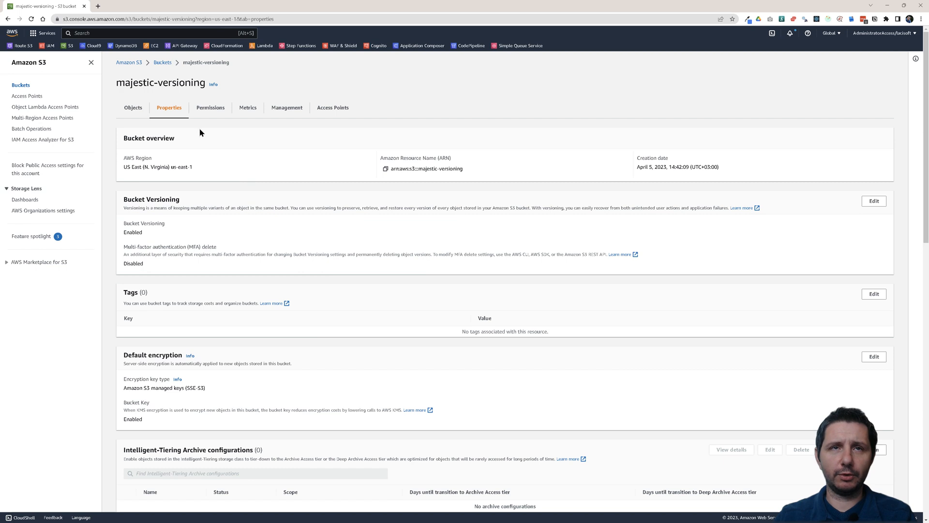
{"action": "mouse_move", "coordinate": [134, 108]}
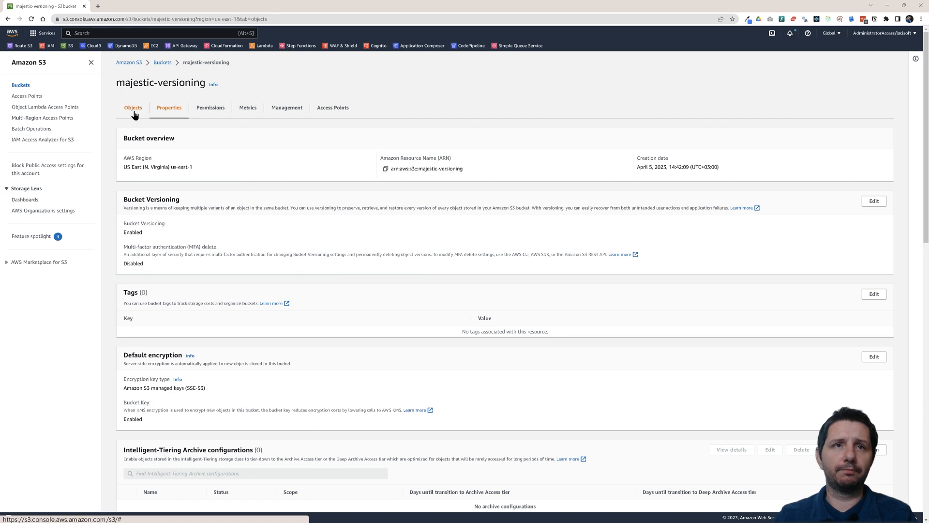
Open the local file in Notepad and add lines 'fjaslkfjl' and 'asfs' below the first line
{"action": "left_click", "coordinate": [134, 108]}
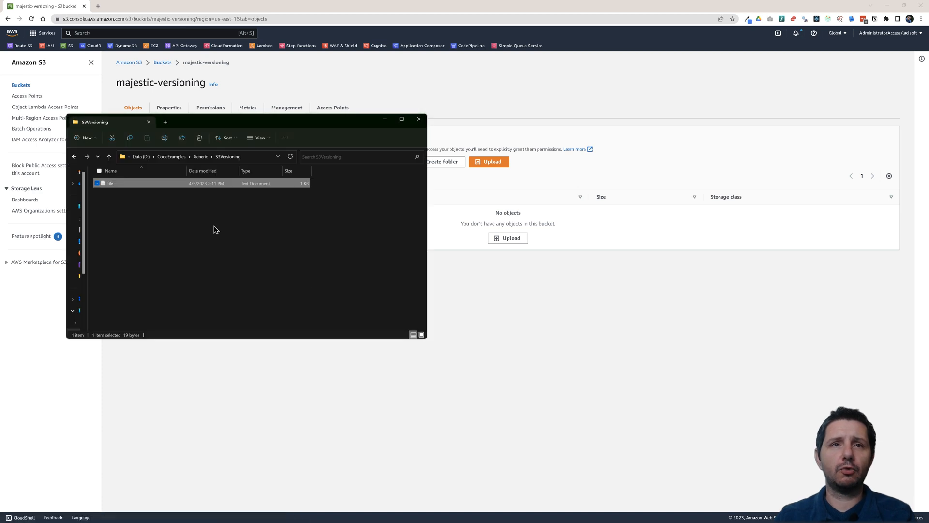
{"action": "mouse_move", "coordinate": [213, 238]}
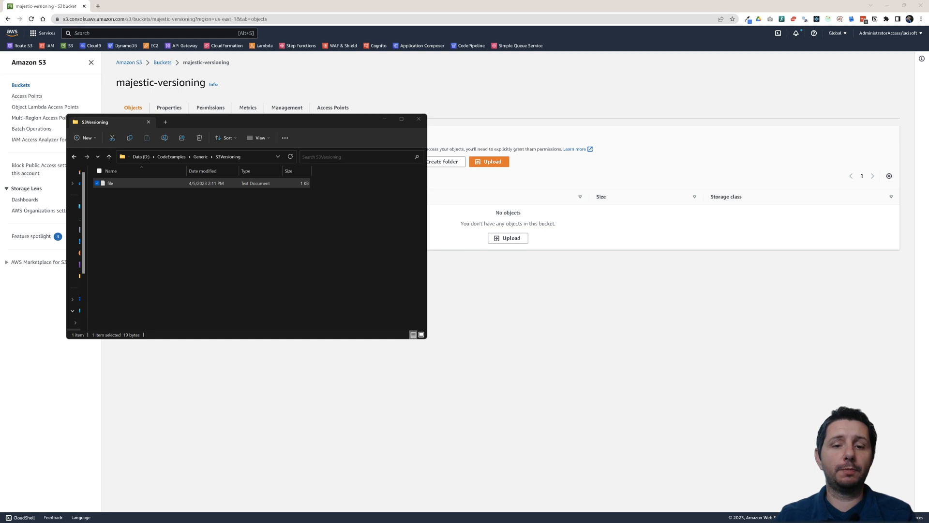
{"action": "double_click", "coordinate": [110, 183]}
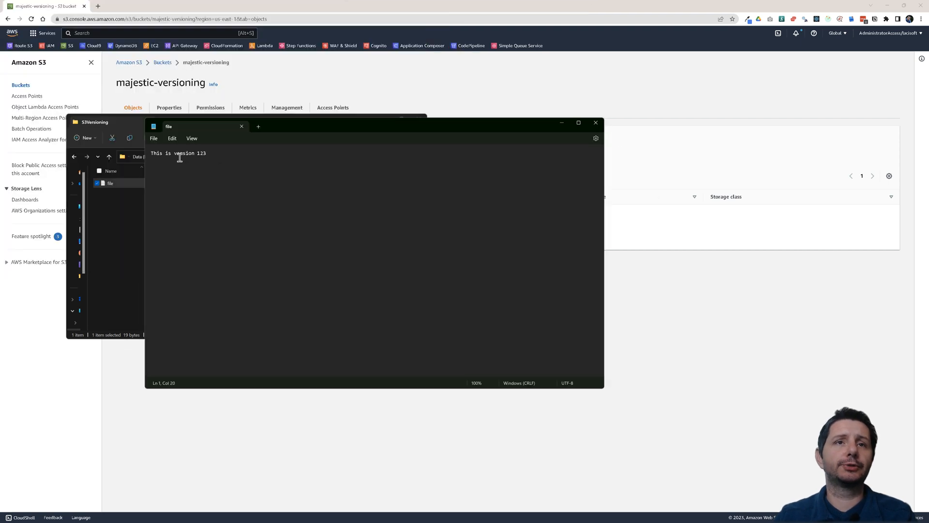
{"action": "triple_click", "coordinate": [178, 153]}
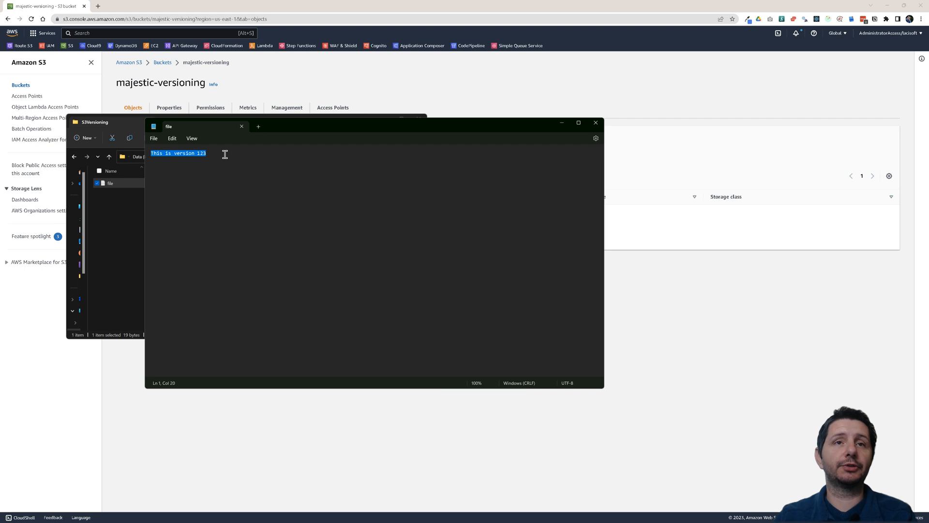
{"action": "type", "text": "fjaslkfjl"}
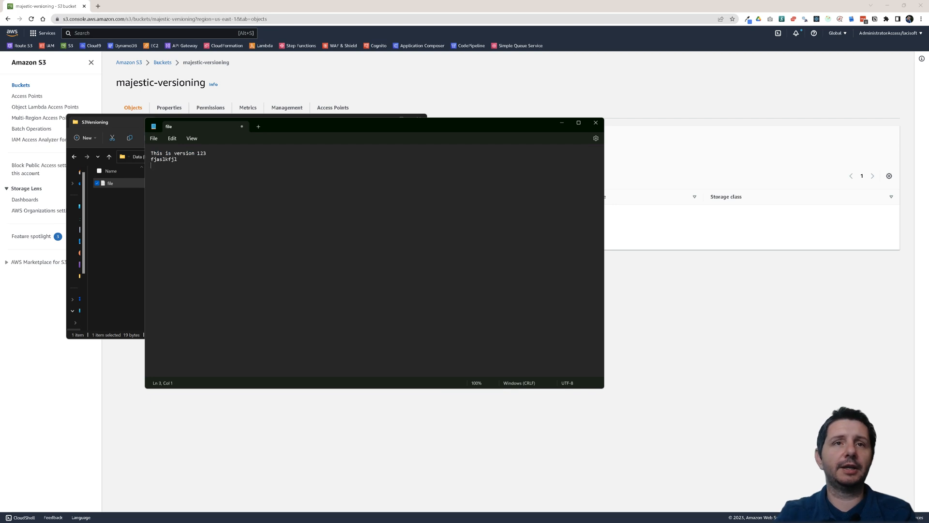
{"action": "type", "text": "asfs"}
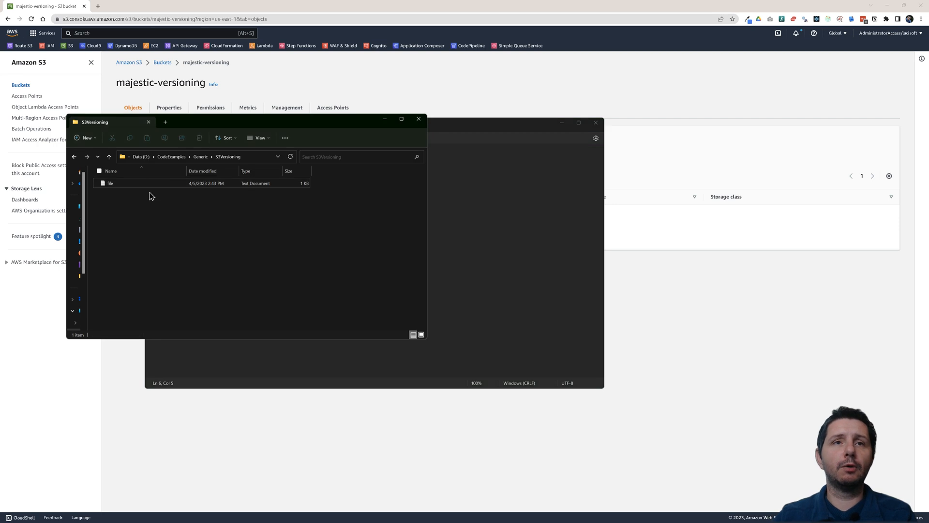
Upload file.txt (47 B) into majestic-versioning and return to the object list
{"action": "left_click", "coordinate": [418, 118]}
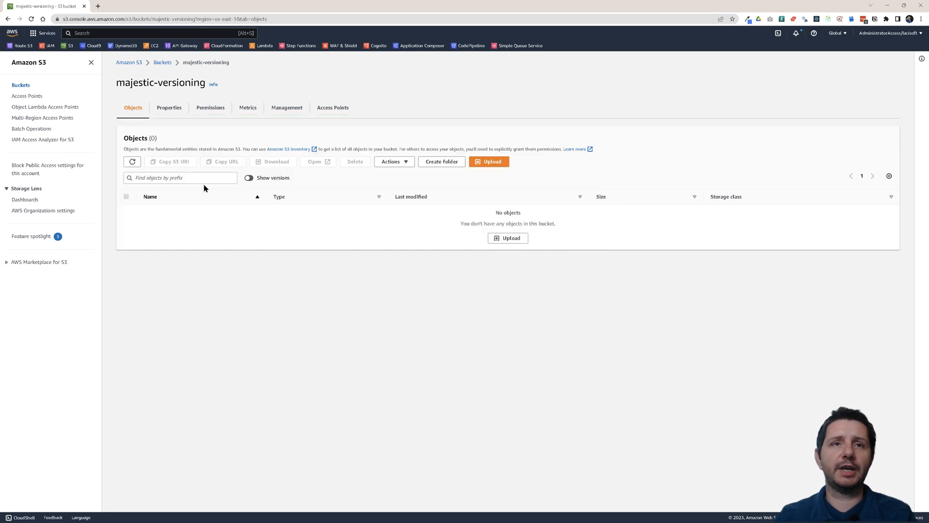
{"action": "left_click", "coordinate": [489, 161]}
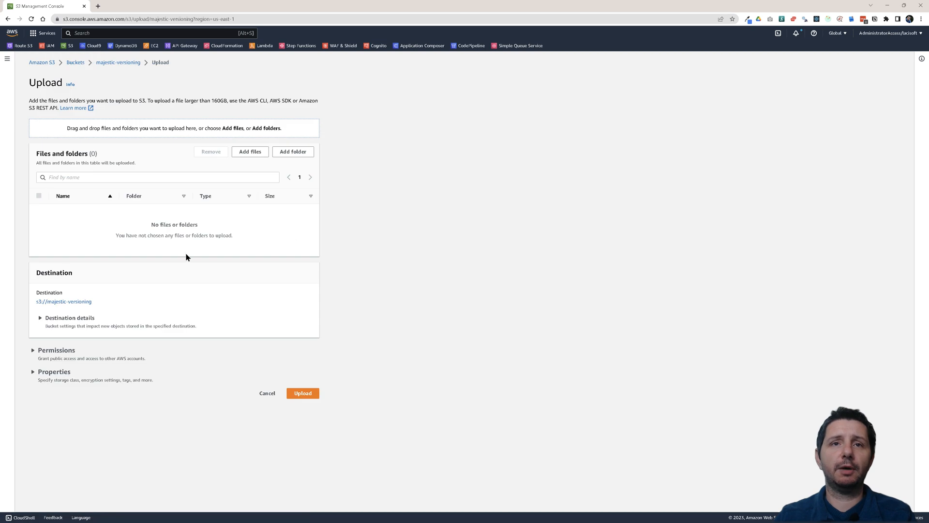
{"action": "mouse_move", "coordinate": [256, 155]}
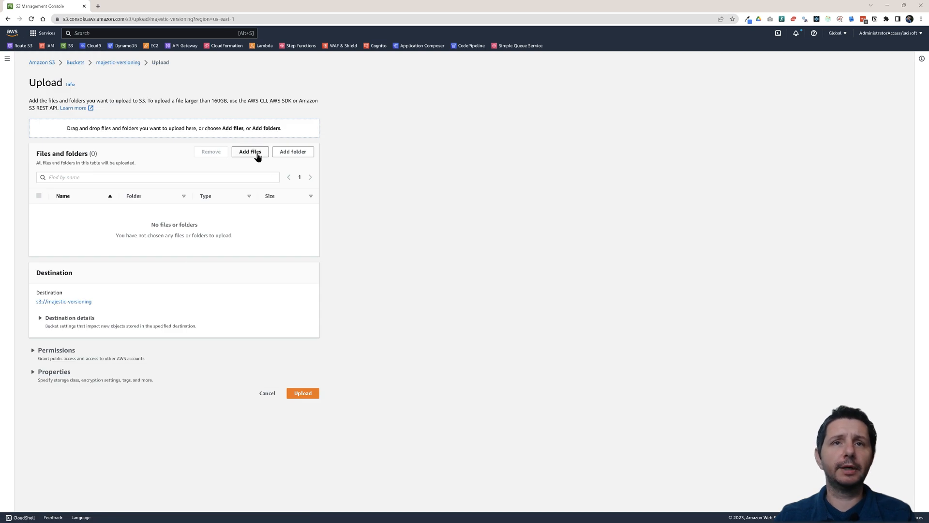
{"action": "left_click", "coordinate": [250, 151]}
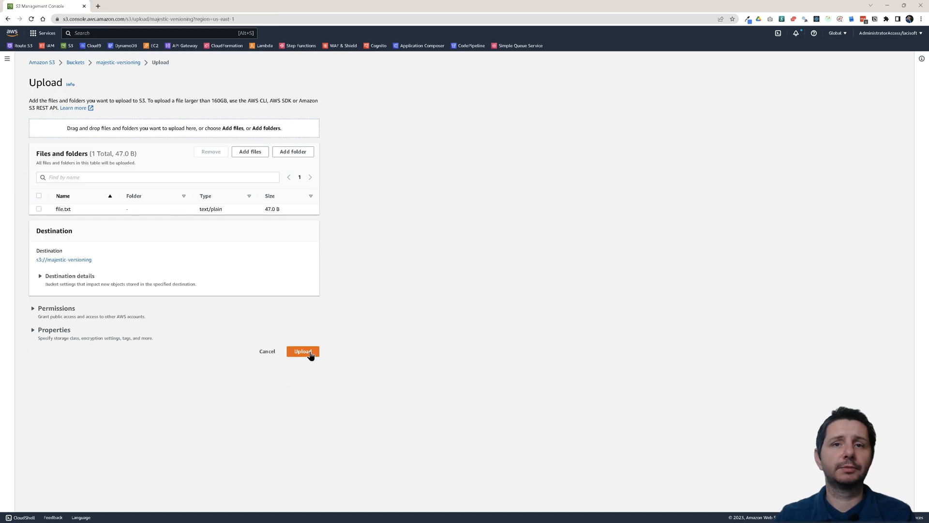
{"action": "left_click", "coordinate": [302, 351]}
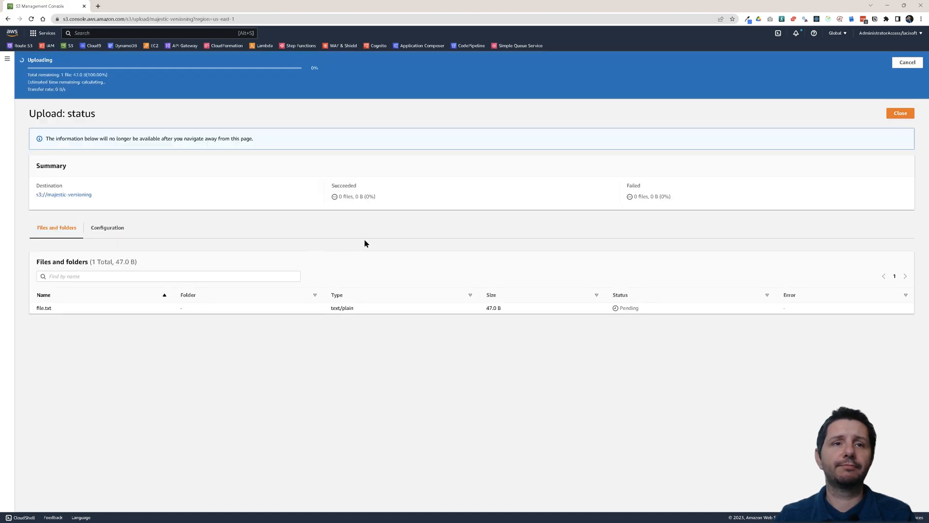
{"action": "left_click", "coordinate": [900, 112]}
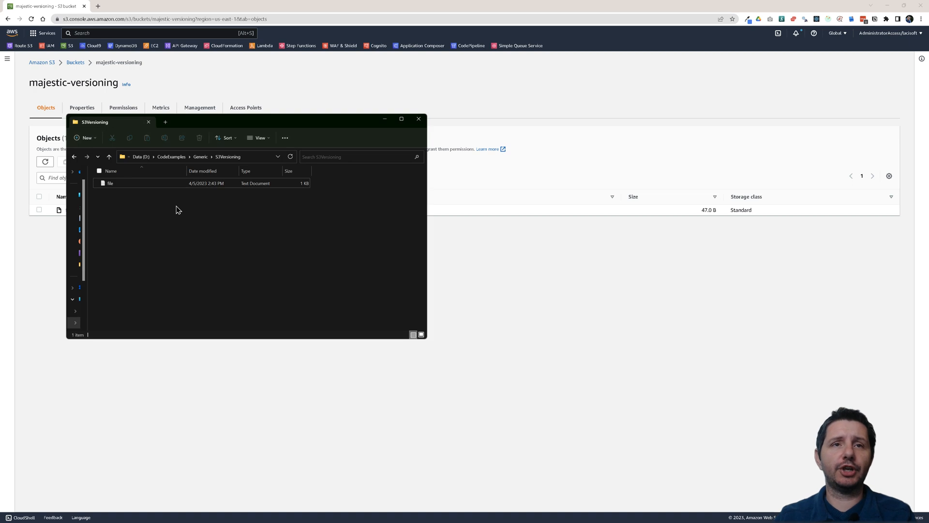
Reopen the local file, insert blank lines and change the version number from 123 to 200
{"action": "left_click", "coordinate": [136, 183]}
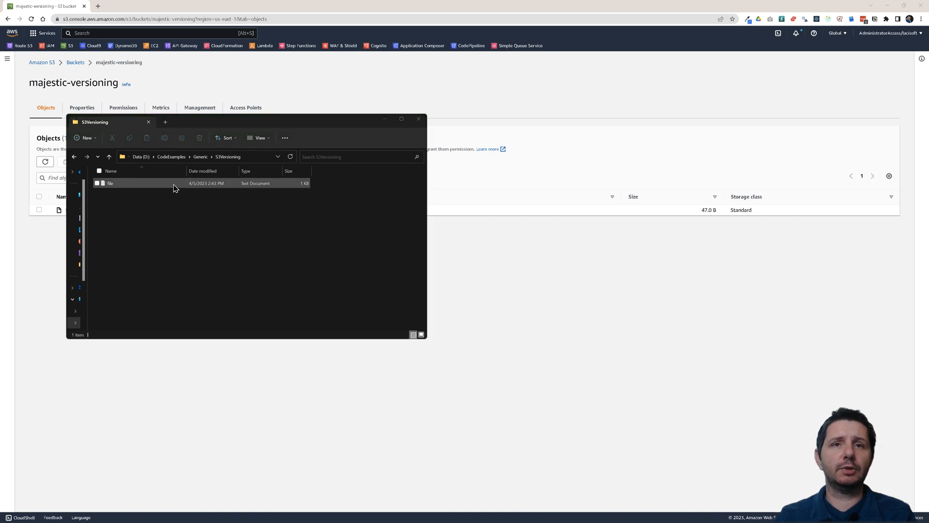
{"action": "double_click", "coordinate": [110, 183]}
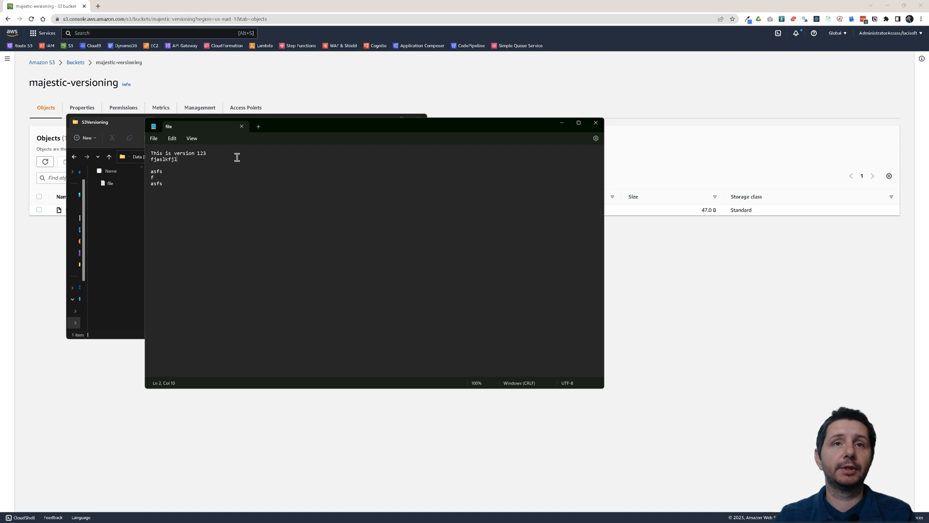
{"action": "key", "text": "Enter"}
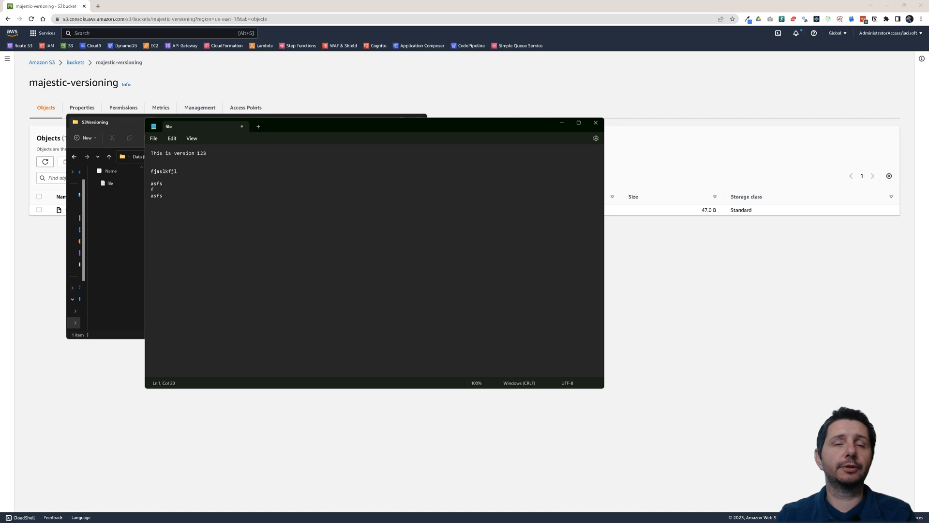
{"action": "key", "text": "Backspace"}
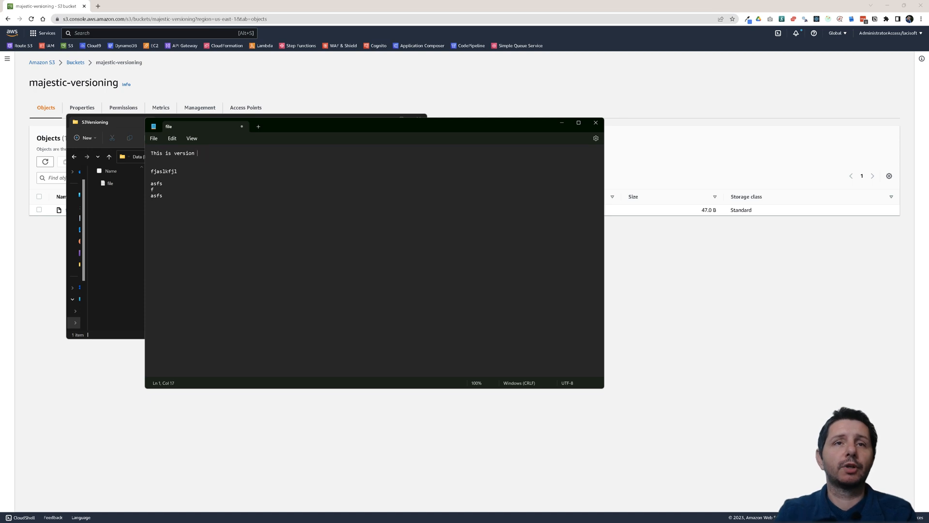
{"action": "type", "text": "200"}
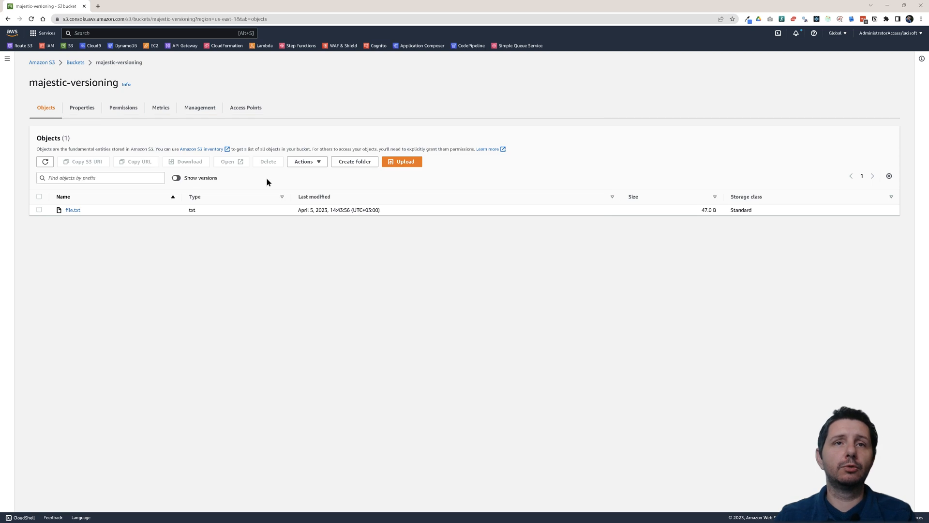
Upload the updated file.txt (51 B) to majestic-versioning as a new version
{"action": "left_click", "coordinate": [402, 161]}
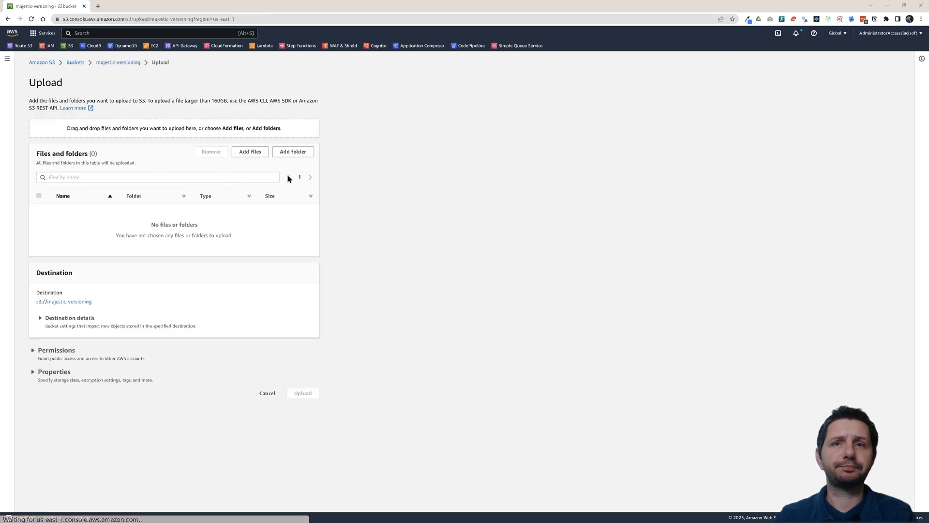
{"action": "left_click", "coordinate": [250, 151]}
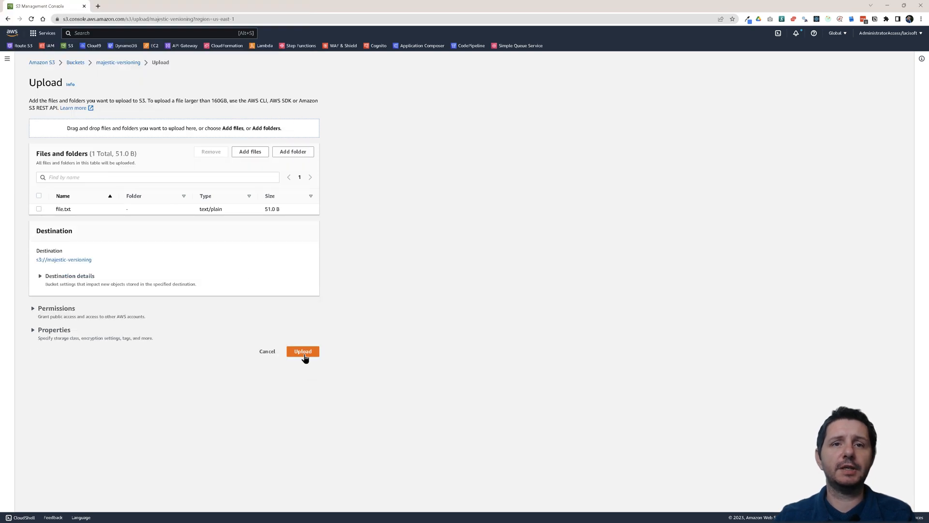
{"action": "left_click", "coordinate": [302, 352]}
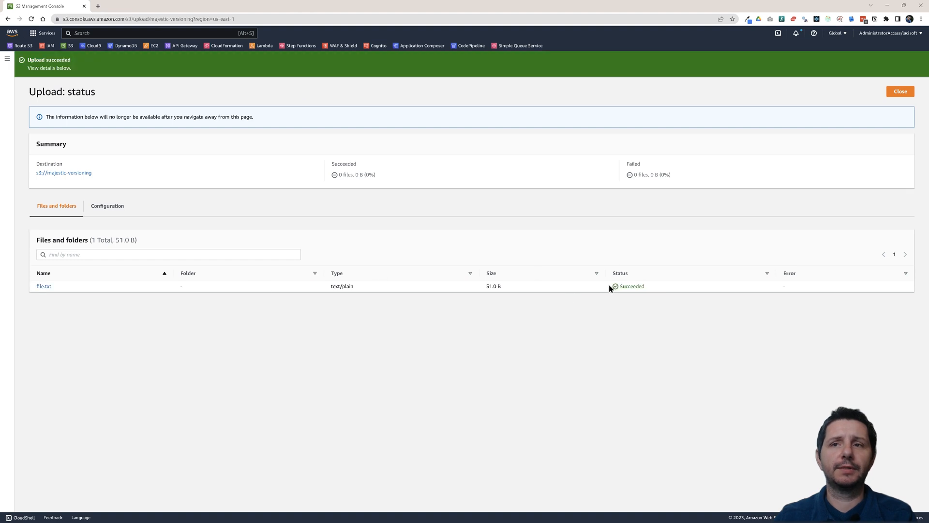
Close the upload status page to return to the bucket's Objects list
{"action": "left_click", "coordinate": [900, 91]}
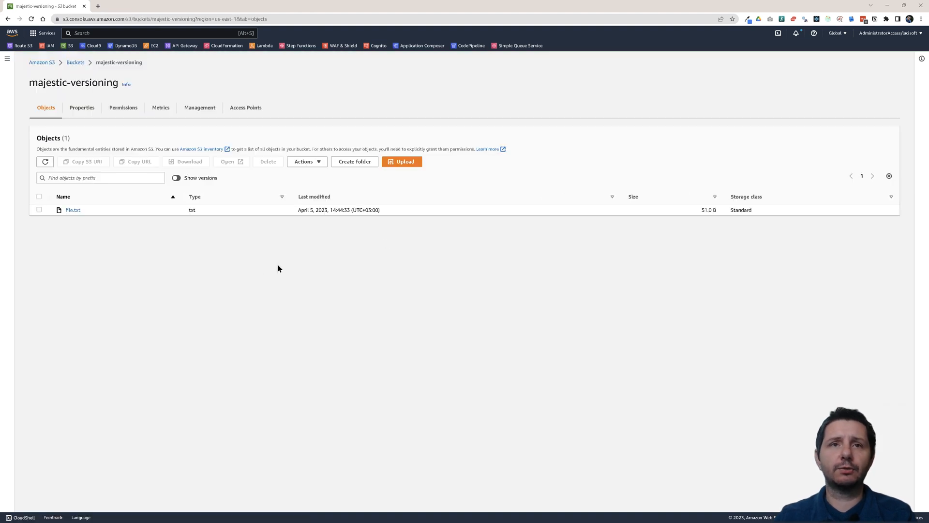
{"action": "mouse_move", "coordinate": [52, 218]}
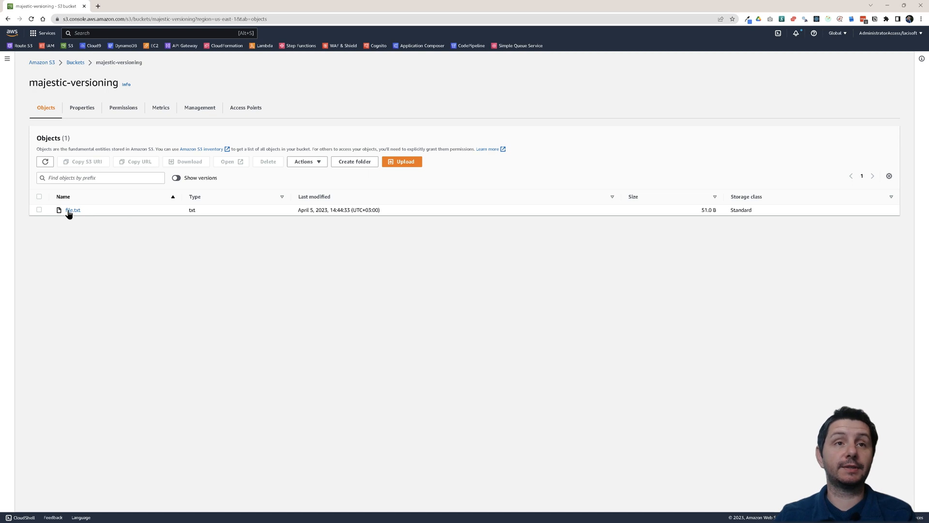
{"action": "mouse_move", "coordinate": [87, 233]}
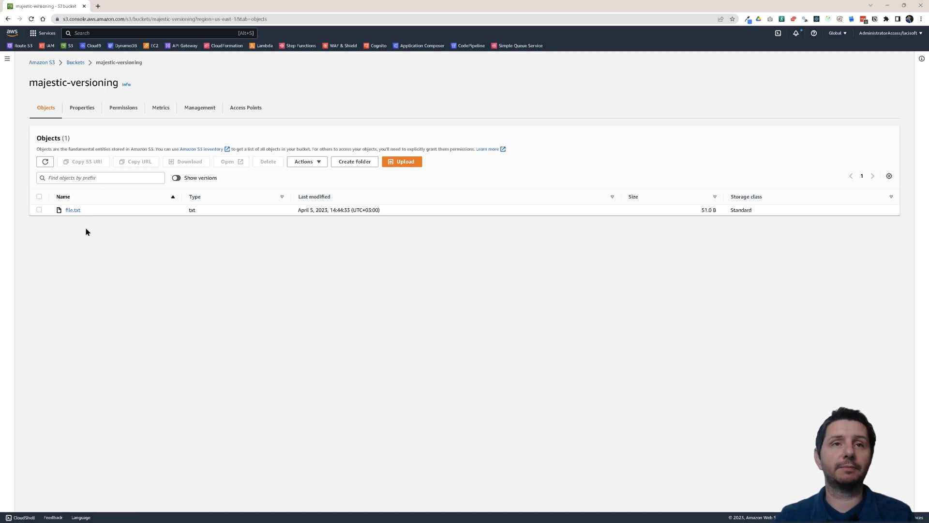
{"action": "mouse_move", "coordinate": [92, 227]}
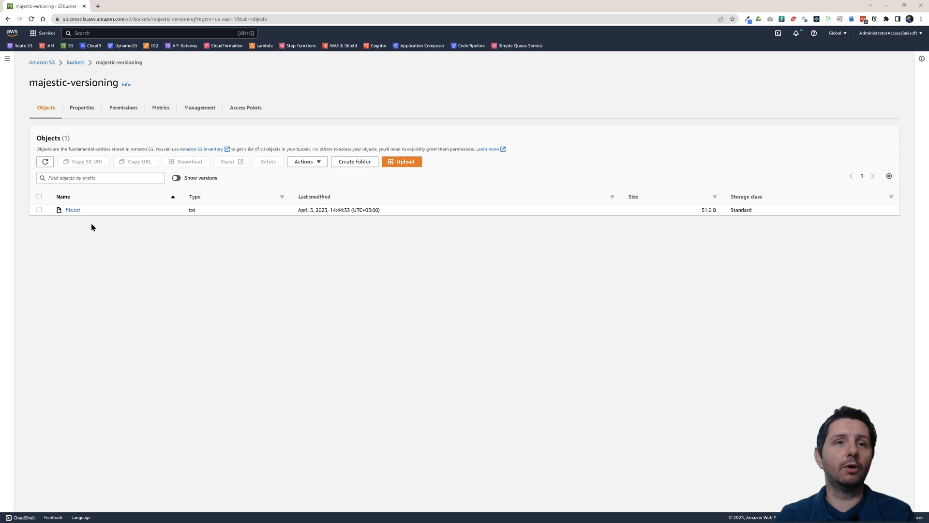
{"action": "mouse_move", "coordinate": [59, 236]}
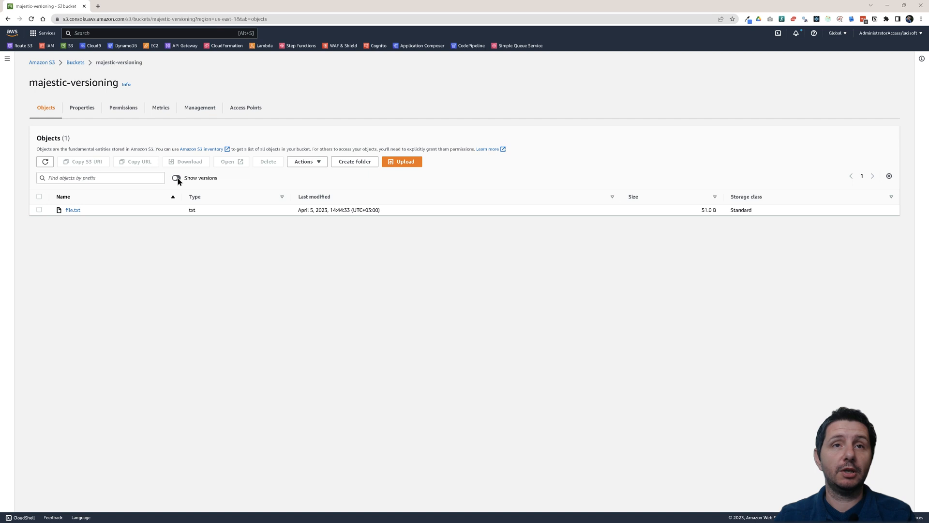
Enable Show versions and highlight the latest file.txt version ID among the two versions
{"action": "left_click", "coordinate": [176, 178]}
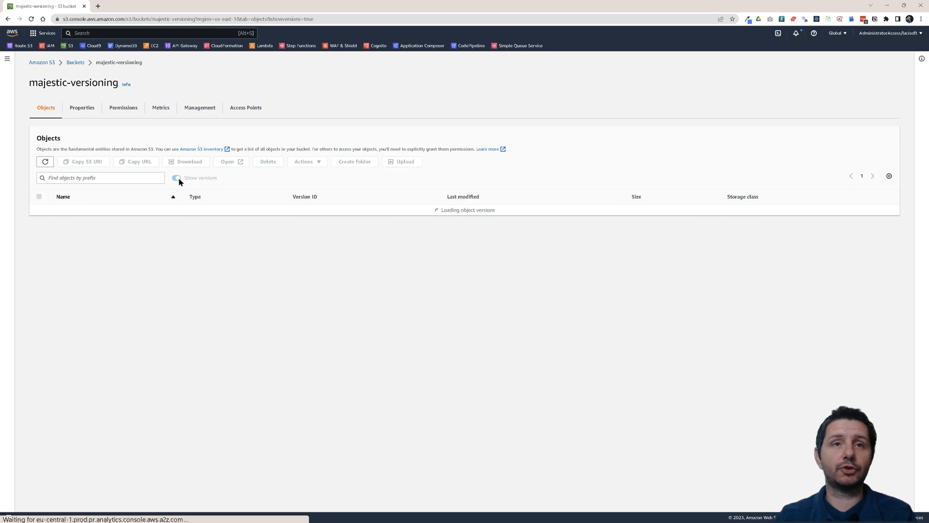
{"action": "left_click", "coordinate": [176, 178]}
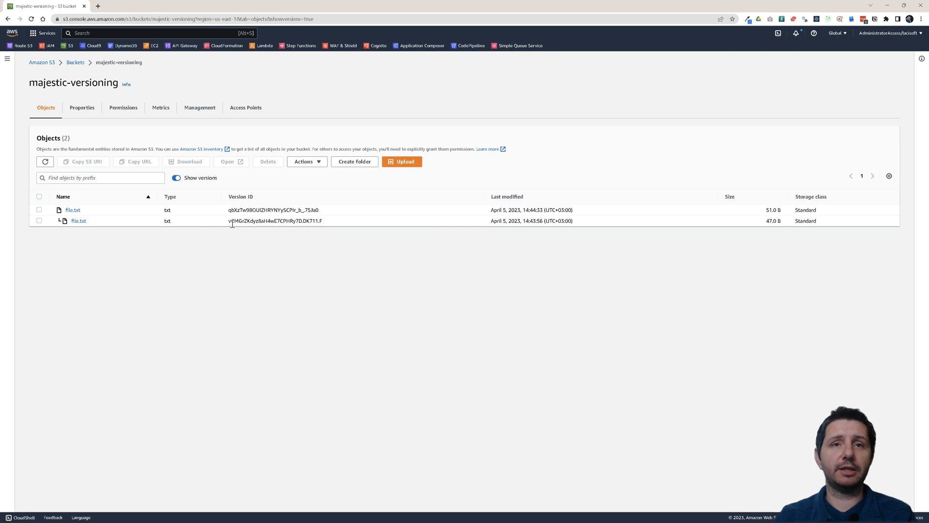
{"action": "double_click", "coordinate": [251, 210]}
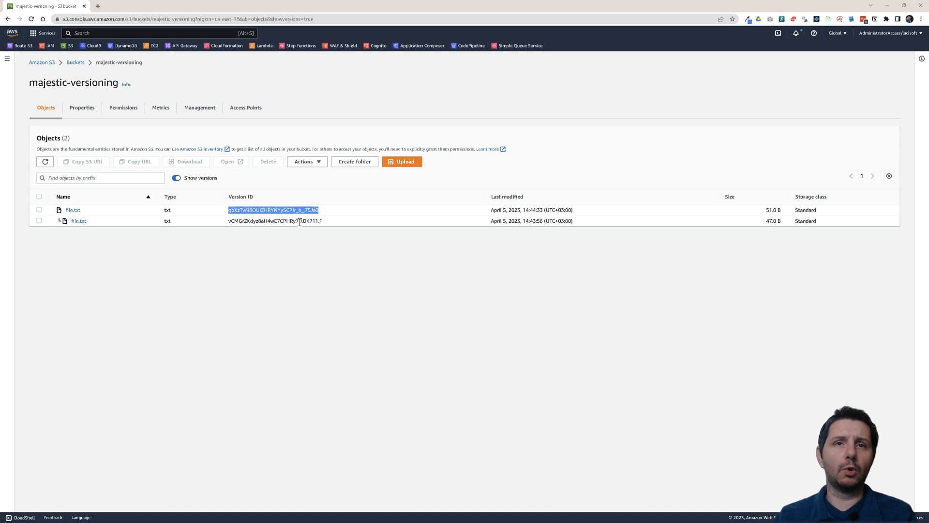
{"action": "mouse_move", "coordinate": [264, 220]}
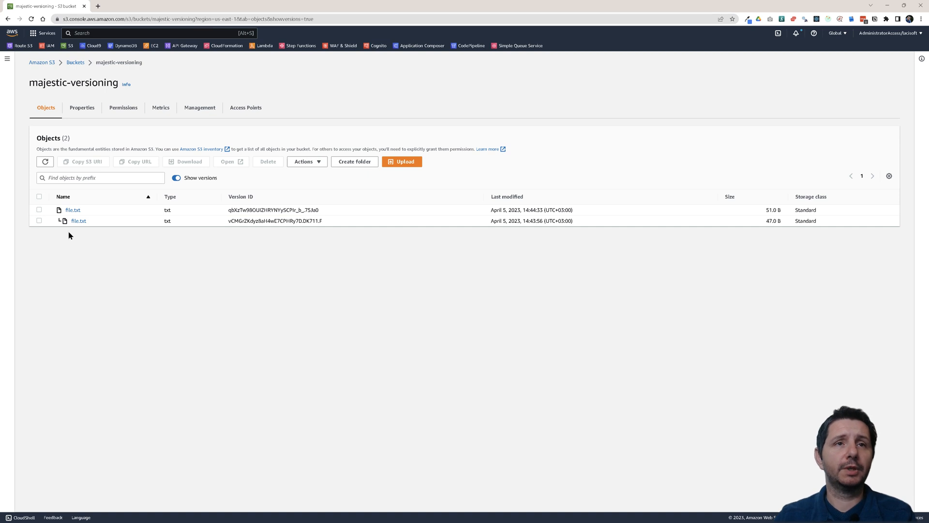
{"action": "mouse_move", "coordinate": [153, 223]}
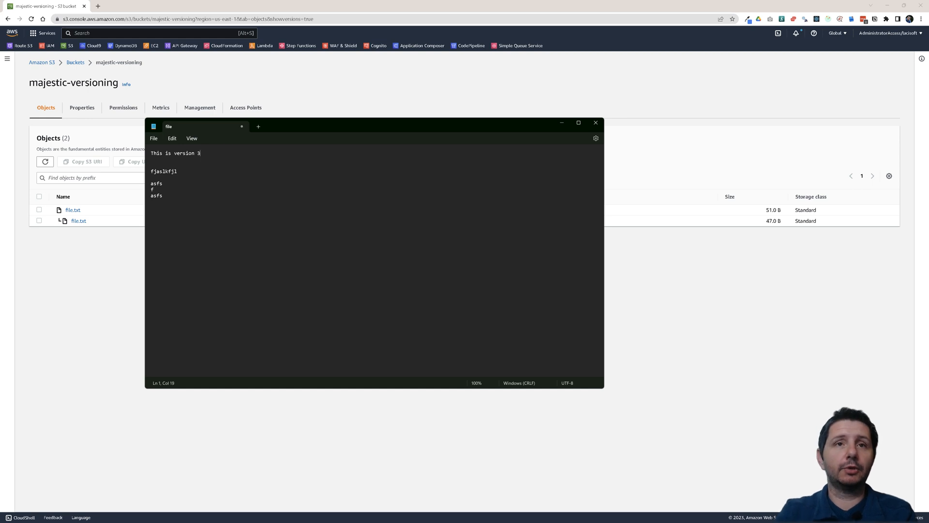
Change the note to 'This is version 300', add the line 'safdajskfdjaslkfdjals', and close Notepad
{"action": "type", "text": "00"}
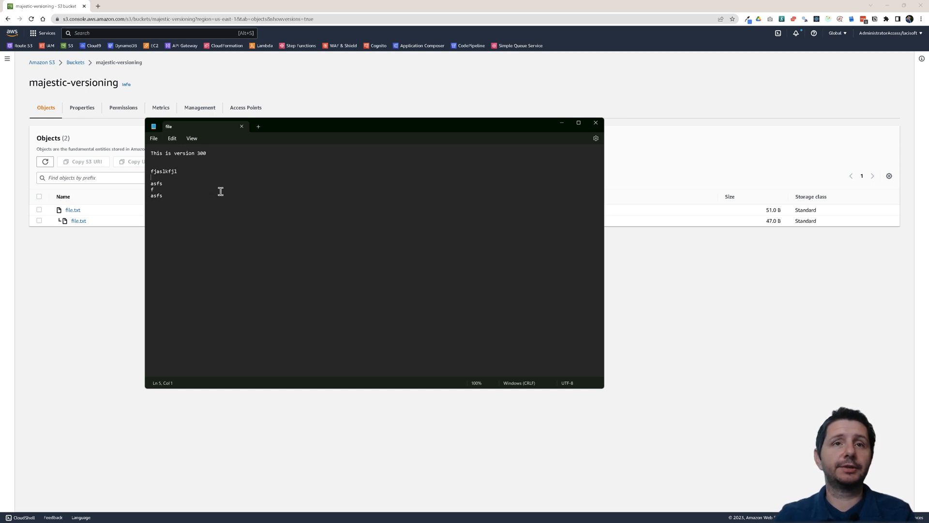
{"action": "type", "text": "safdajskfdjaslkfdjalsfdas"}
{"action": "type", "text": "asdfasdf"}
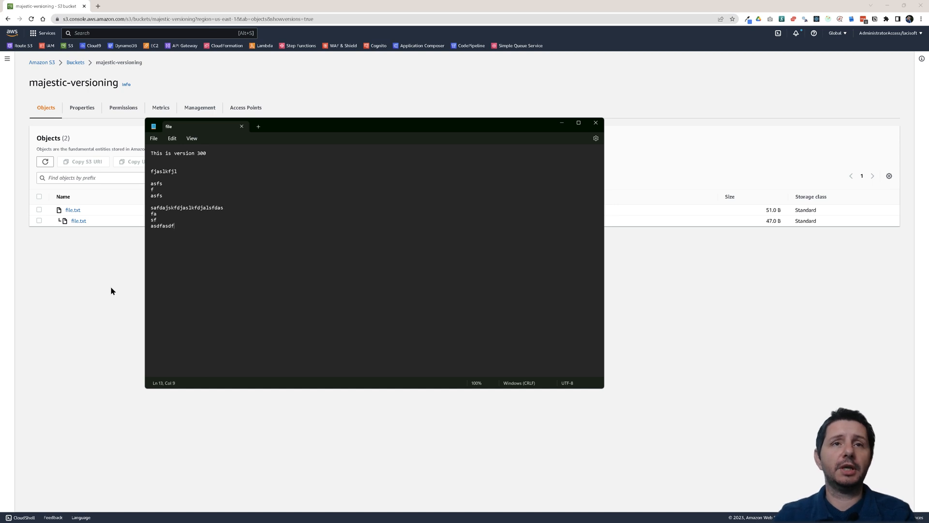
{"action": "left_click", "coordinate": [596, 123]}
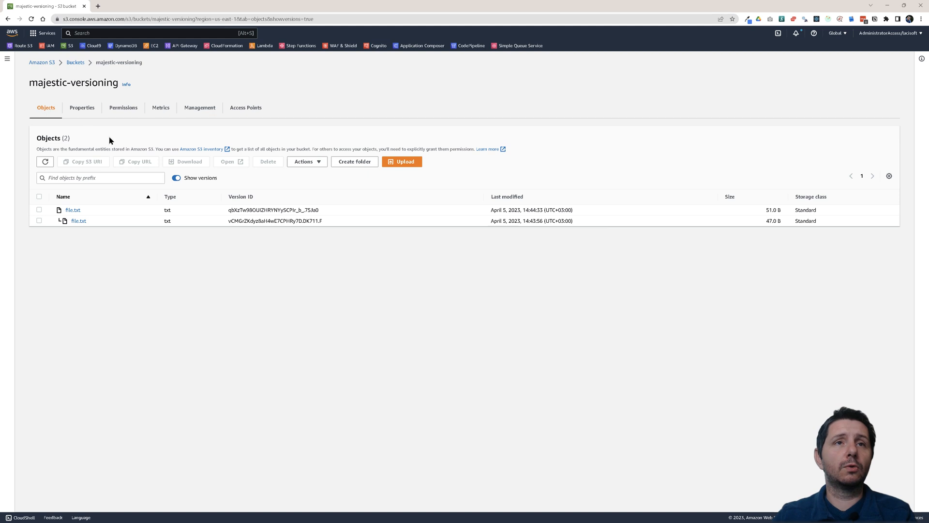
Upload the edited file.txt as a new 98.0 B version of the object
{"action": "left_click", "coordinate": [402, 161]}
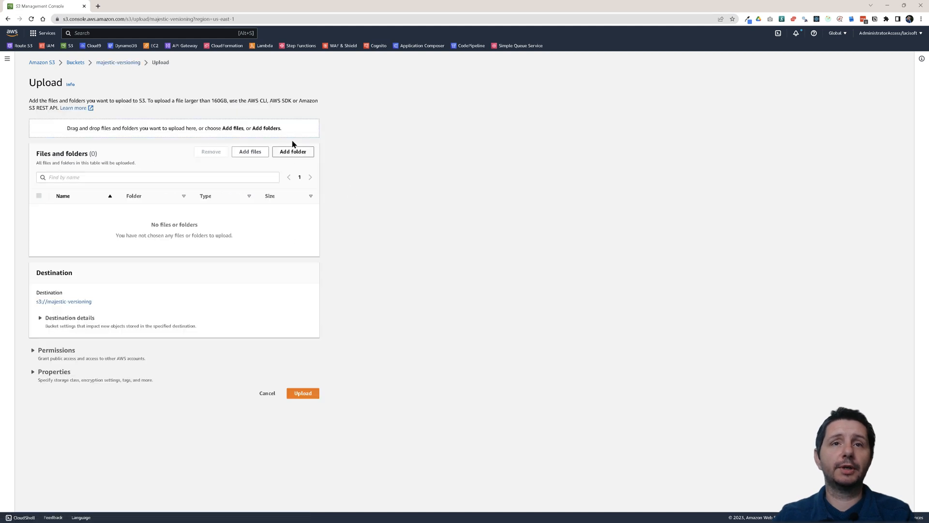
{"action": "left_click", "coordinate": [250, 151]}
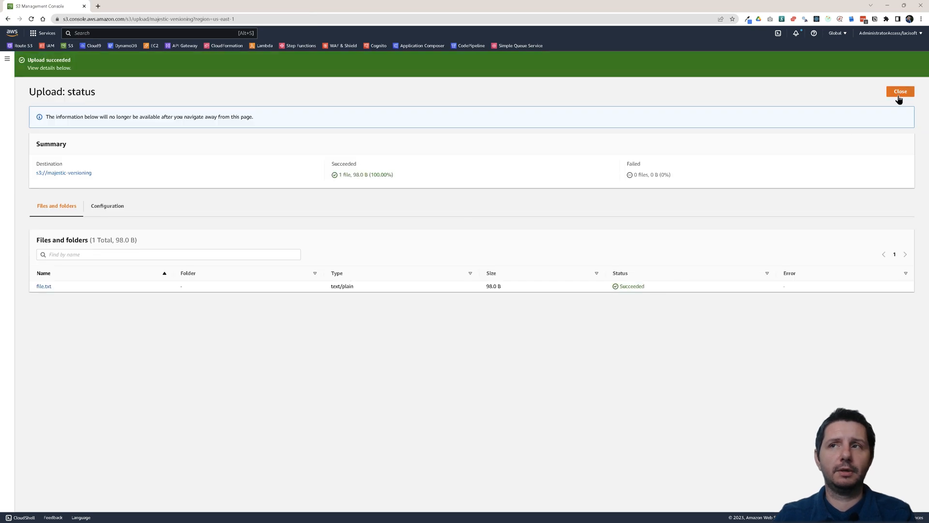
{"action": "left_click", "coordinate": [901, 91]}
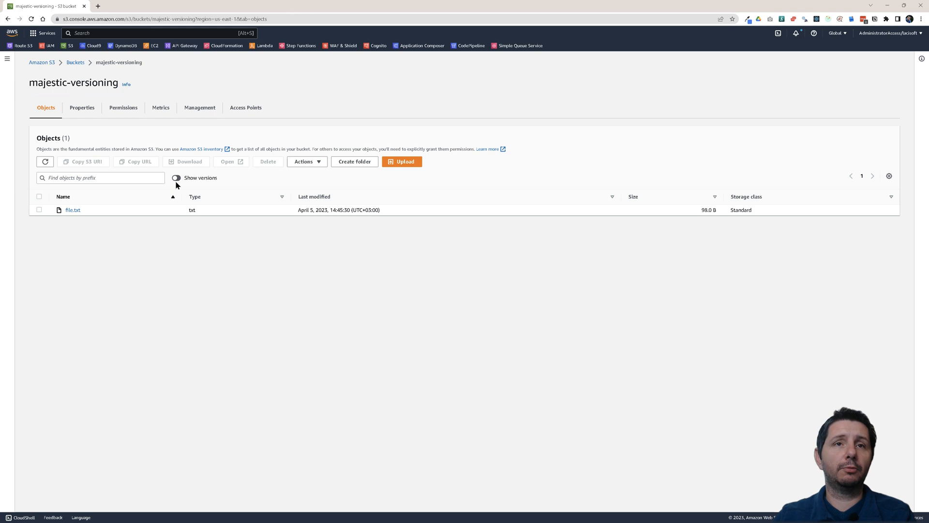
Briefly show all versions to confirm three file.txt versions exist, then hide them again
{"action": "left_click", "coordinate": [177, 178]}
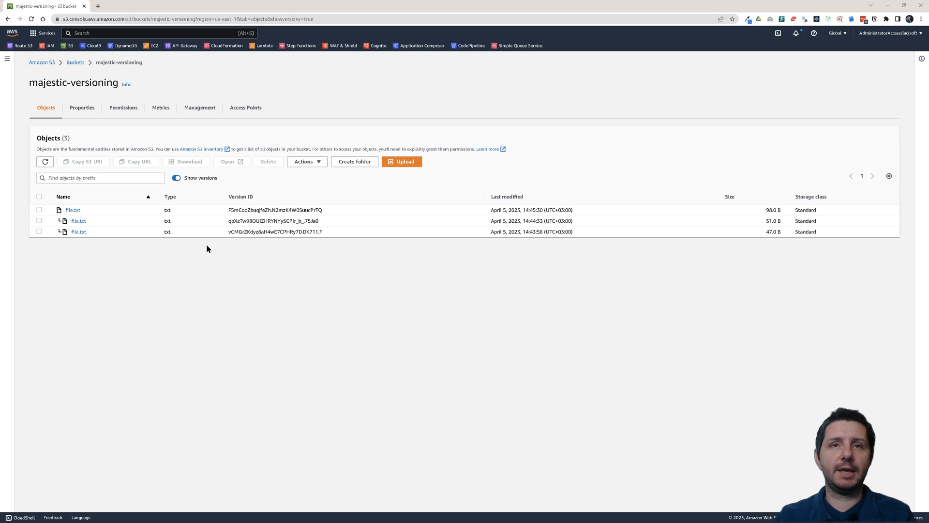
{"action": "mouse_move", "coordinate": [217, 172]}
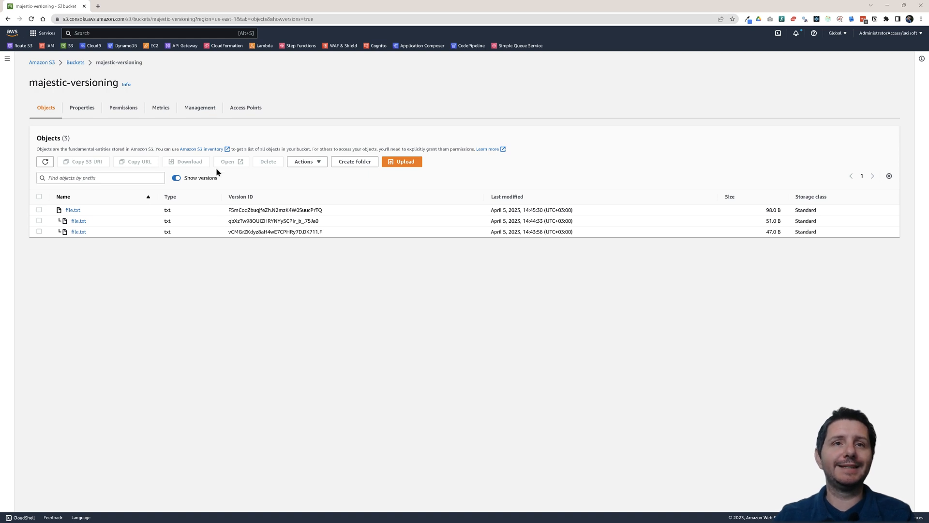
{"action": "left_click", "coordinate": [177, 178]}
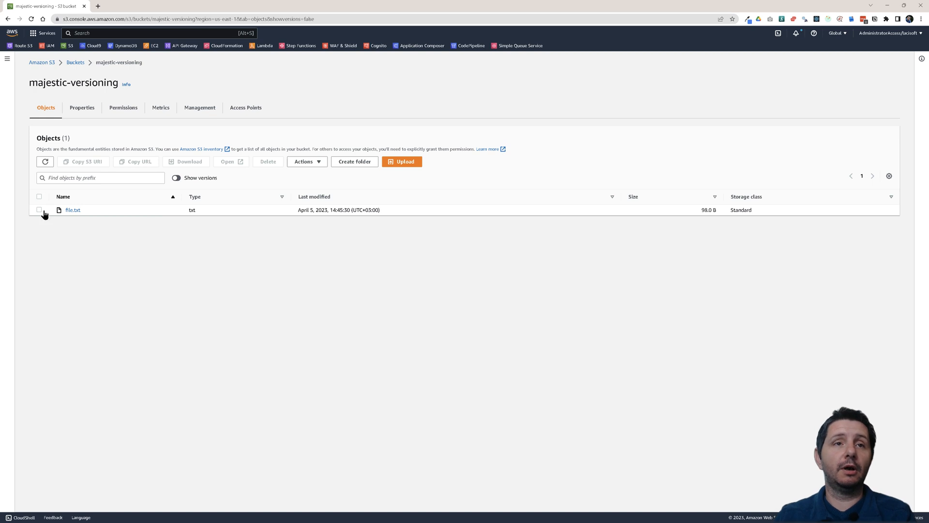
Delete file.txt with the 'delete' confirmation so the bucket lists no objects
{"action": "left_click", "coordinate": [39, 210]}
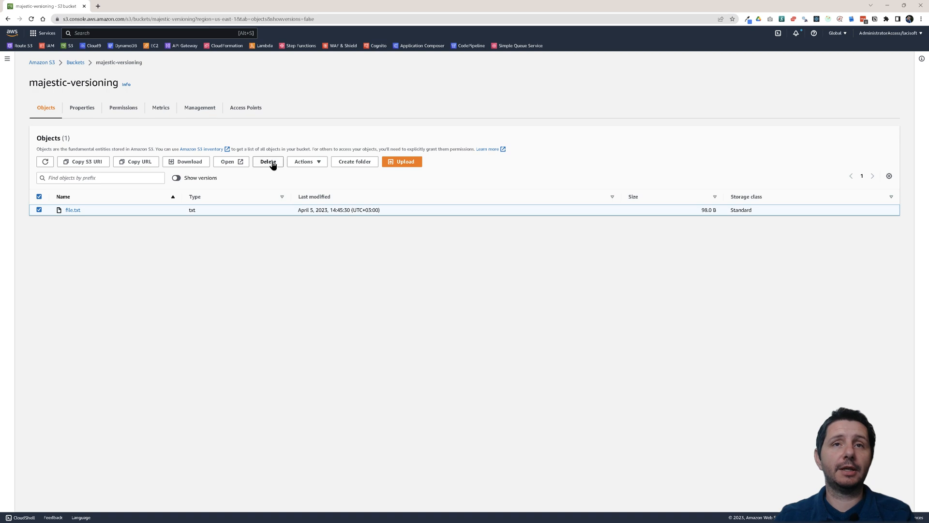
{"action": "left_click", "coordinate": [267, 161]}
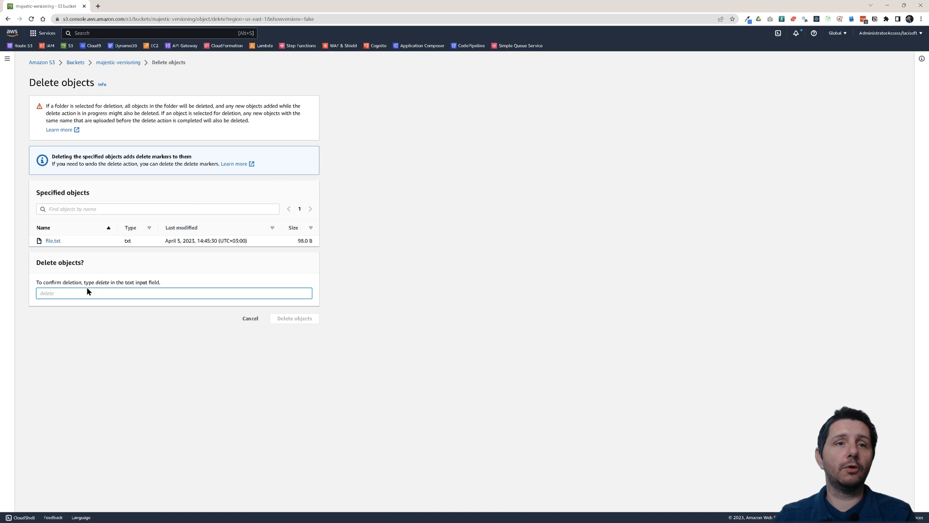
{"action": "type", "text": "delete"}
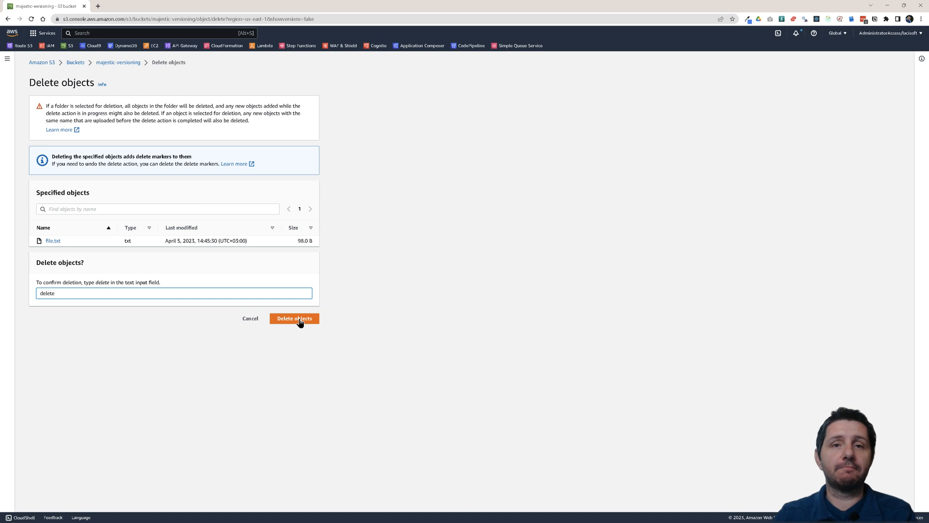
{"action": "left_click", "coordinate": [294, 318]}
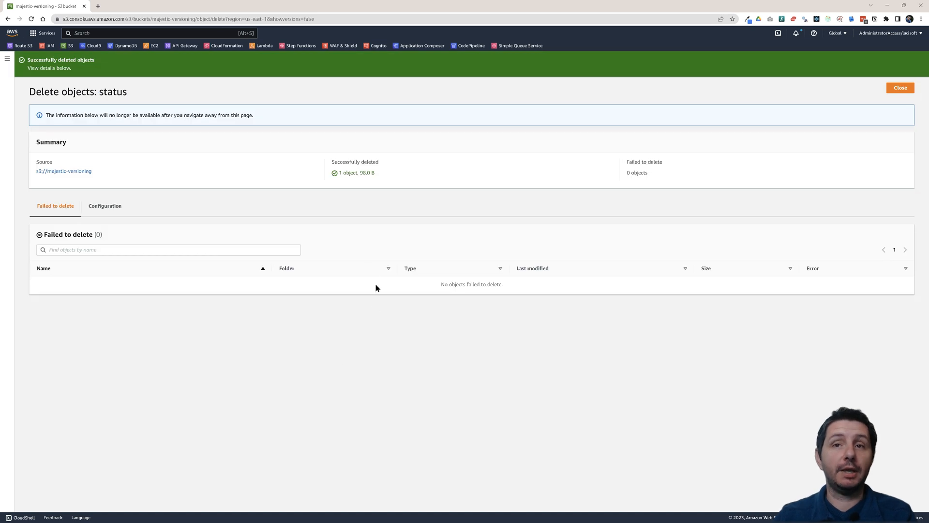
{"action": "left_click", "coordinate": [900, 87]}
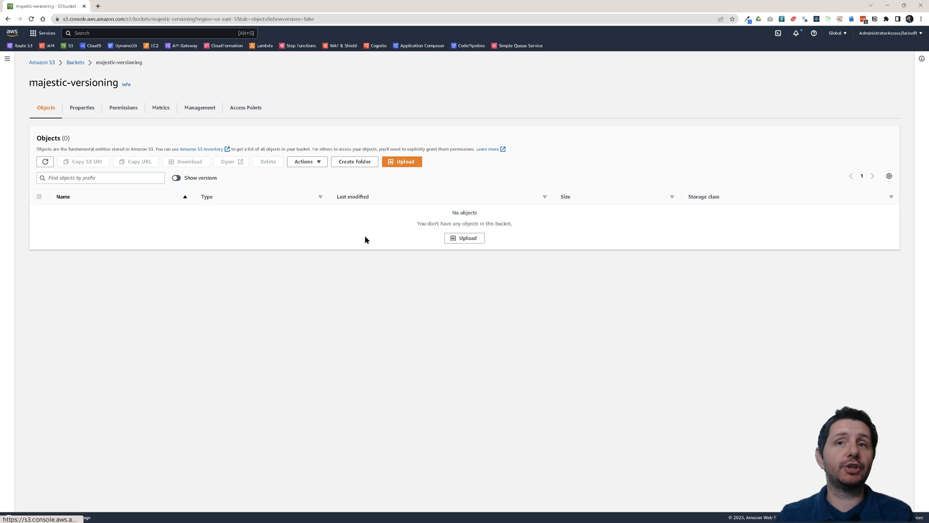
{"action": "left_click_drag", "start_coordinate": [421, 224], "coordinate": [512, 224]}
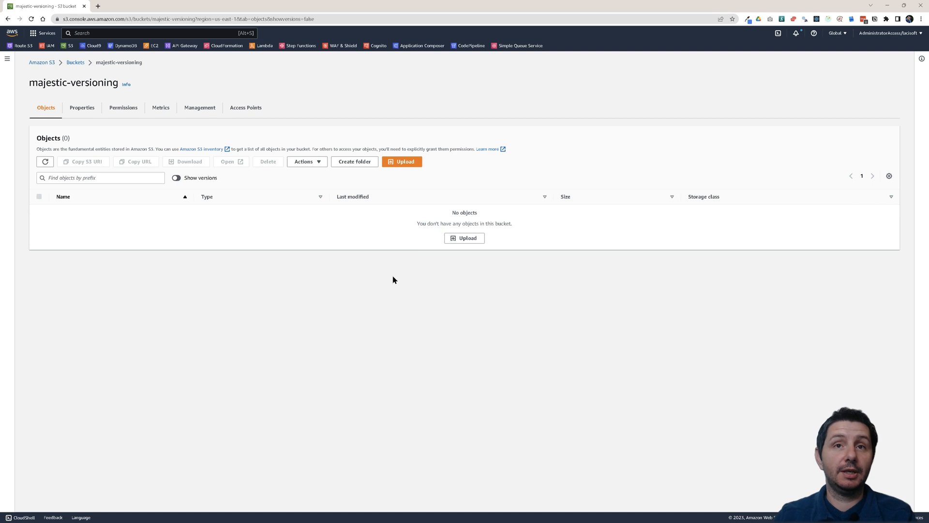
{"action": "mouse_move", "coordinate": [179, 188]}
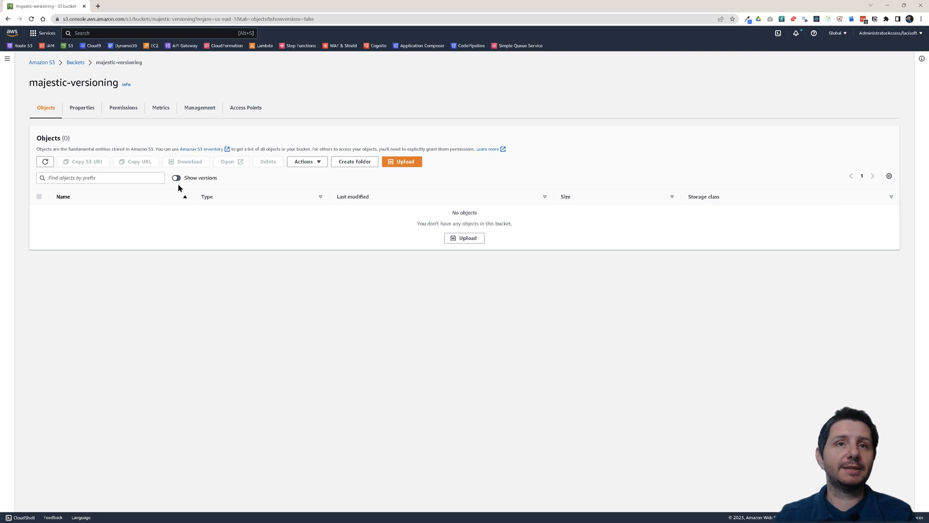
Show versions so the file.txt delete marker appears above its three earlier versions
{"action": "left_click", "coordinate": [176, 178]}
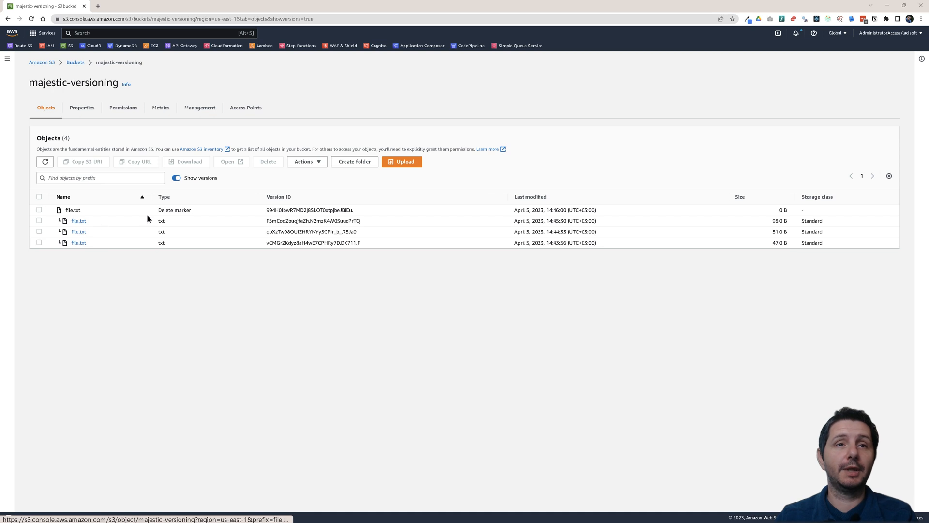
{"action": "double_click", "coordinate": [174, 210]}
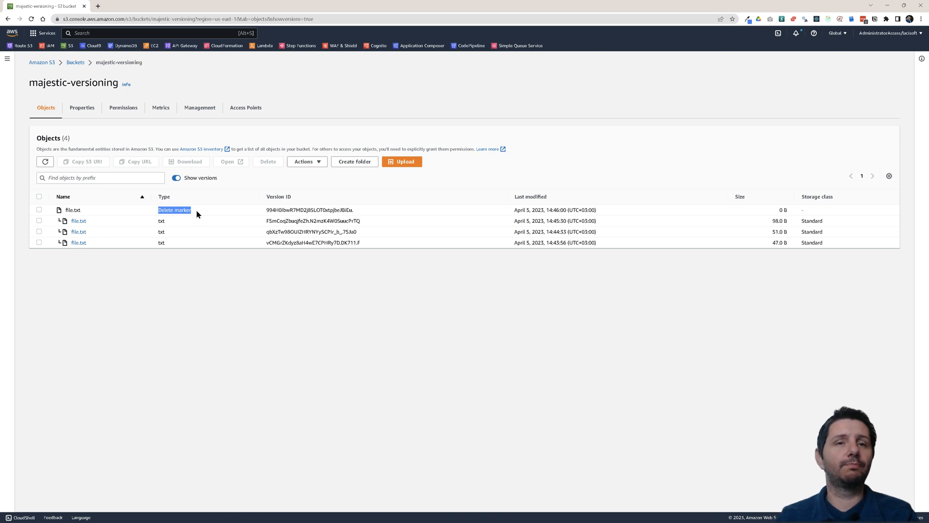
{"action": "mouse_move", "coordinate": [168, 209]}
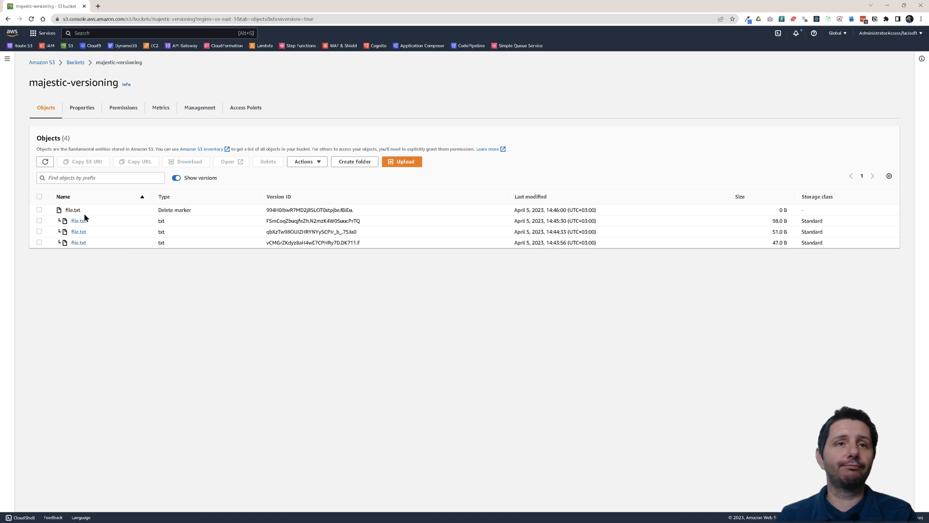
{"action": "mouse_move", "coordinate": [116, 231]}
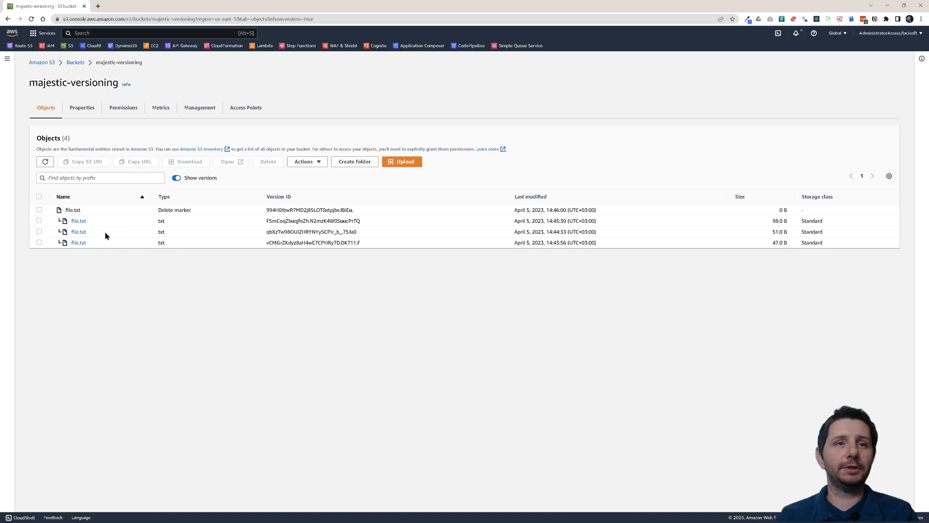
Permanently delete the file.txt delete marker with the 'permanently delete' confirmation, restoring the 98.0 B version as current
{"action": "left_click", "coordinate": [38, 209]}
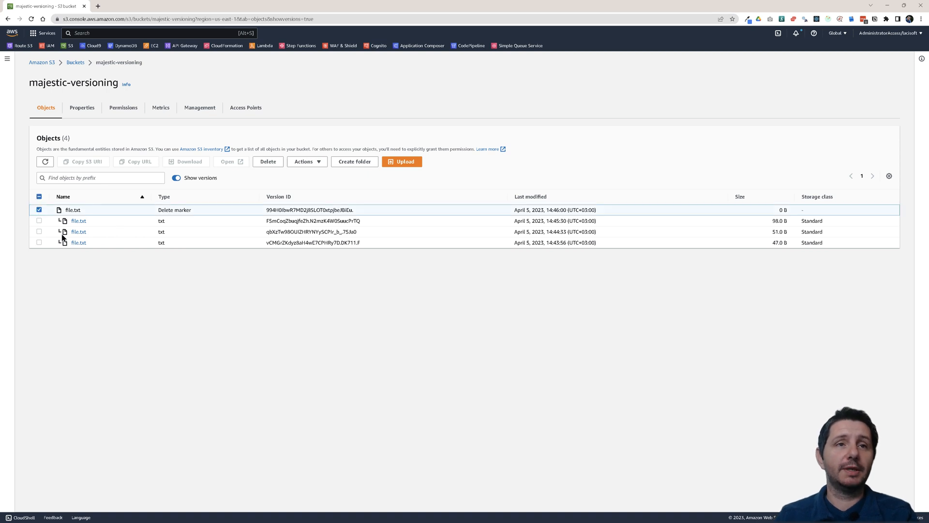
{"action": "mouse_move", "coordinate": [262, 170]}
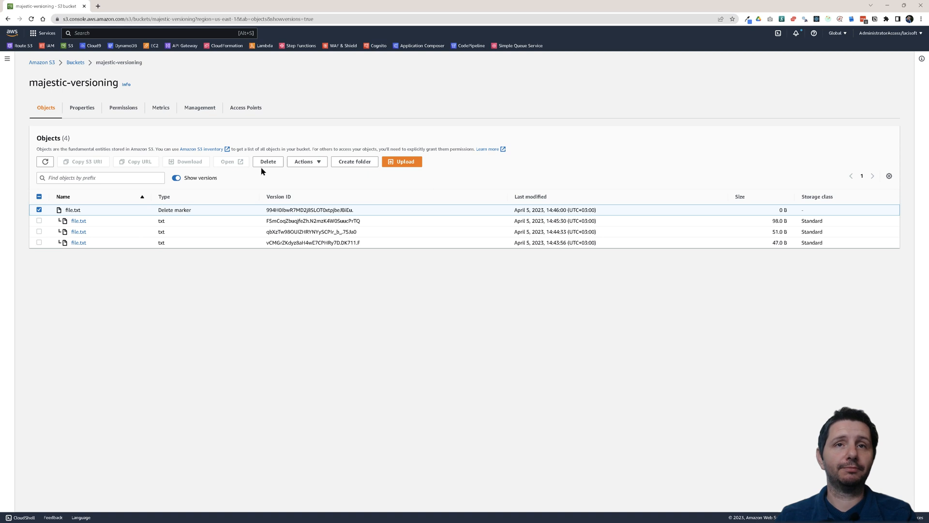
{"action": "left_click", "coordinate": [267, 161]}
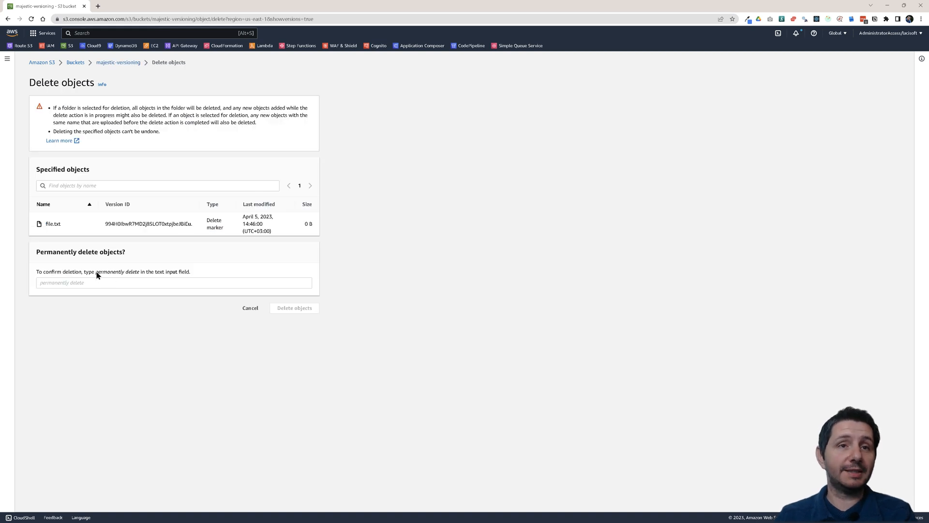
{"action": "double_click", "coordinate": [118, 271]}
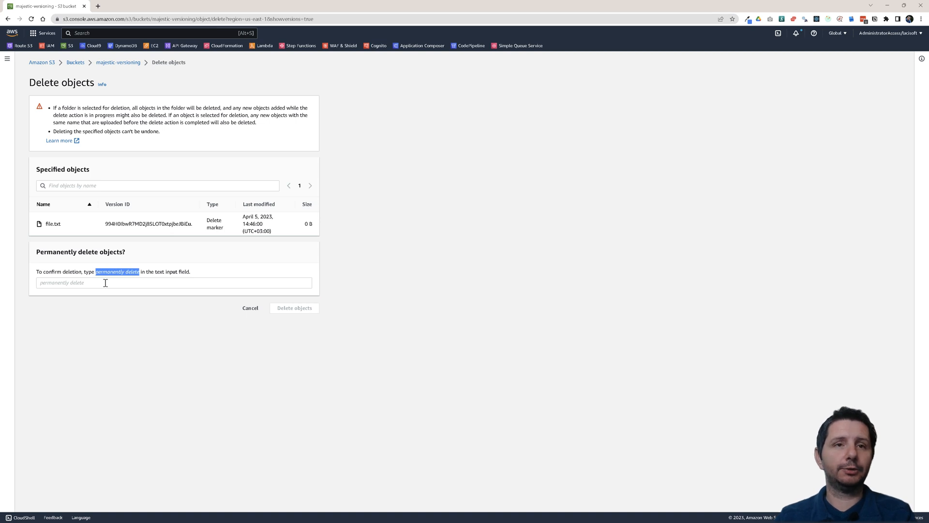
{"action": "type", "text": "permanently delete"}
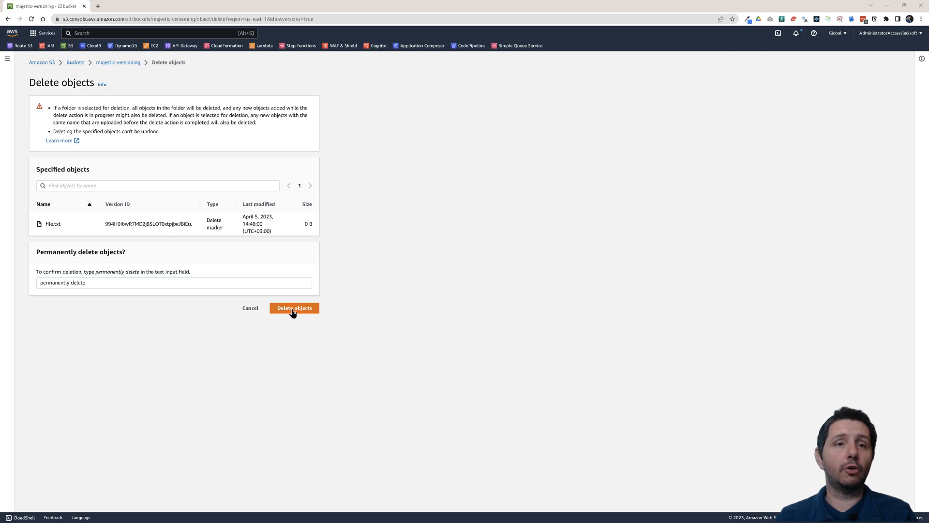
{"action": "left_click", "coordinate": [294, 308]}
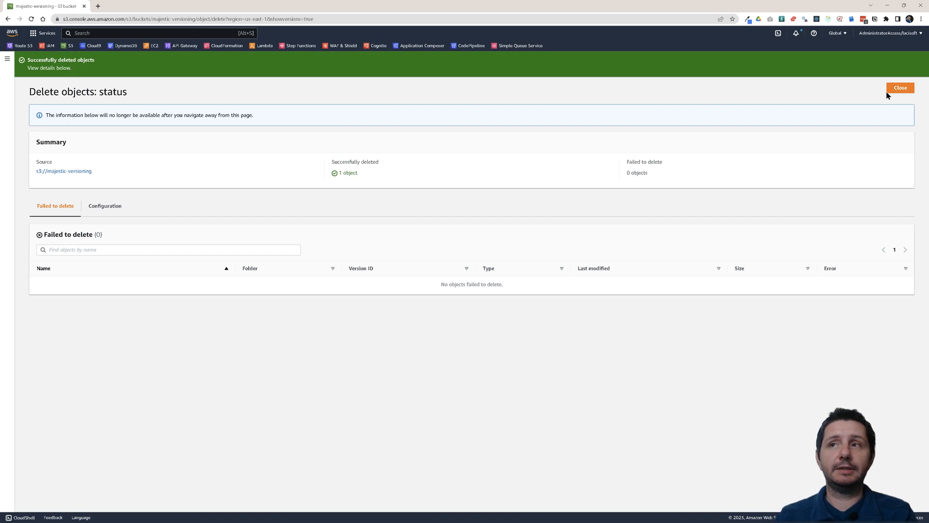
{"action": "left_click", "coordinate": [902, 87]}
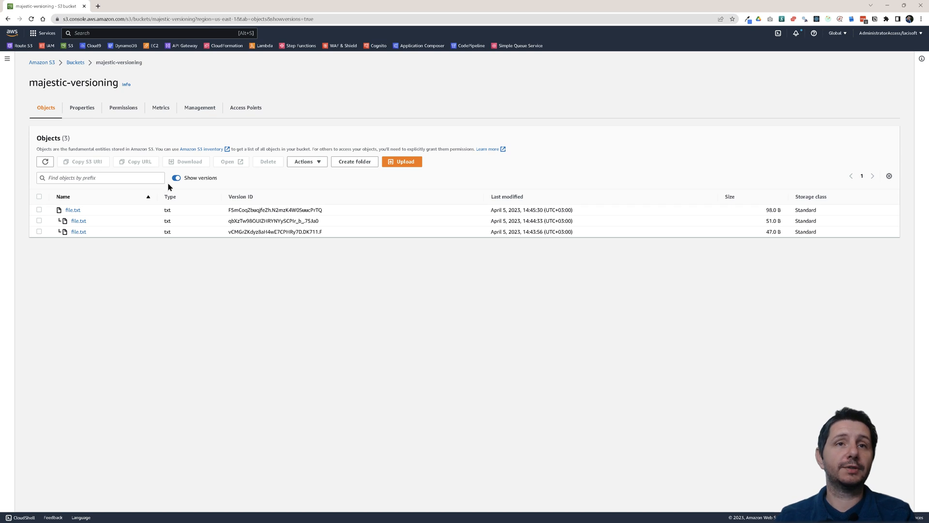
{"action": "left_click", "coordinate": [176, 178]}
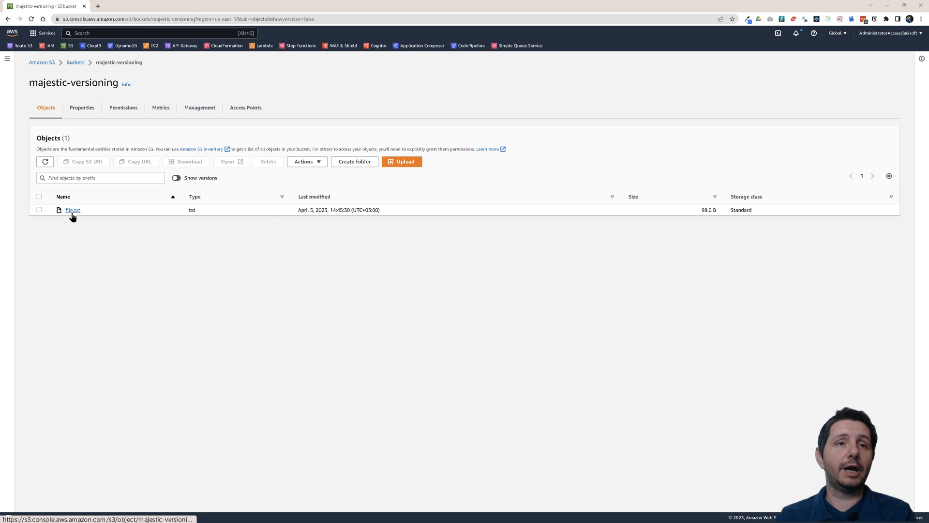
{"action": "left_click", "coordinate": [176, 178]}
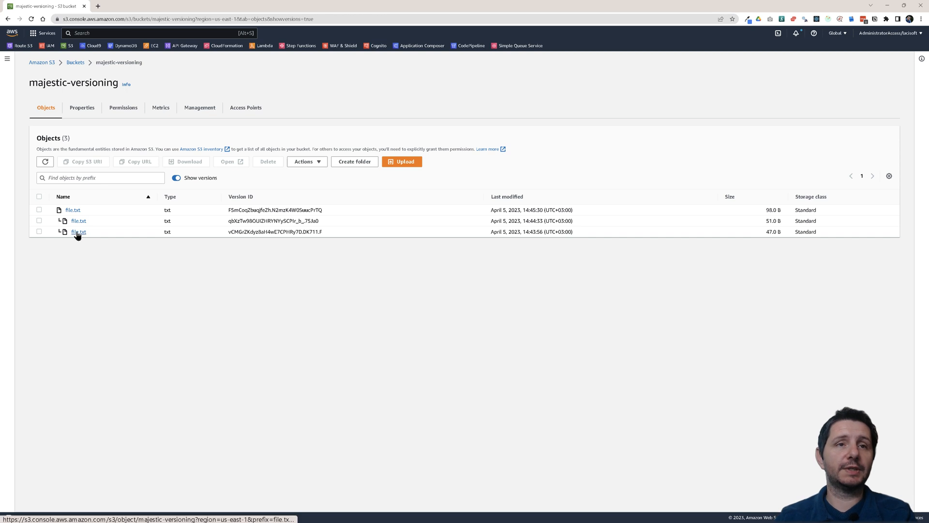
{"action": "left_click", "coordinate": [77, 231]}
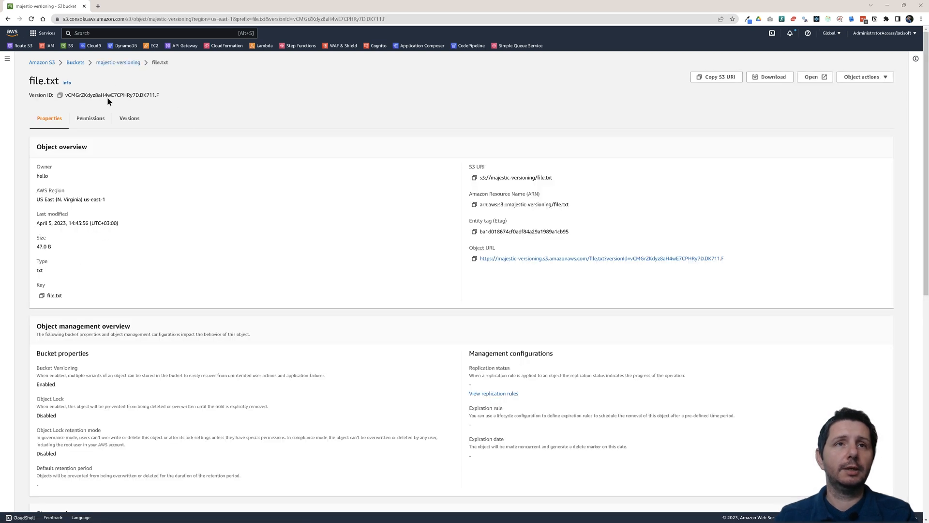
{"action": "left_click", "coordinate": [118, 62]}
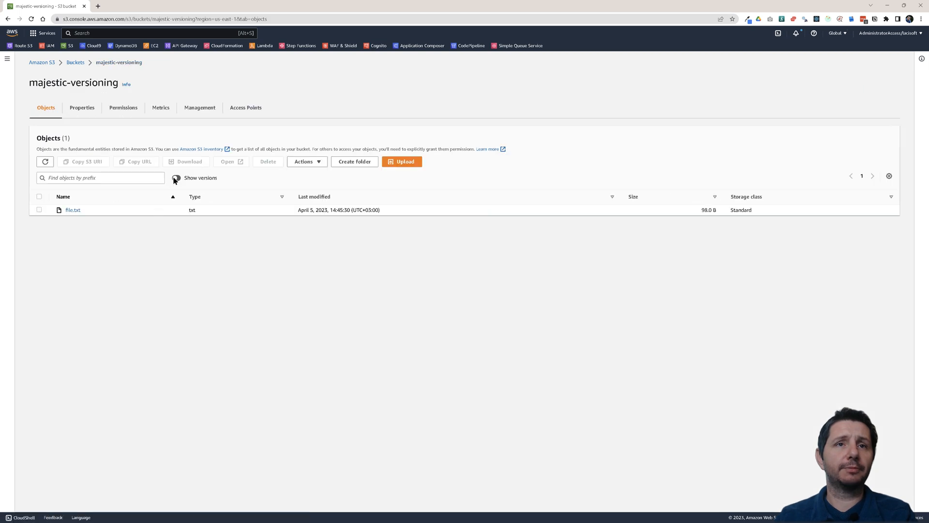
Show all file.txt versions and view the downloaded oldest version's contents in Notepad
{"action": "left_click", "coordinate": [176, 178]}
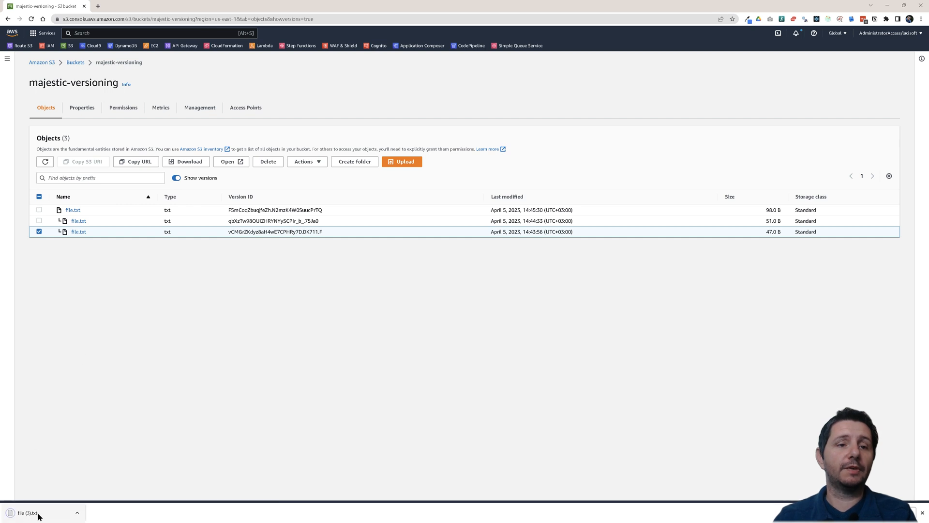
{"action": "left_click", "coordinate": [29, 513]}
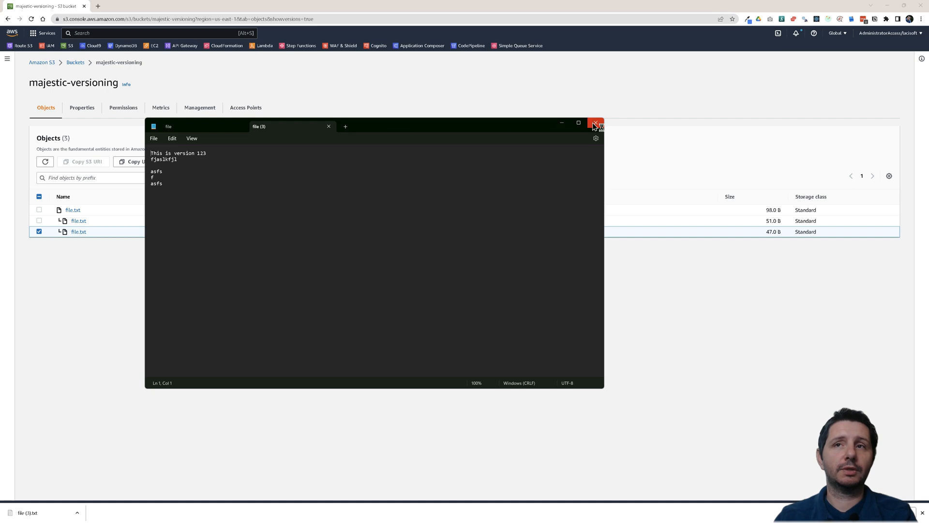
{"action": "left_click", "coordinate": [597, 123]}
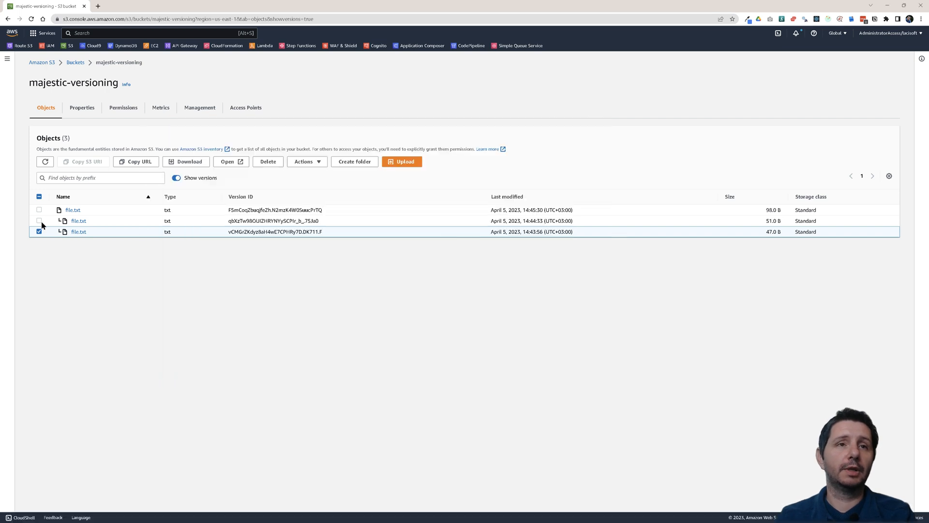
Download the middle file.txt version and view its contents in Notepad
{"action": "left_click", "coordinate": [38, 221]}
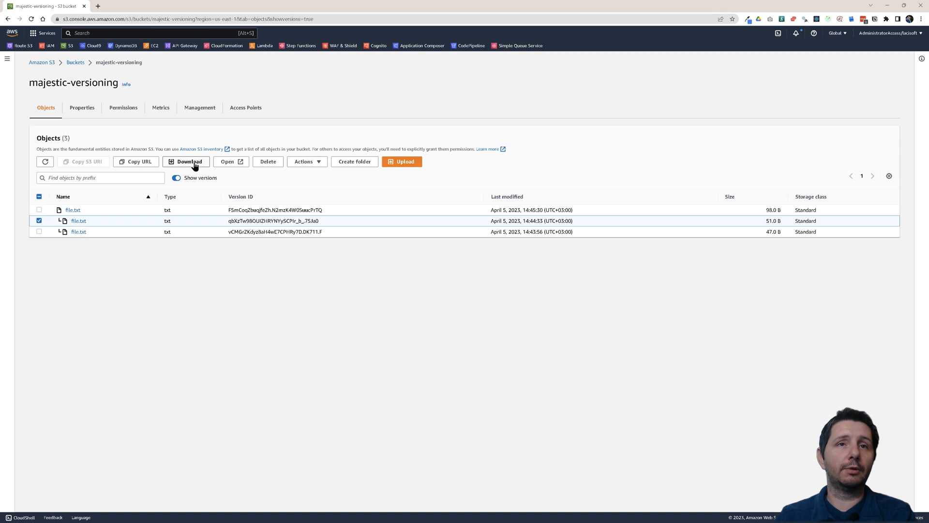
{"action": "left_click", "coordinate": [186, 162]}
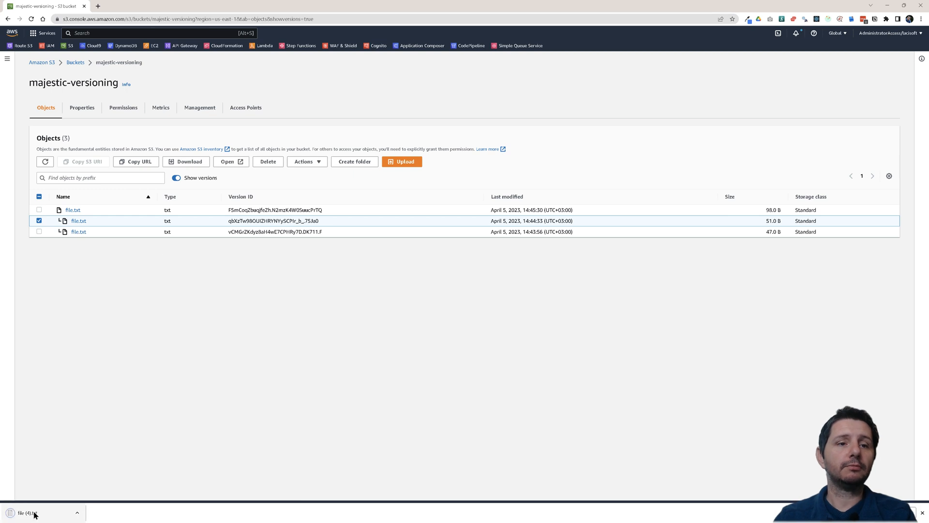
{"action": "left_click", "coordinate": [30, 513]}
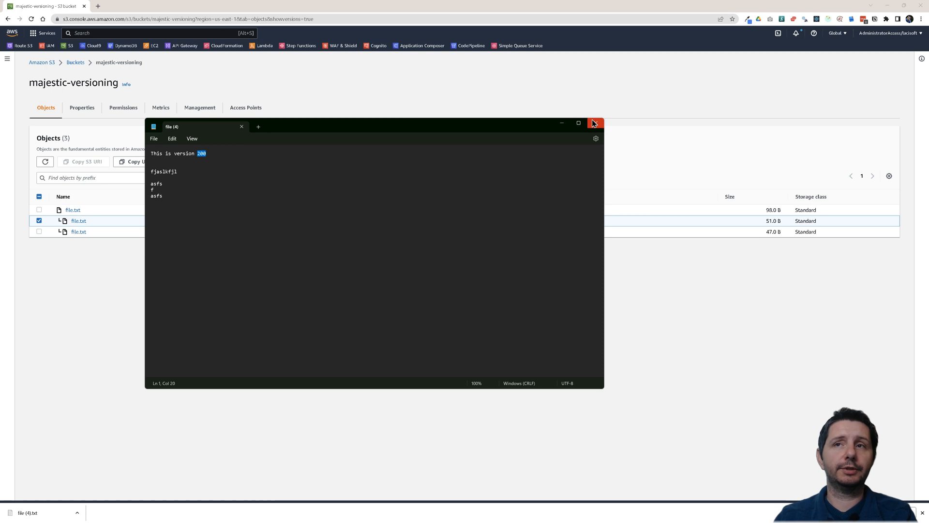
{"action": "left_click", "coordinate": [597, 123]}
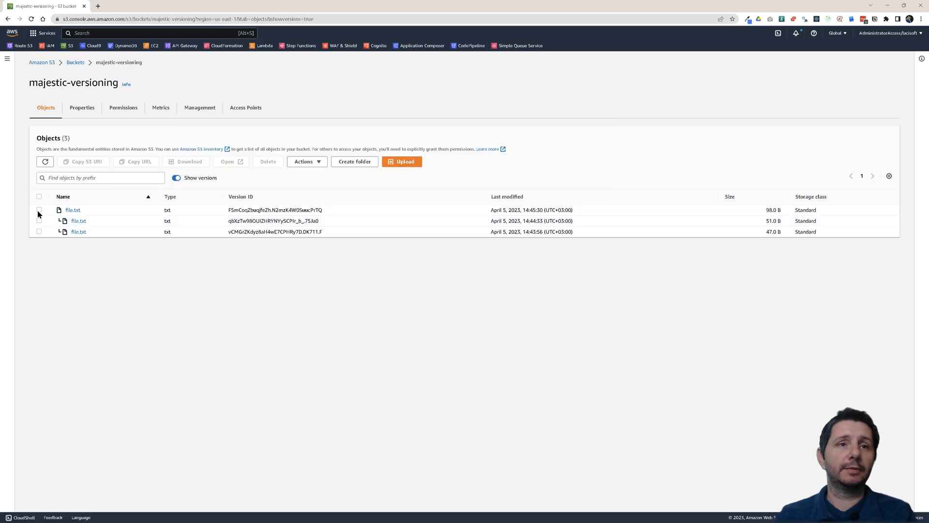
Download the latest file.txt version and view its contents in Notepad
{"action": "left_click", "coordinate": [39, 209]}
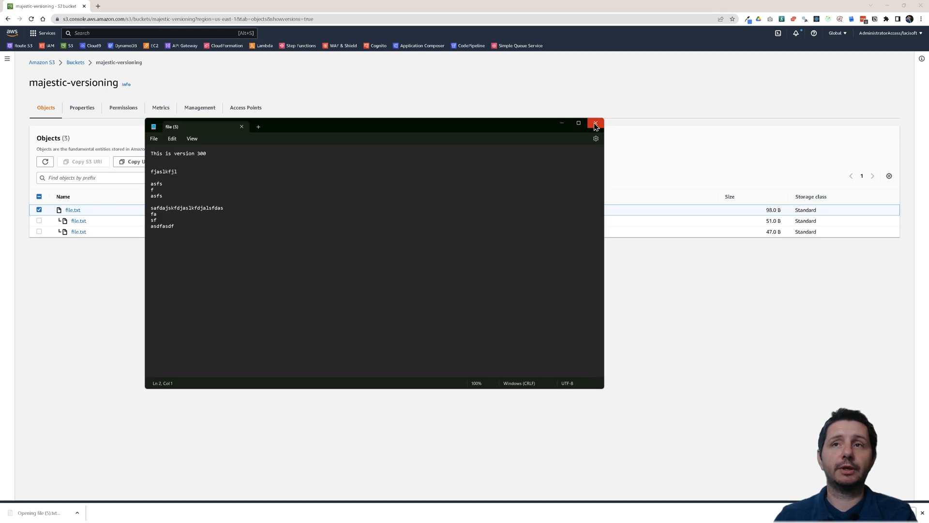
{"action": "left_click", "coordinate": [597, 123]}
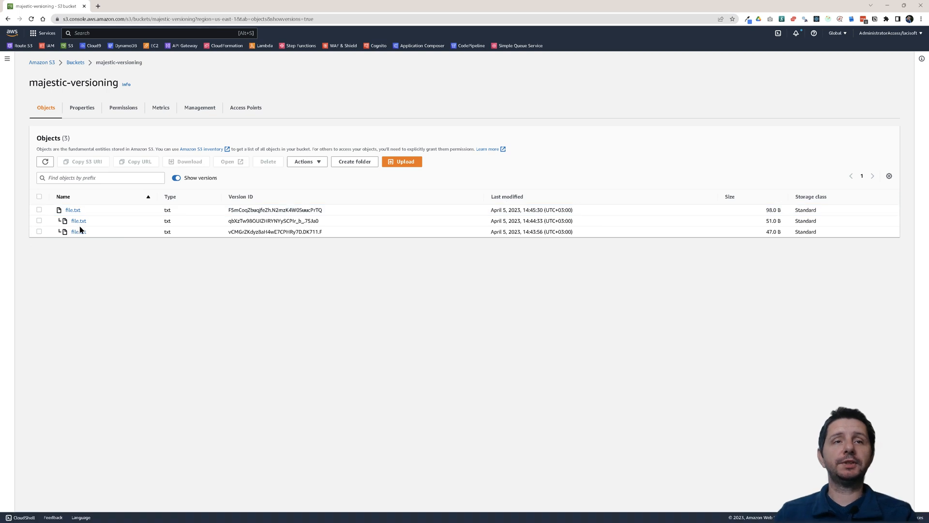
{"action": "mouse_move", "coordinate": [240, 223]}
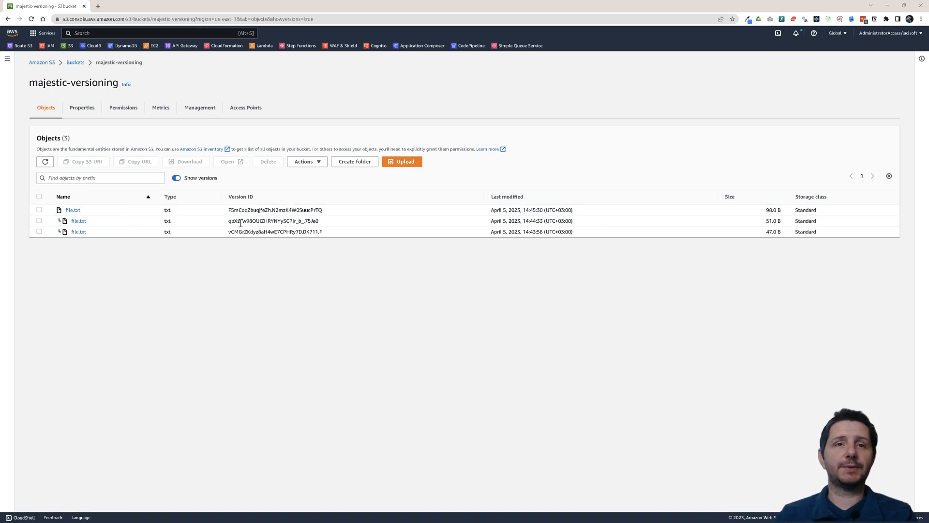
{"action": "mouse_move", "coordinate": [116, 251]}
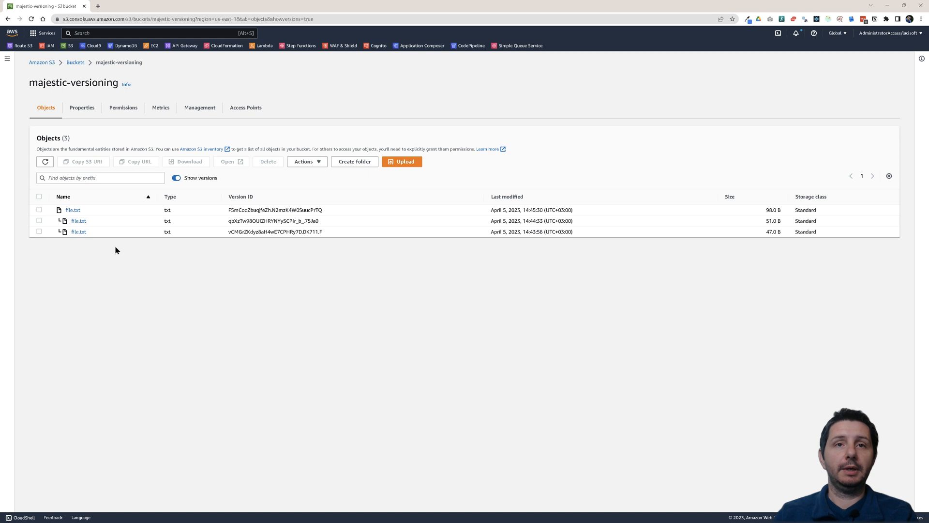
{"action": "mouse_move", "coordinate": [196, 181]}
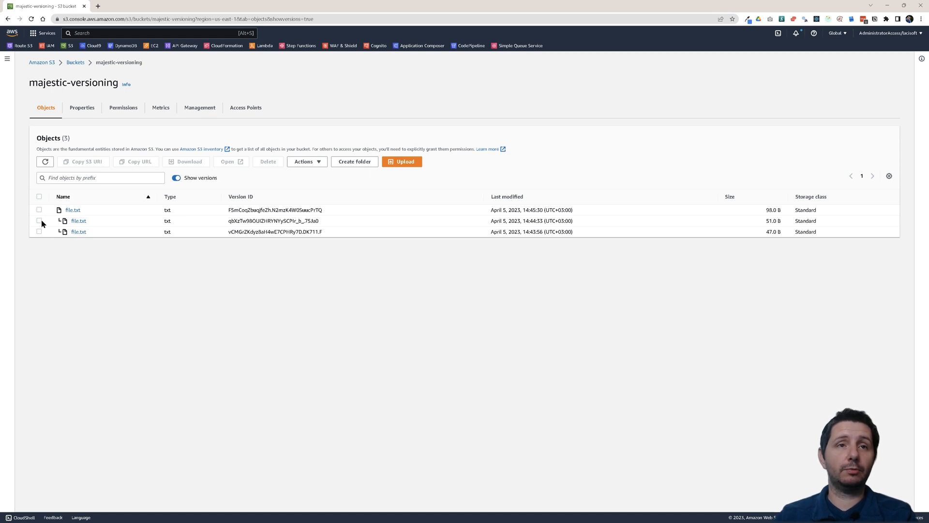
Permanently delete the middle 51.0 B file.txt version, leaving the 98.0 B and 47.0 B versions
{"action": "left_click", "coordinate": [39, 221]}
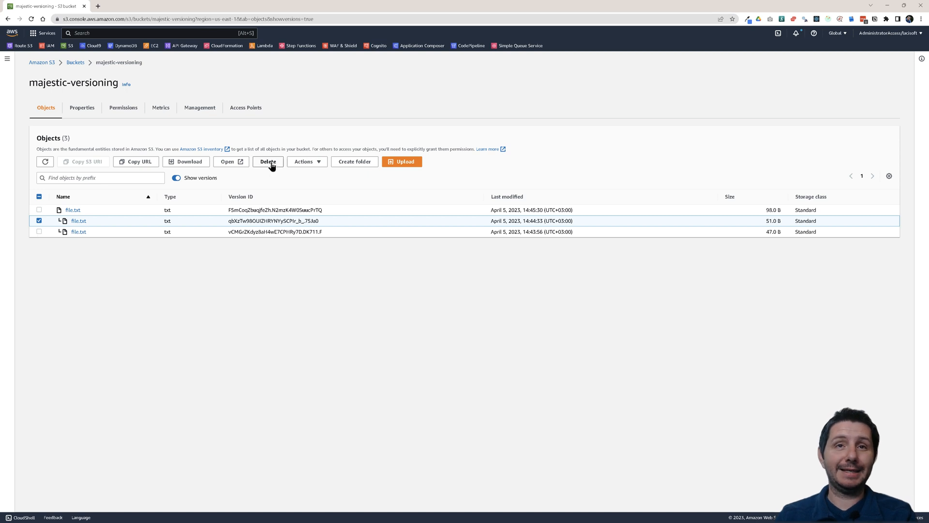
{"action": "left_click", "coordinate": [268, 161]}
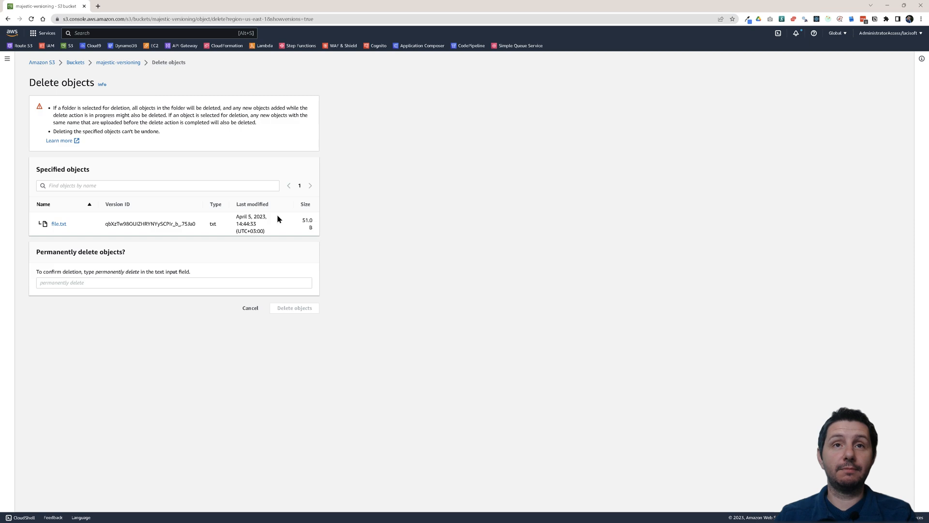
{"action": "left_click", "coordinate": [175, 283]}
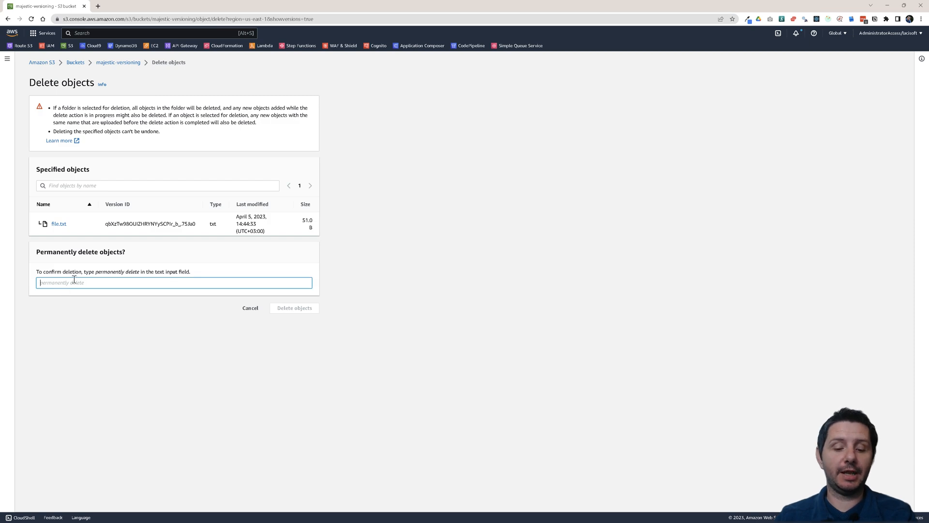
{"action": "type", "text": "permanently delete"}
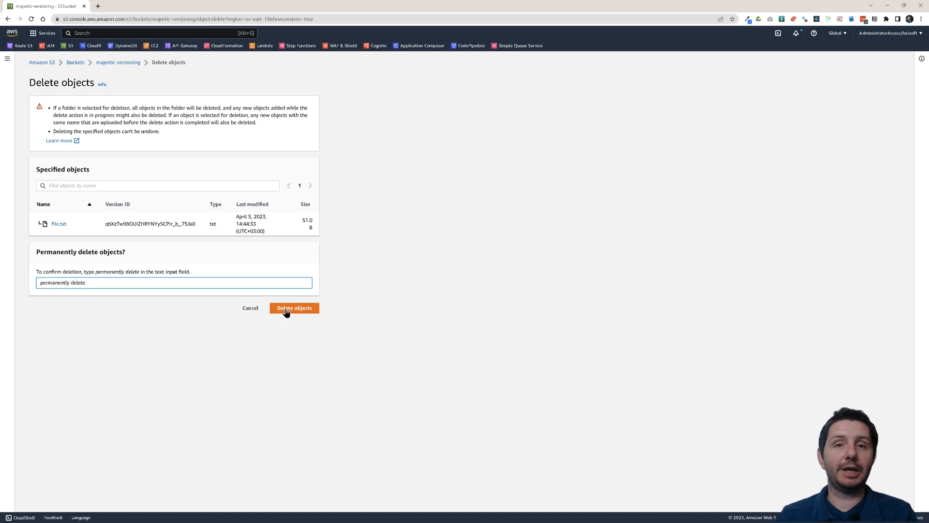
{"action": "left_click", "coordinate": [293, 308]}
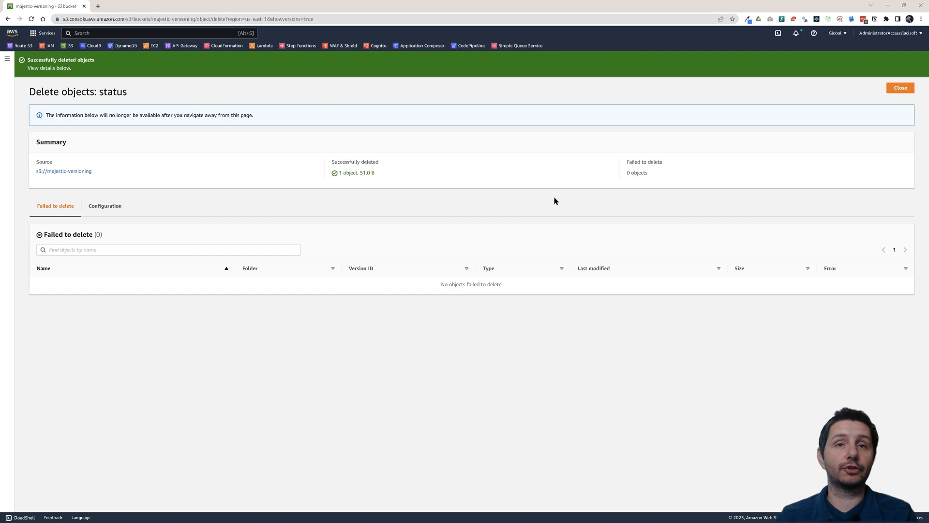
{"action": "left_click", "coordinate": [902, 87]}
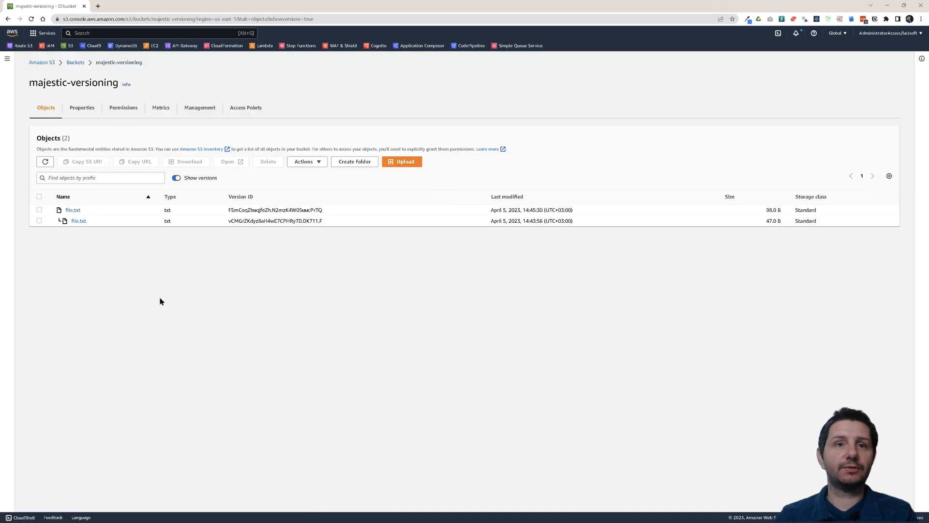
{"action": "mouse_move", "coordinate": [34, 242]}
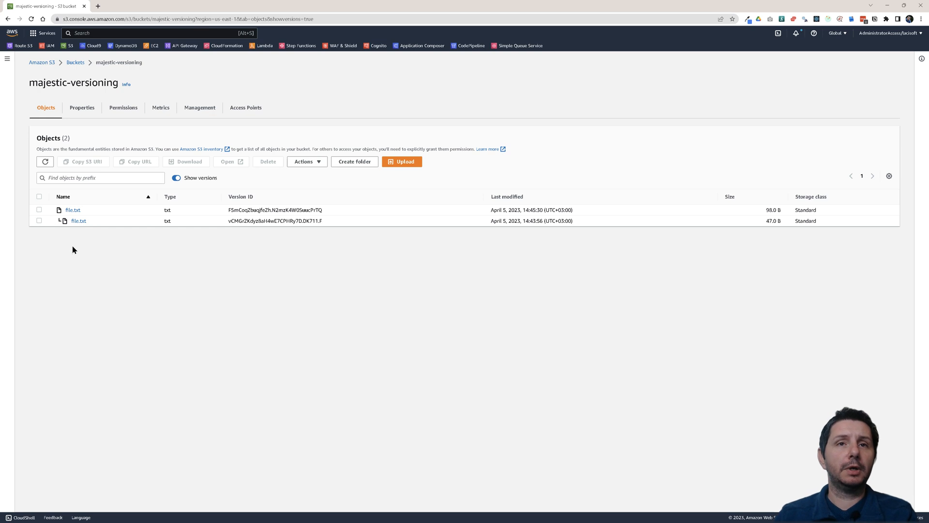
Permanently delete the oldest 47.0 B file.txt version, leaving only the 98.0 B version
{"action": "left_click", "coordinate": [39, 221]}
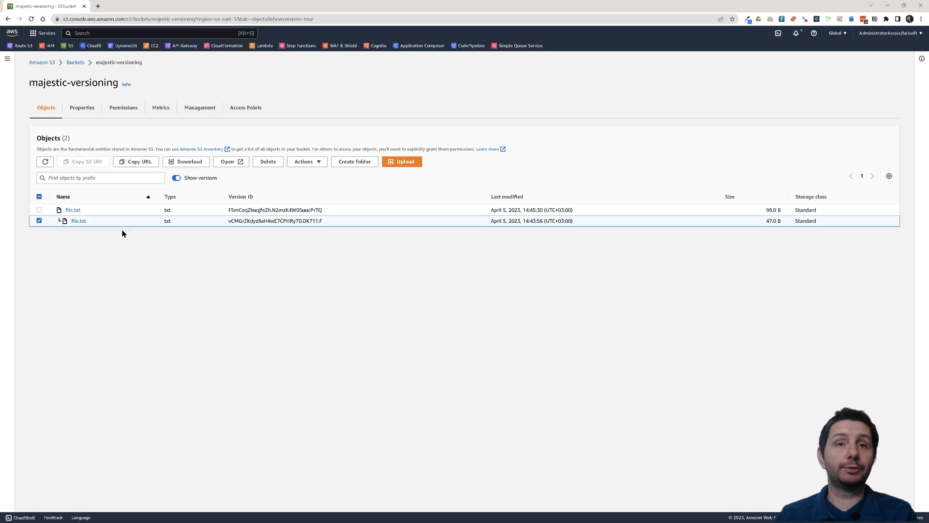
{"action": "left_click", "coordinate": [268, 161]}
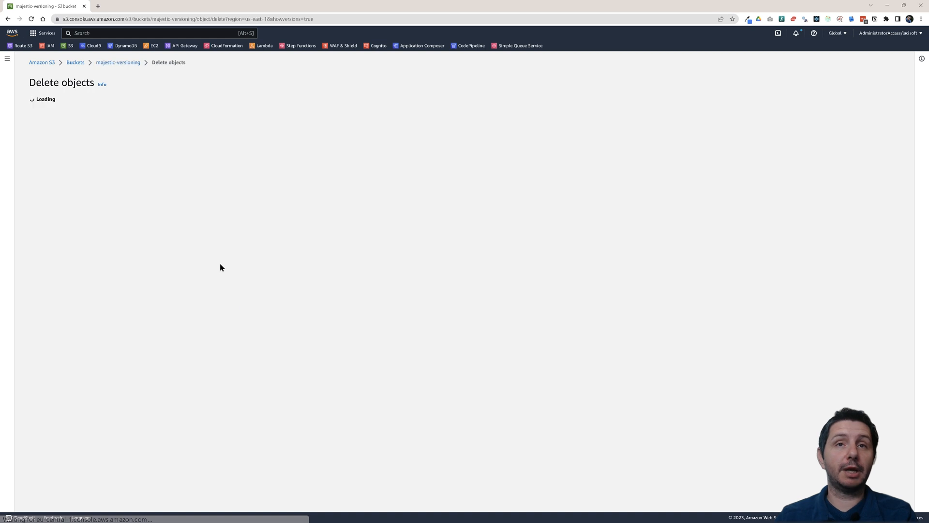
{"action": "type", "text": "permanently delete"}
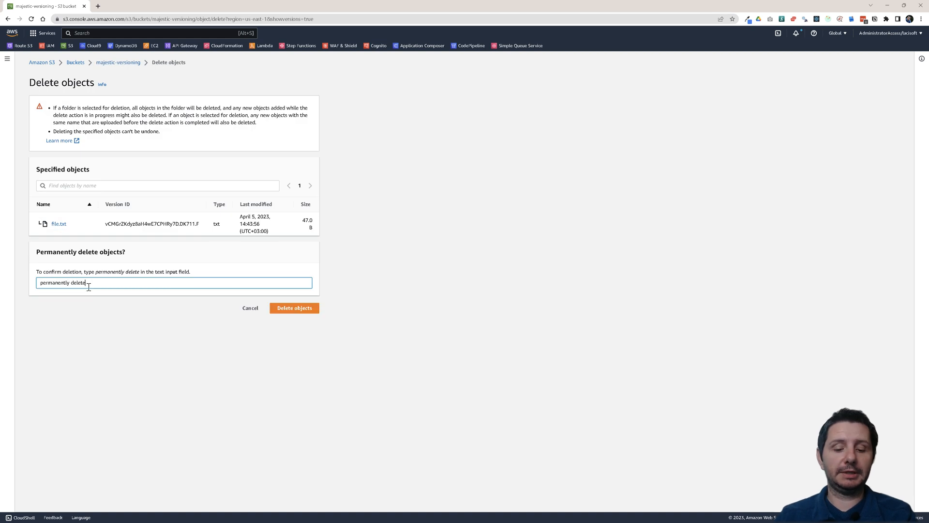
{"action": "left_click", "coordinate": [294, 308]}
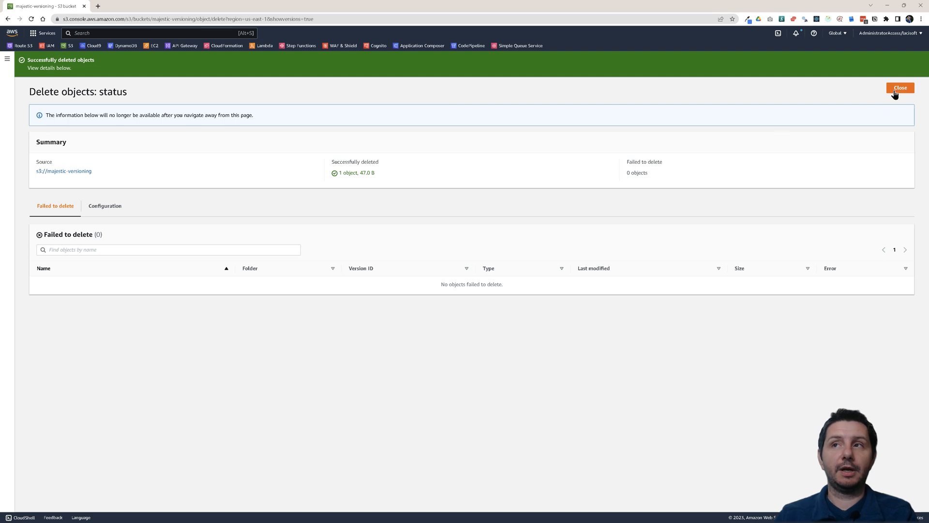
{"action": "left_click", "coordinate": [902, 87]}
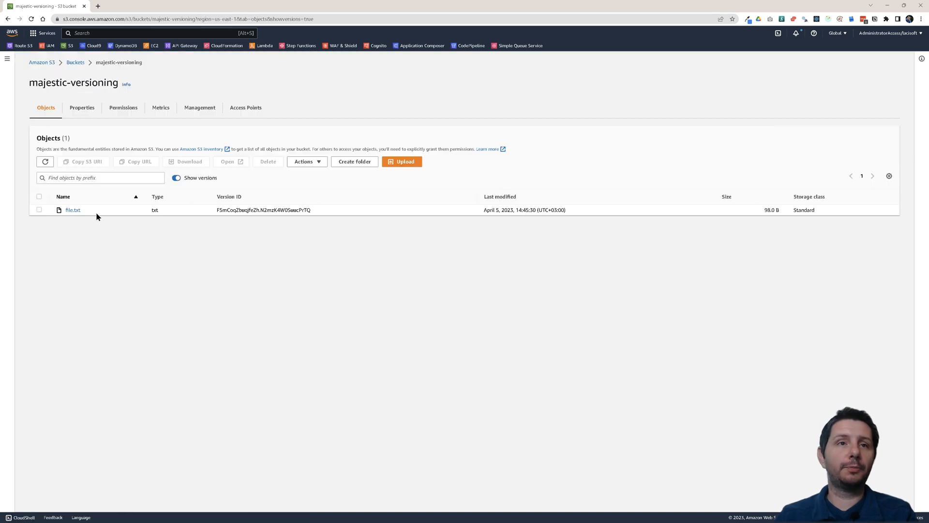
{"action": "double_click", "coordinate": [256, 210]}
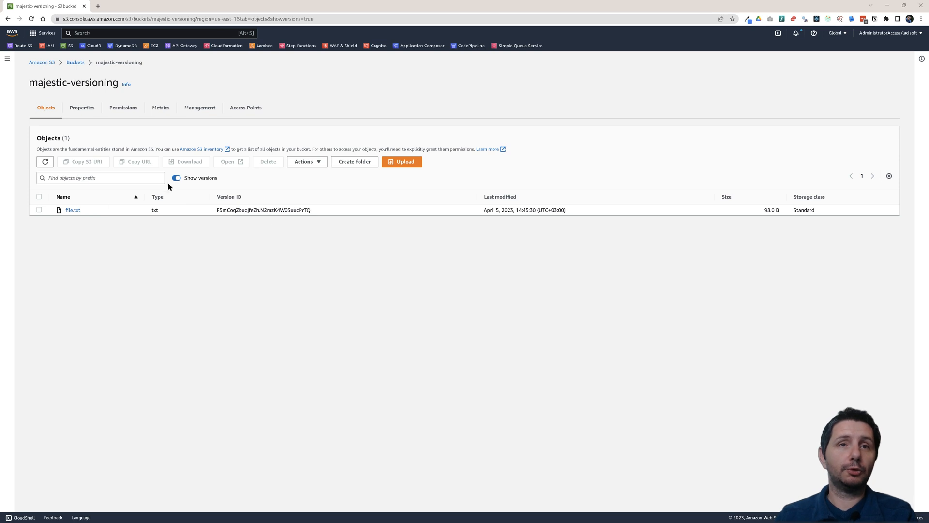
{"action": "left_click", "coordinate": [176, 178]}
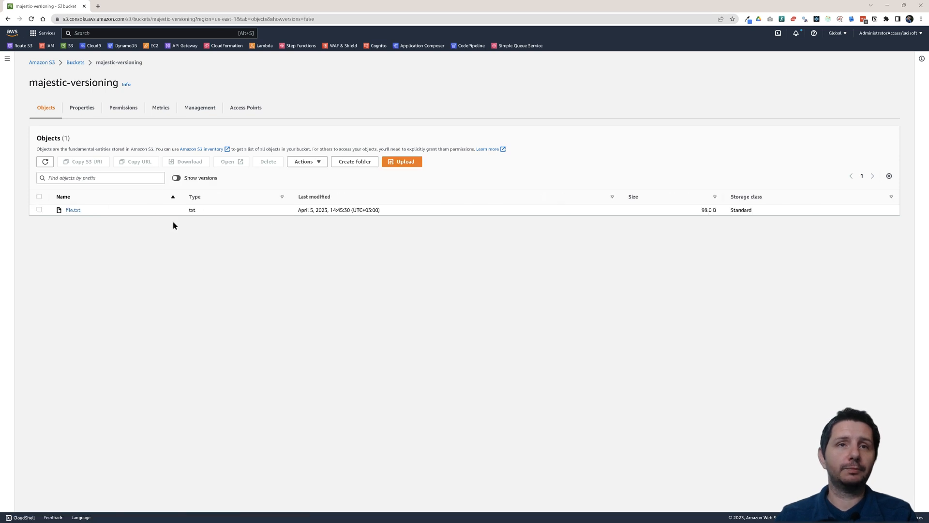
{"action": "mouse_move", "coordinate": [126, 216]}
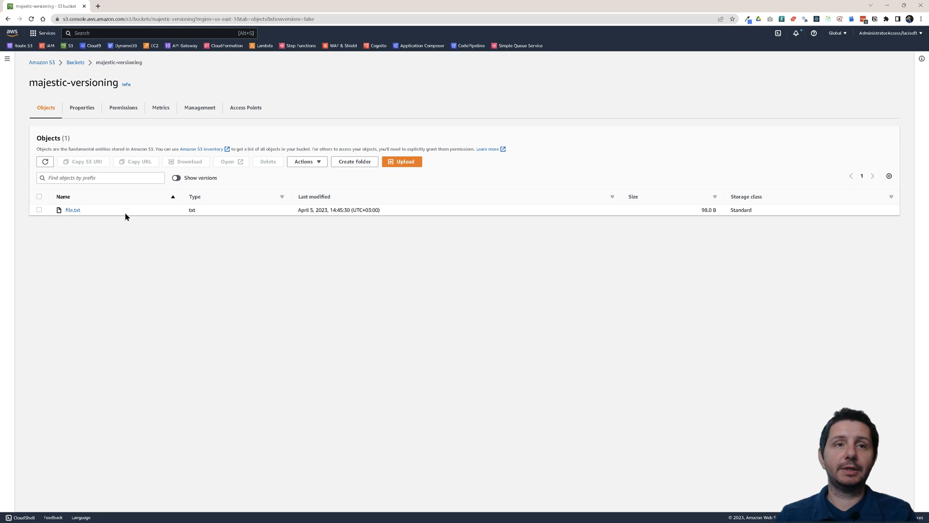
{"action": "left_click", "coordinate": [39, 209]}
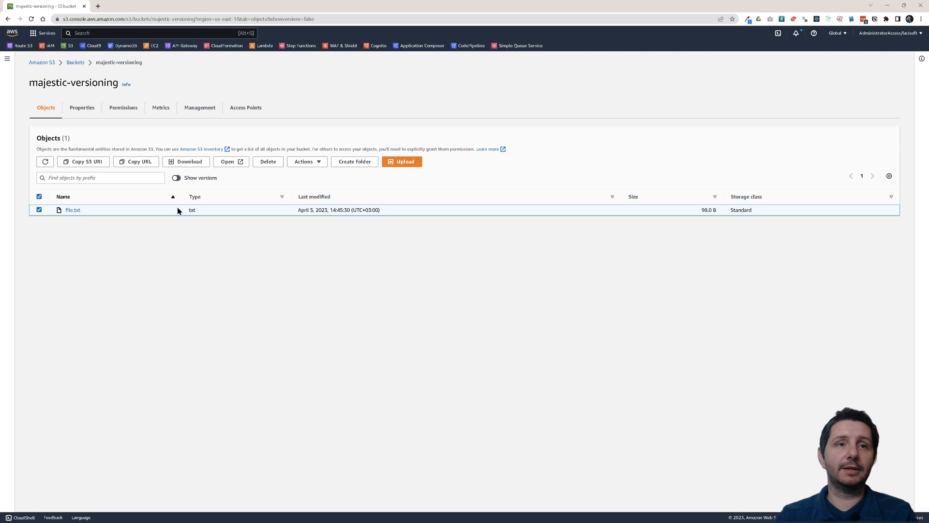
{"action": "left_click", "coordinate": [268, 161]}
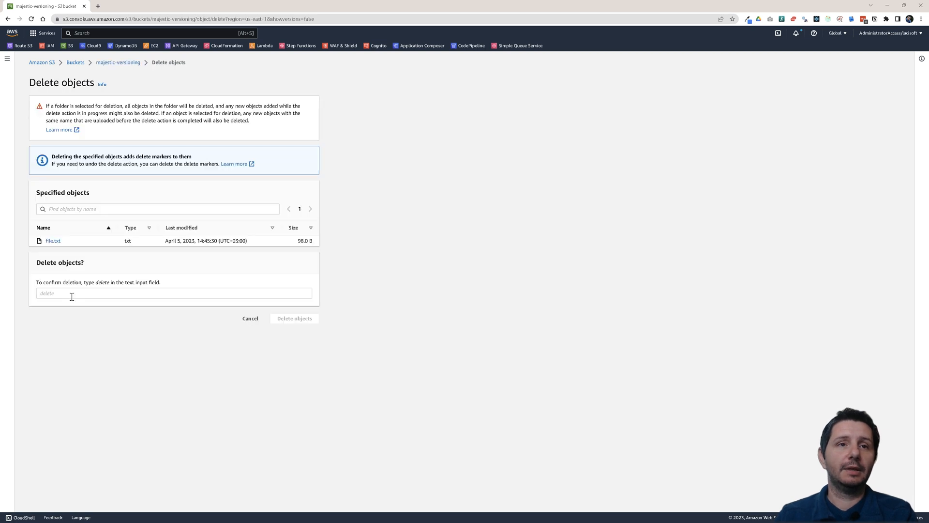
{"action": "left_click", "coordinate": [63, 292]}
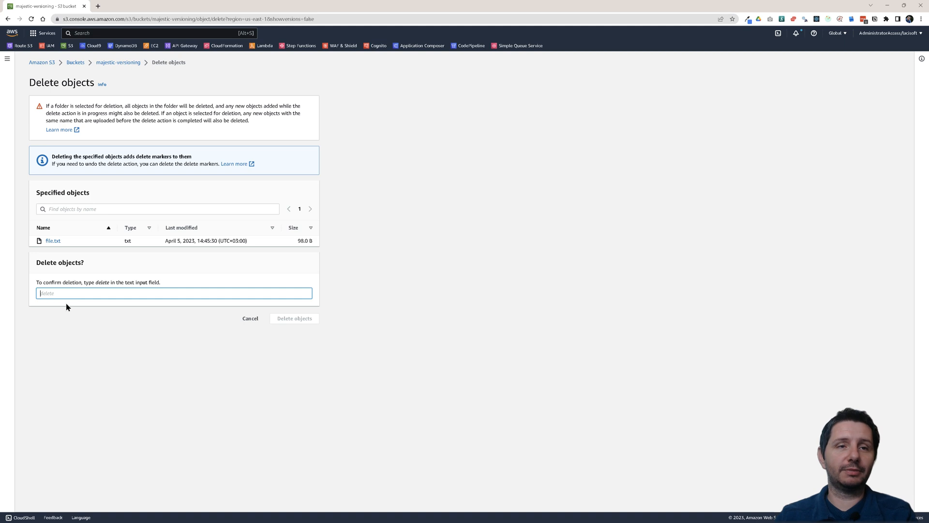
{"action": "mouse_move", "coordinate": [209, 316]}
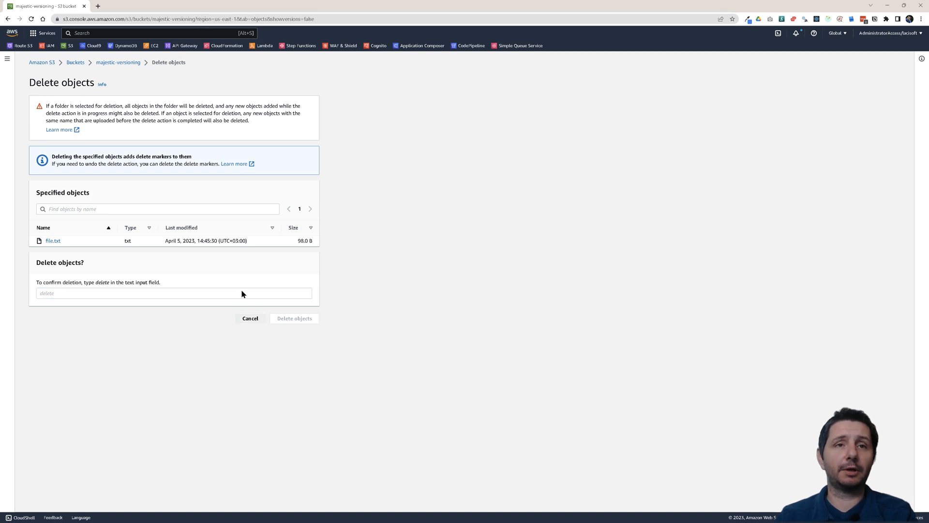
{"action": "left_click", "coordinate": [250, 317]}
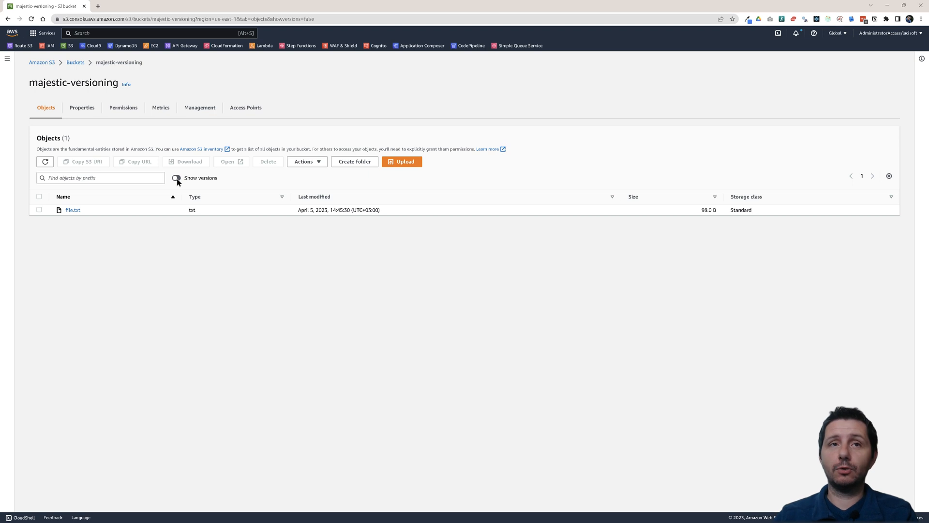
Show versions and permanently delete the last 98.0 B file.txt version, leaving the bucket empty
{"action": "left_click", "coordinate": [176, 178]}
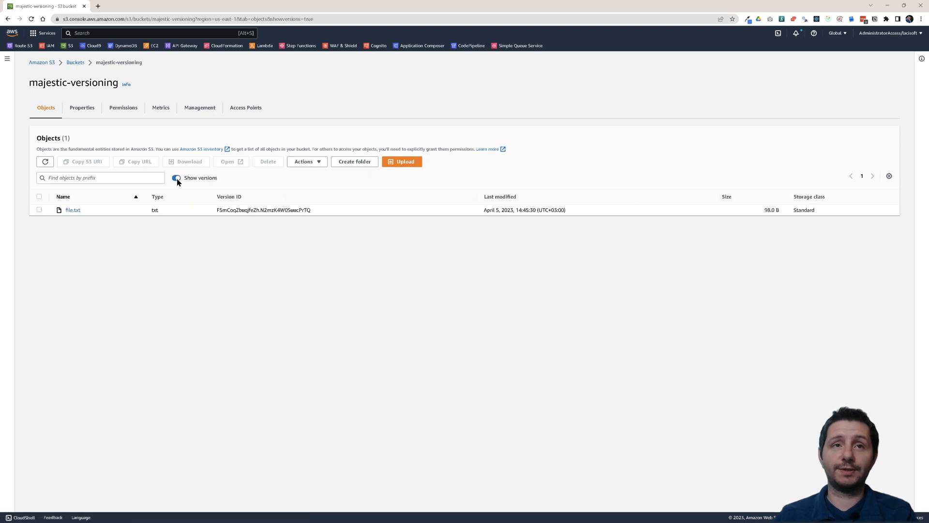
{"action": "left_click", "coordinate": [39, 210]}
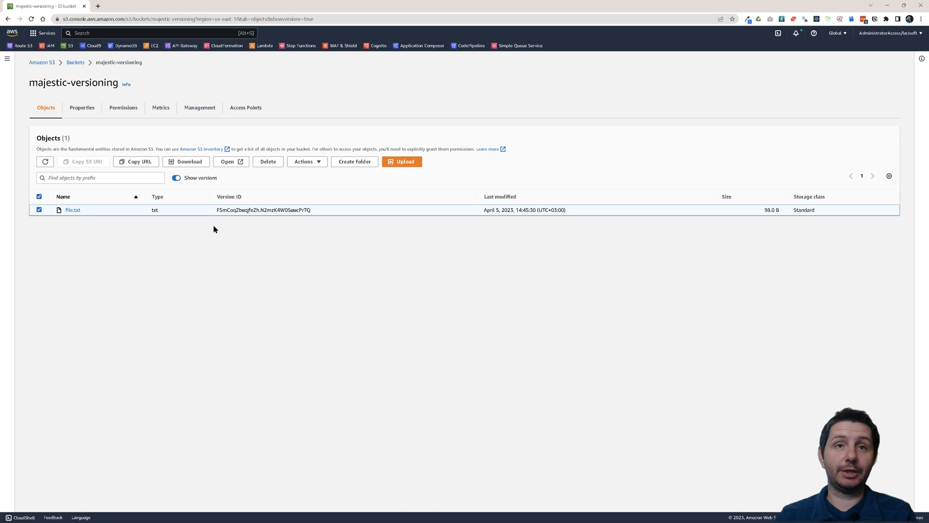
{"action": "mouse_move", "coordinate": [271, 164]}
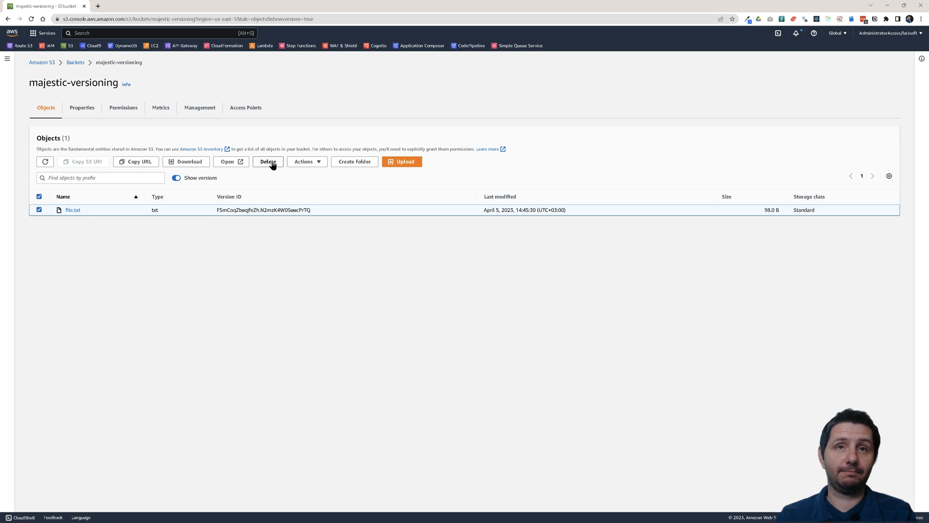
{"action": "left_click", "coordinate": [267, 160]}
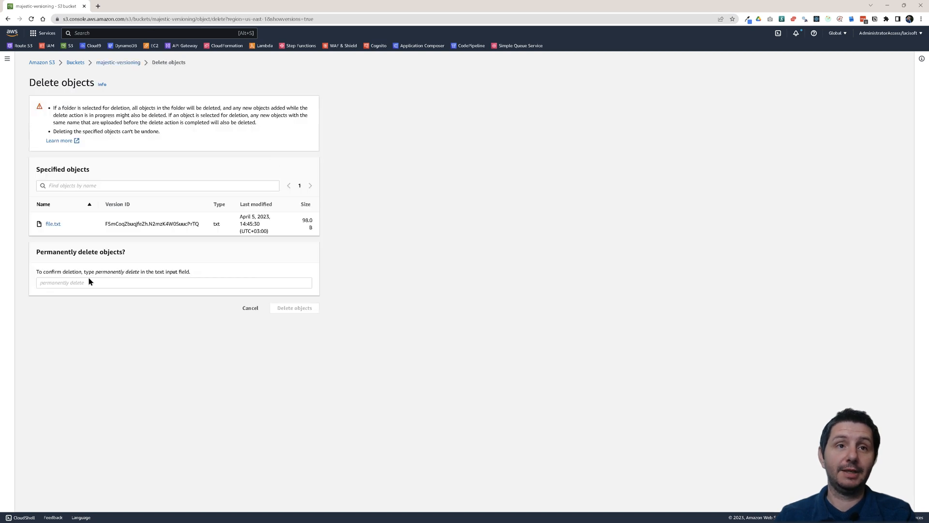
{"action": "left_click", "coordinate": [174, 282]}
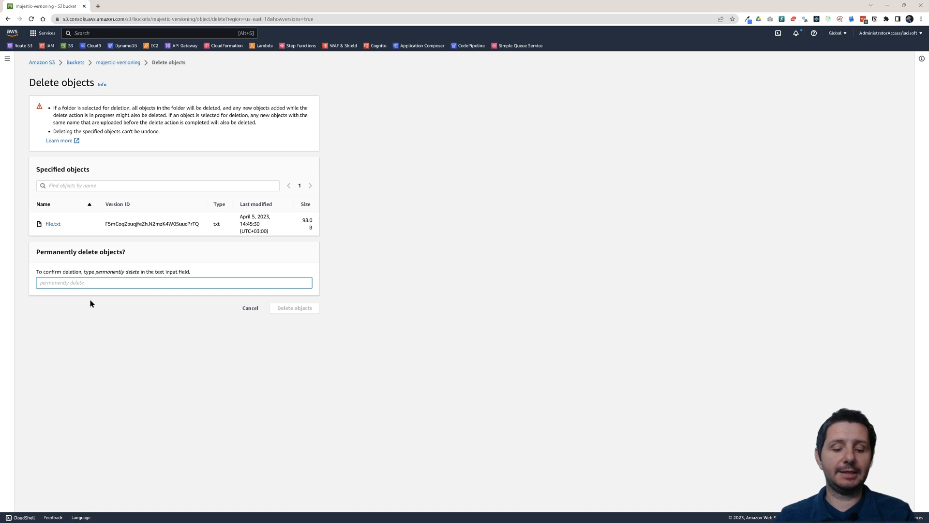
{"action": "type", "text": "permanently delete"}
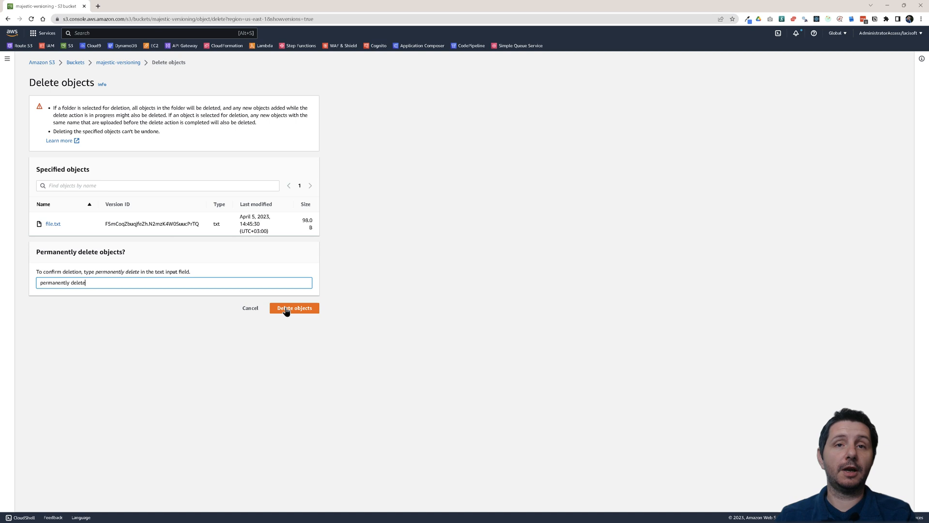
{"action": "left_click", "coordinate": [293, 308]}
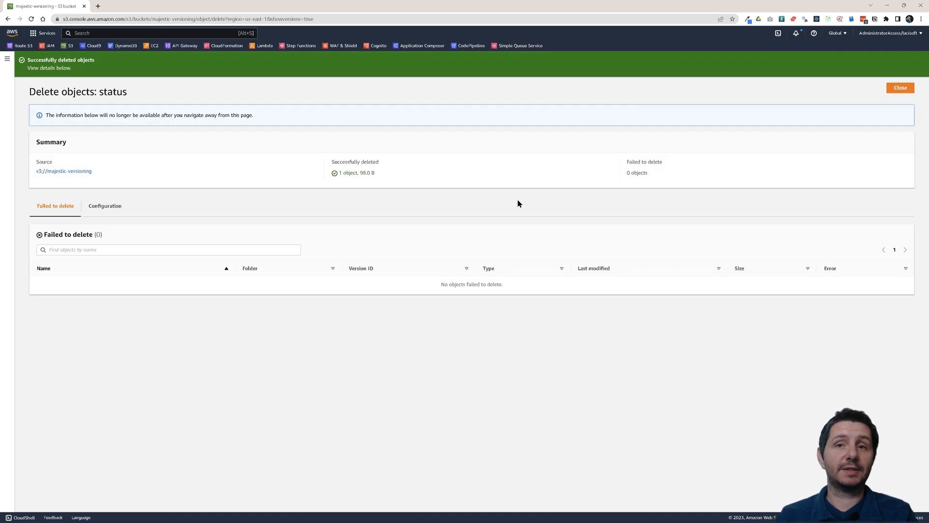
{"action": "left_click", "coordinate": [900, 87]}
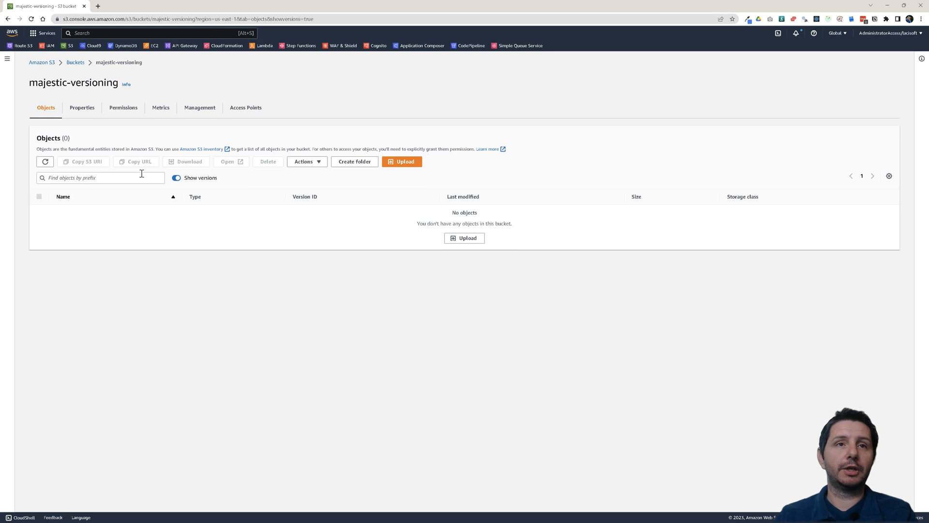
{"action": "left_click", "coordinate": [176, 178]}
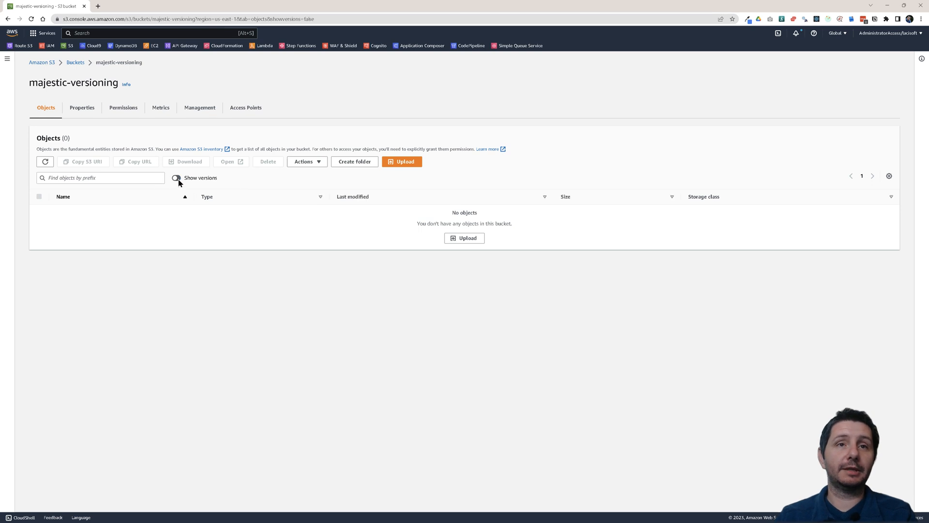
{"action": "left_click", "coordinate": [176, 178]}
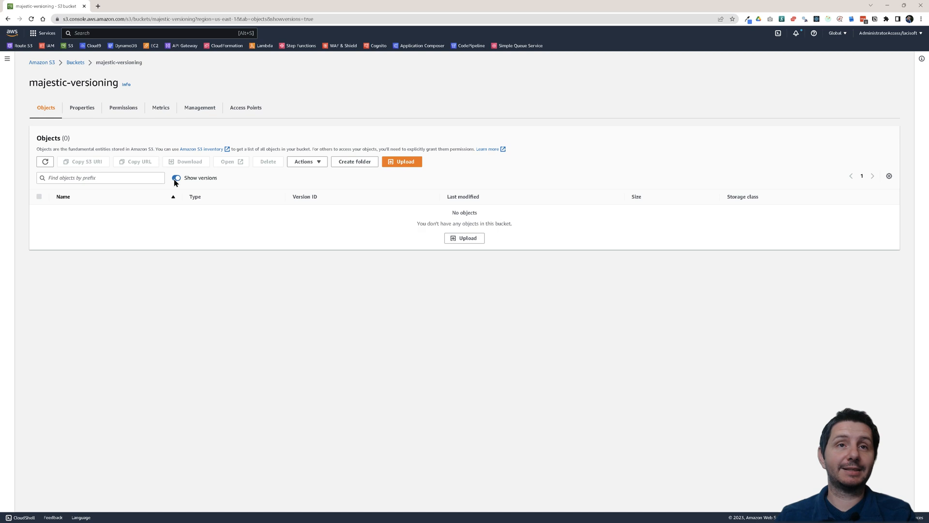
{"action": "left_click", "coordinate": [176, 178]}
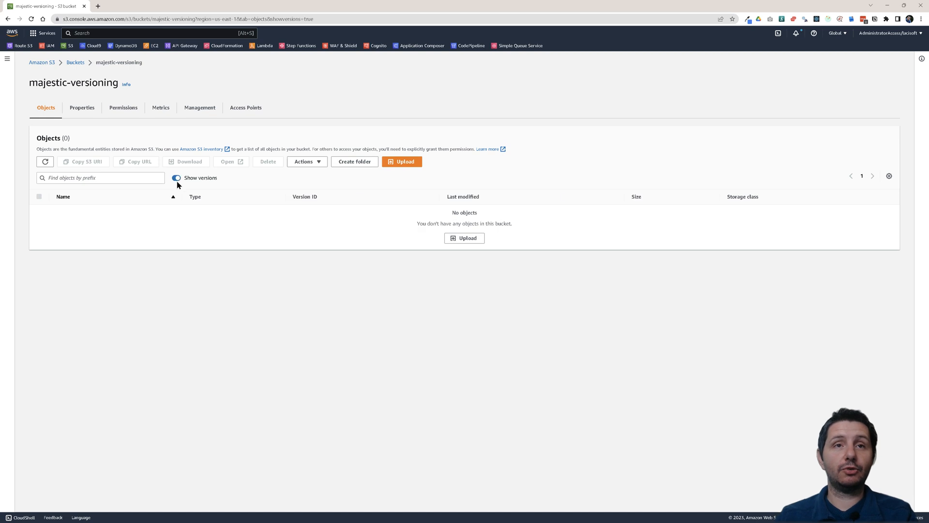
{"action": "left_click", "coordinate": [176, 178]}
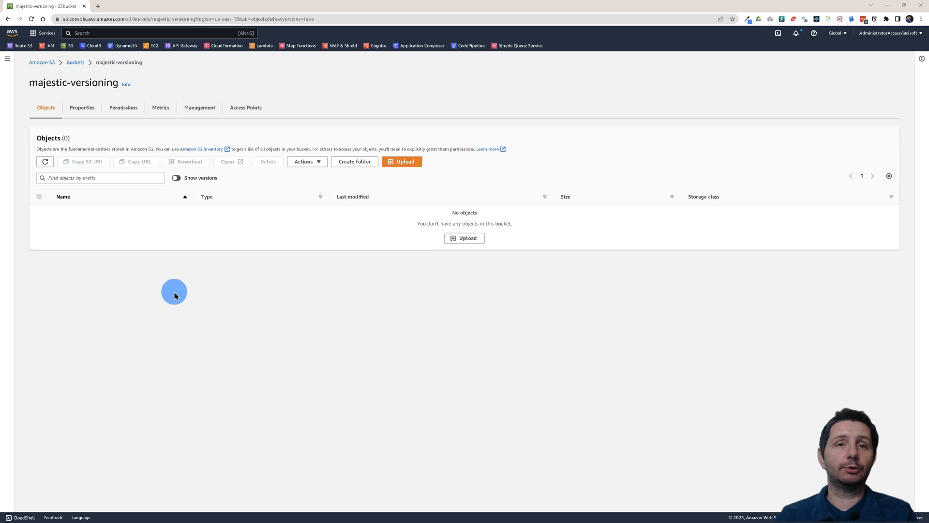
{"action": "mouse_move", "coordinate": [197, 212]}
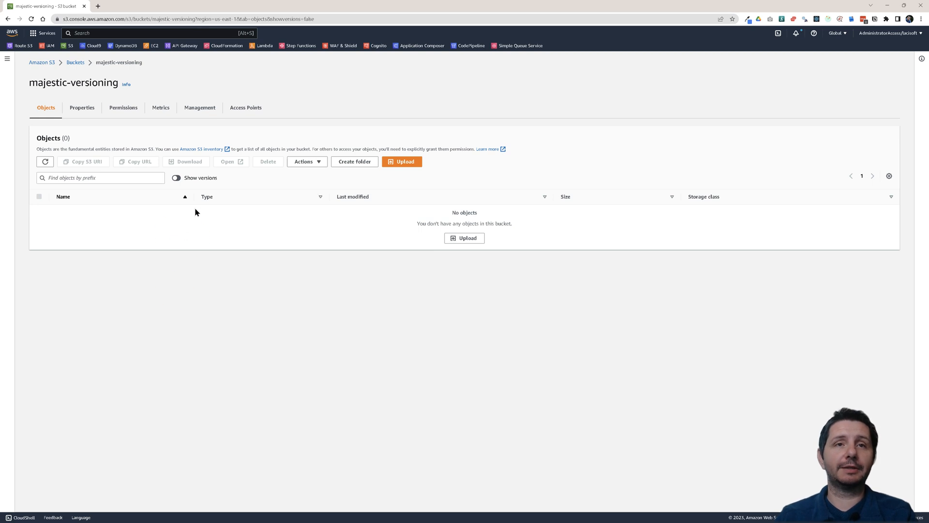
{"action": "mouse_move", "coordinate": [126, 245]}
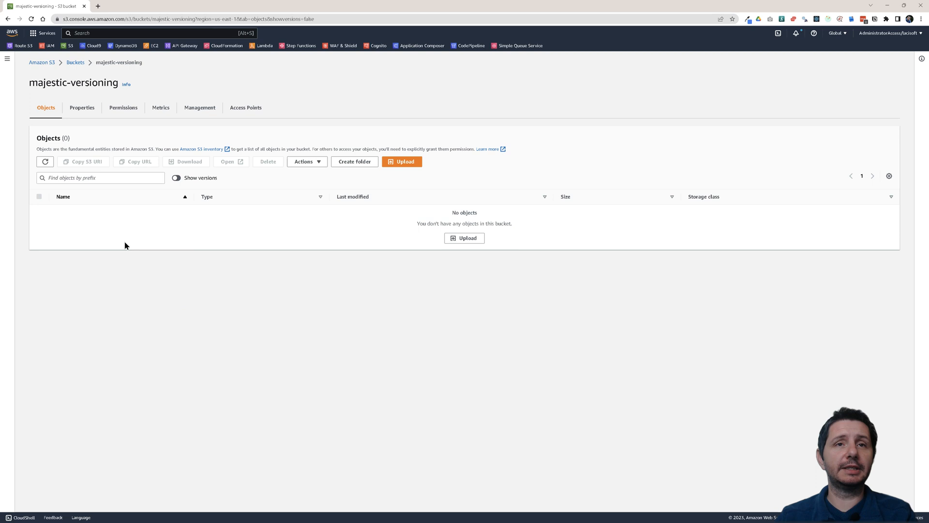
{"action": "mouse_move", "coordinate": [135, 246]}
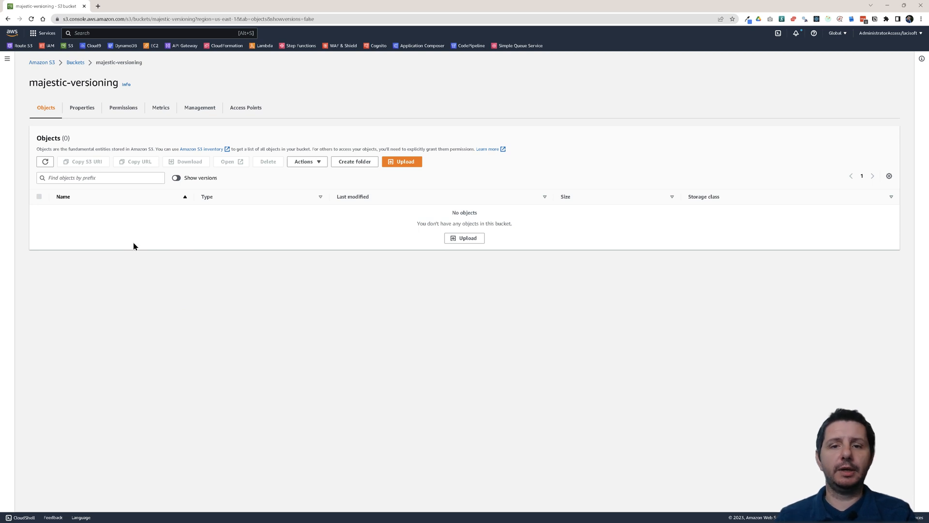
{"action": "mouse_move", "coordinate": [172, 267]}
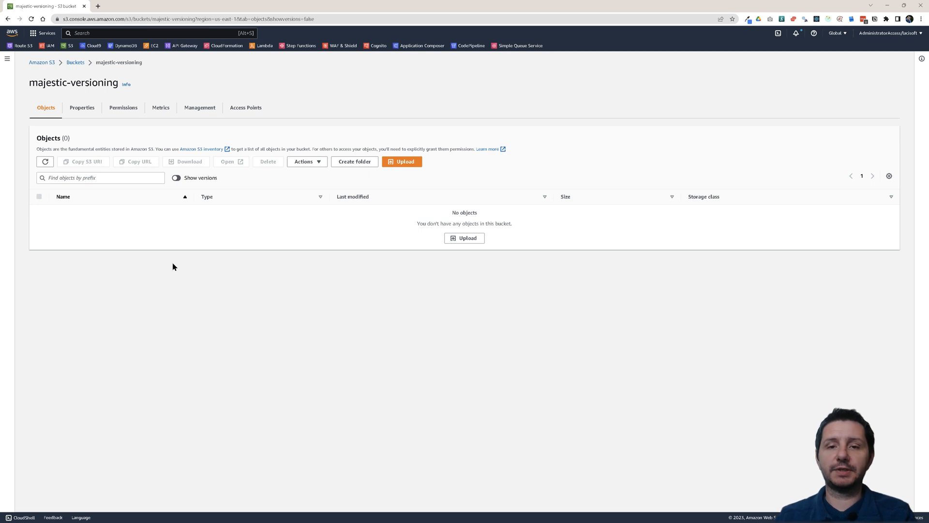
{"action": "mouse_move", "coordinate": [238, 286]}
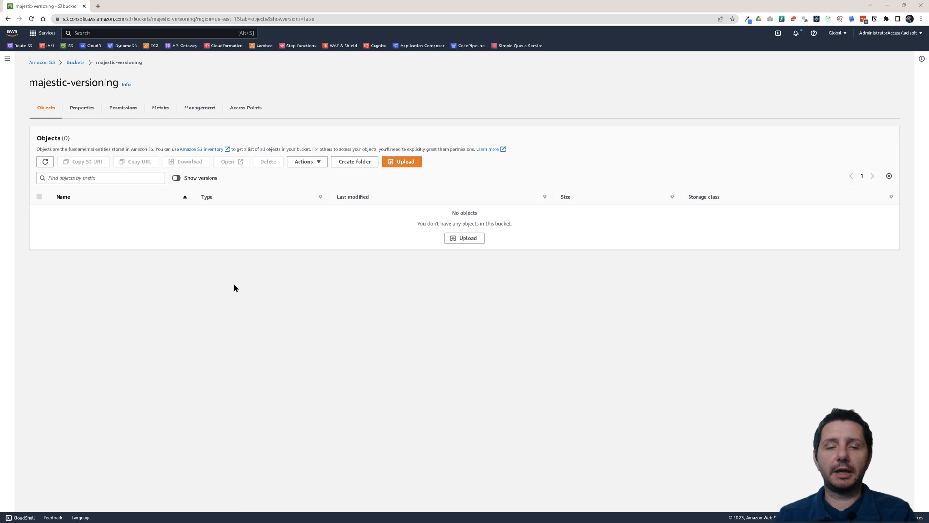
{"action": "mouse_move", "coordinate": [289, 320]}
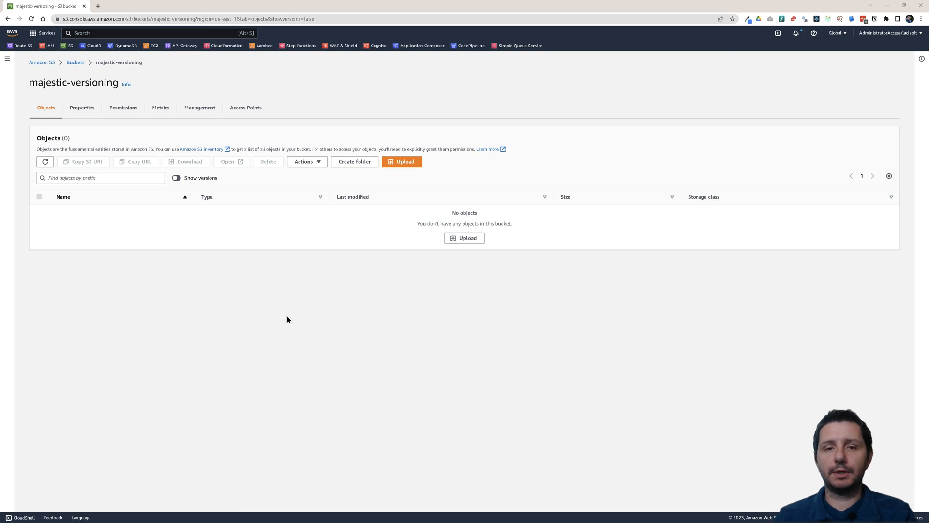
{"action": "mouse_move", "coordinate": [264, 290]}
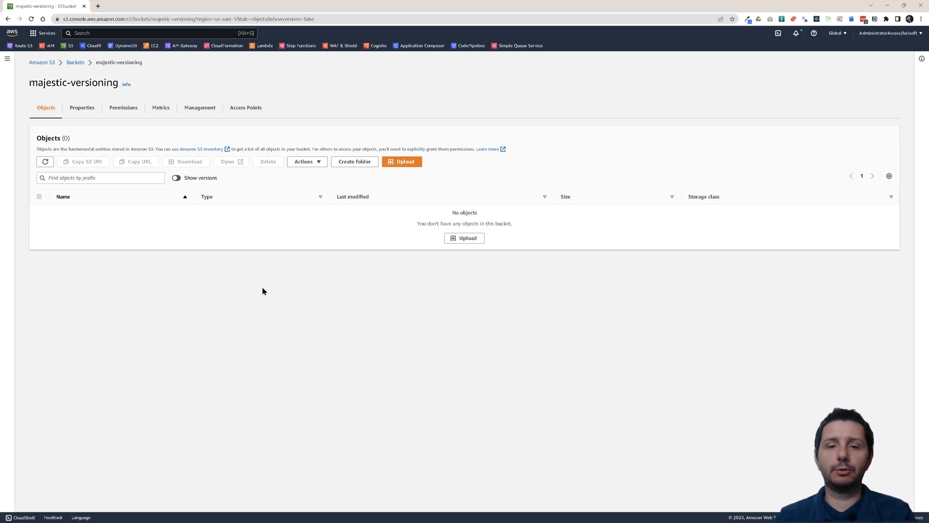